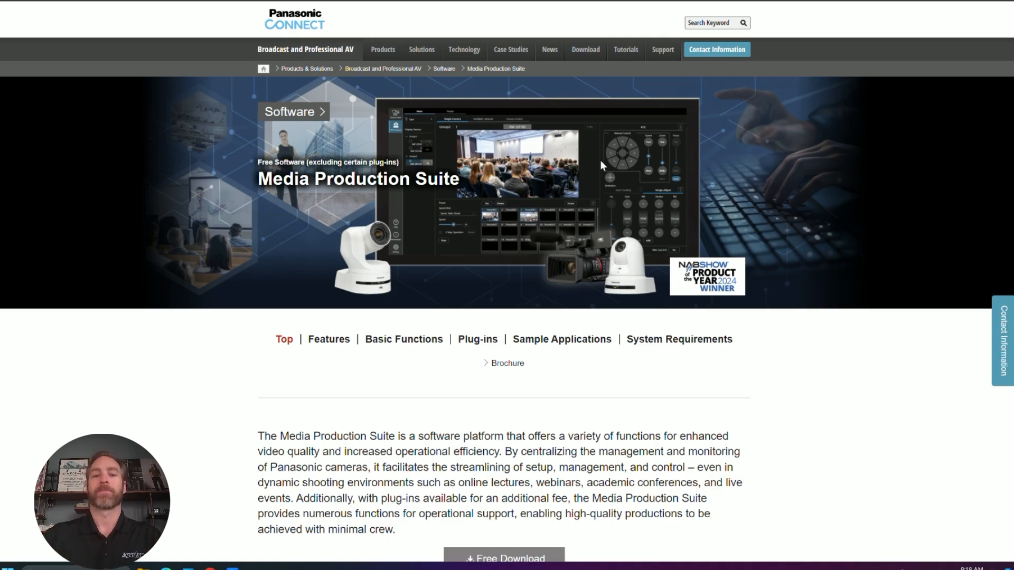
{"action": "mouse_move", "coordinate": [595, 365]}
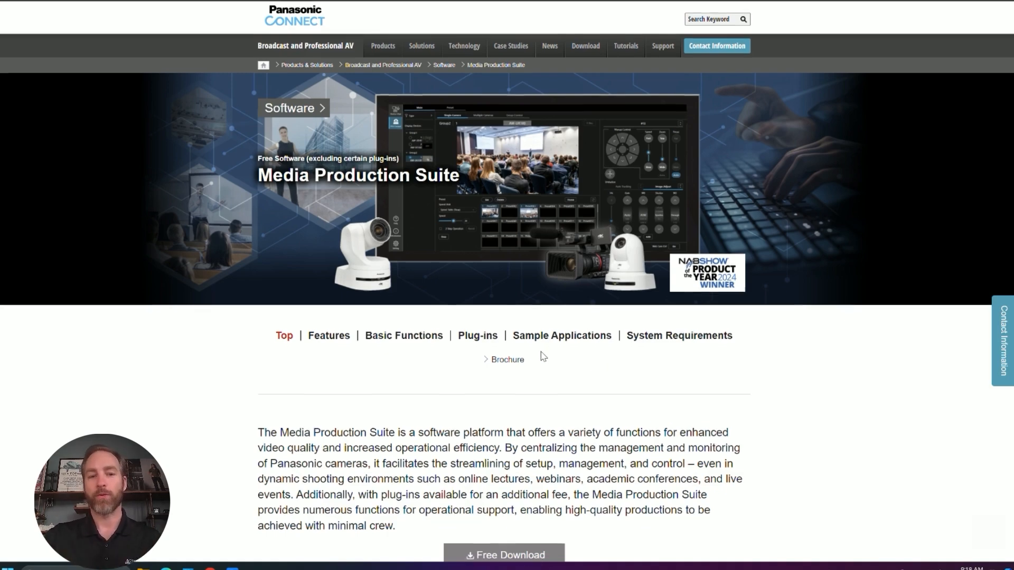
Step: Download and launch the free Media Production Suite base software installer from Panasonic Connect
{"action": "scroll", "scroll_direction": "down", "scroll_amount": 3}
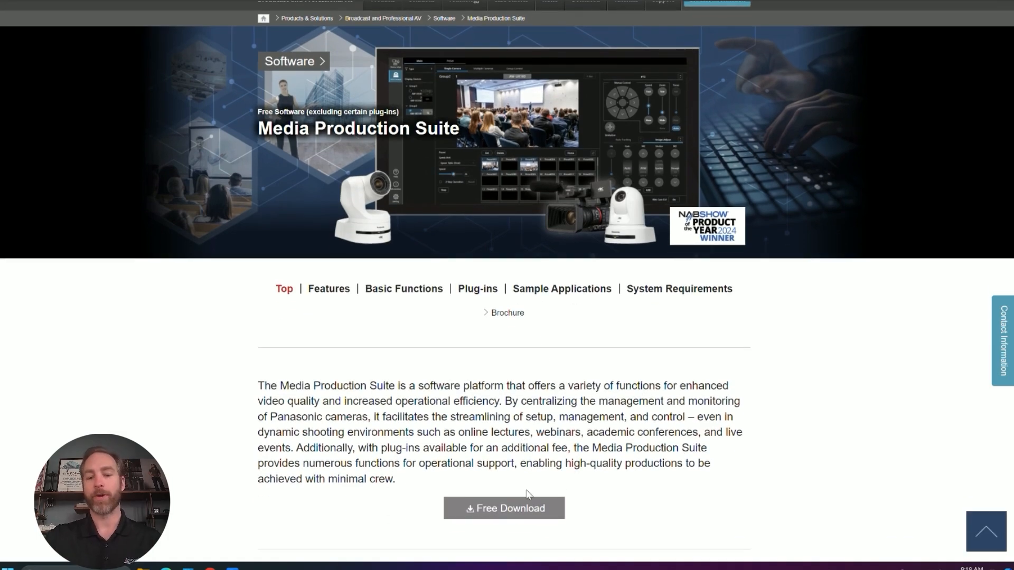
{"action": "mouse_move", "coordinate": [519, 508]}
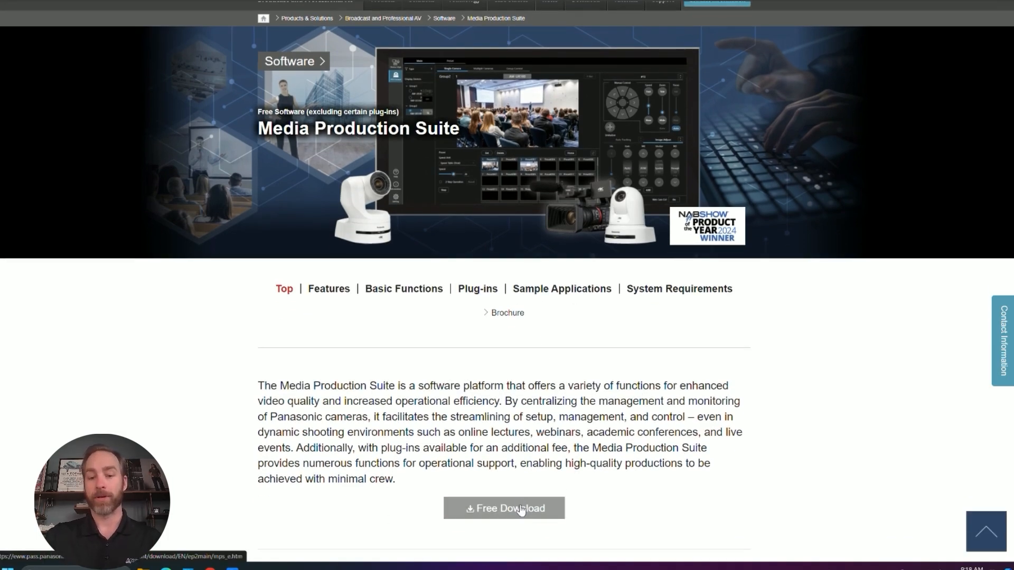
{"action": "left_click", "coordinate": [504, 508]}
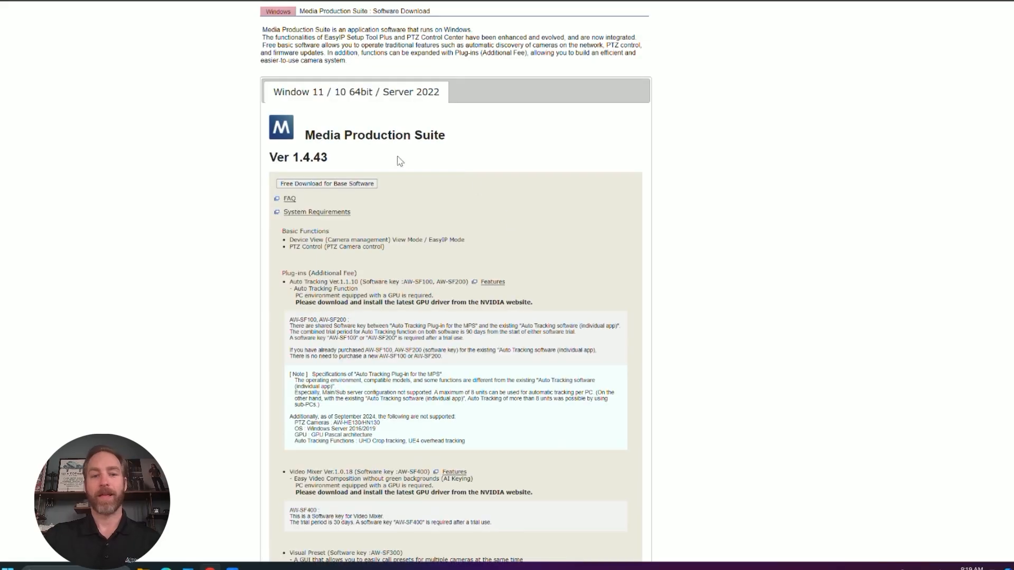
{"action": "double_click", "coordinate": [298, 157]}
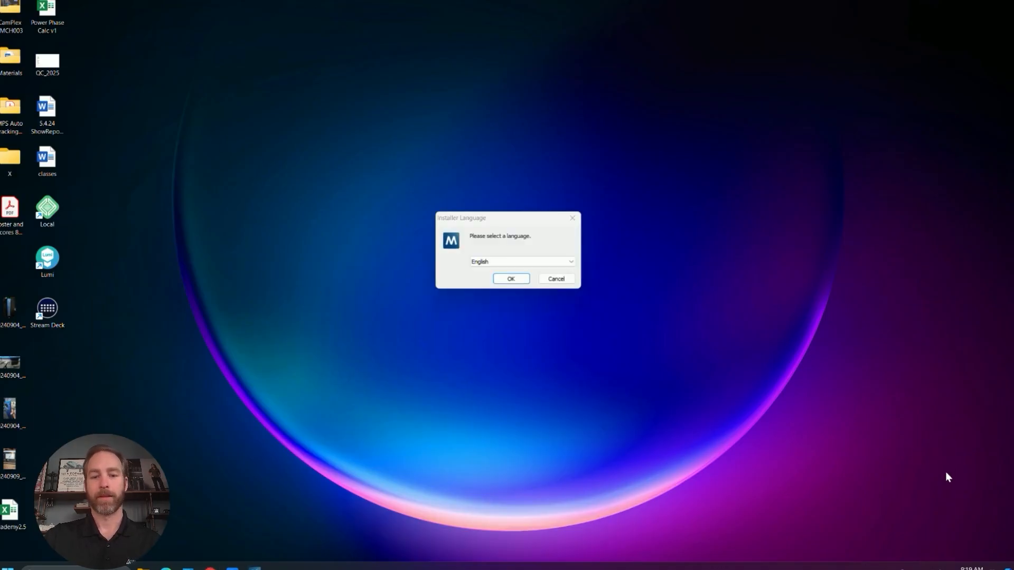
Step: Install Media Production Suite 1.4.43 in English with 'Run the software now' unchecked
{"action": "left_click", "coordinate": [510, 278]}
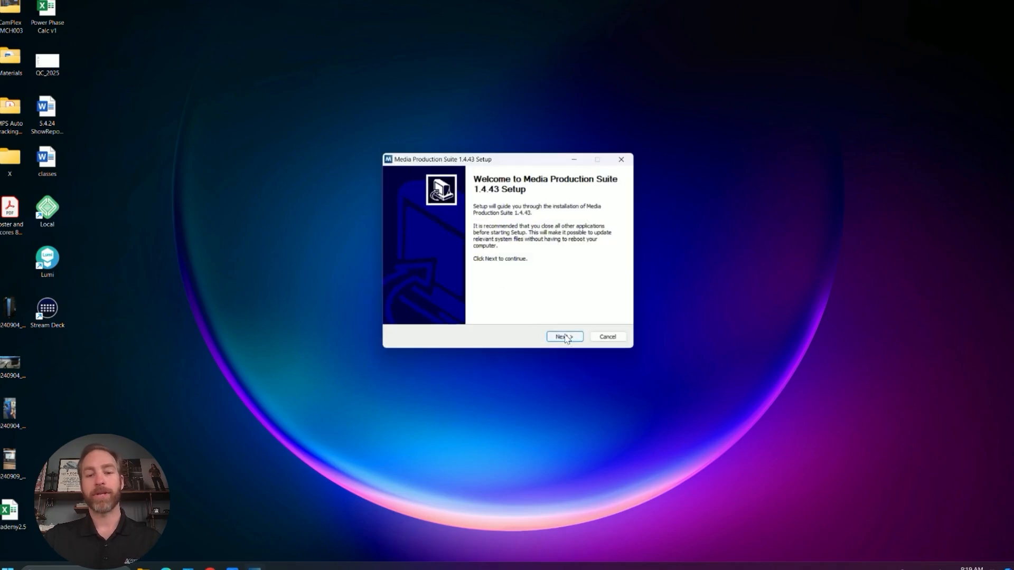
{"action": "left_click", "coordinate": [563, 336]}
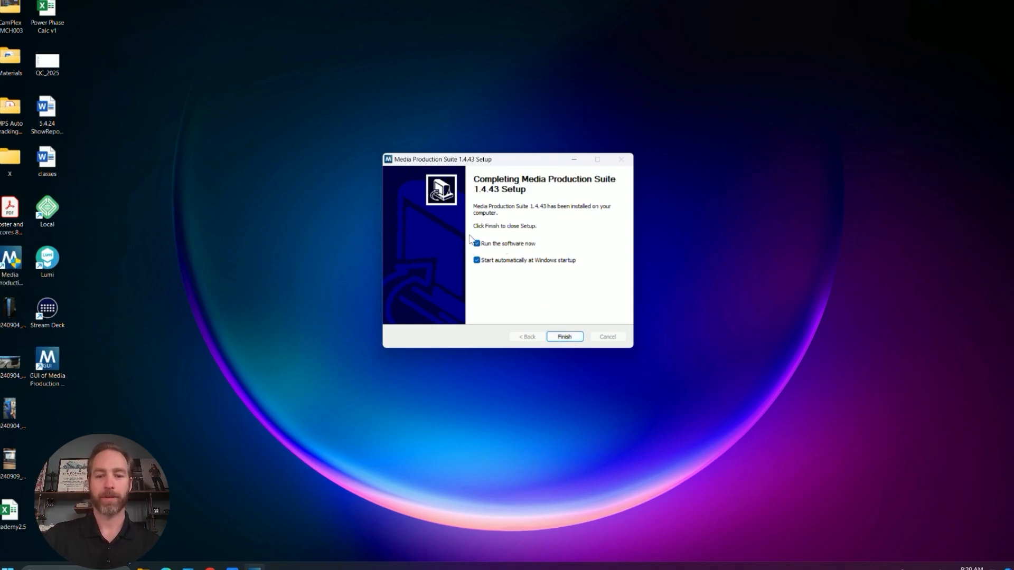
{"action": "left_click", "coordinate": [476, 243]}
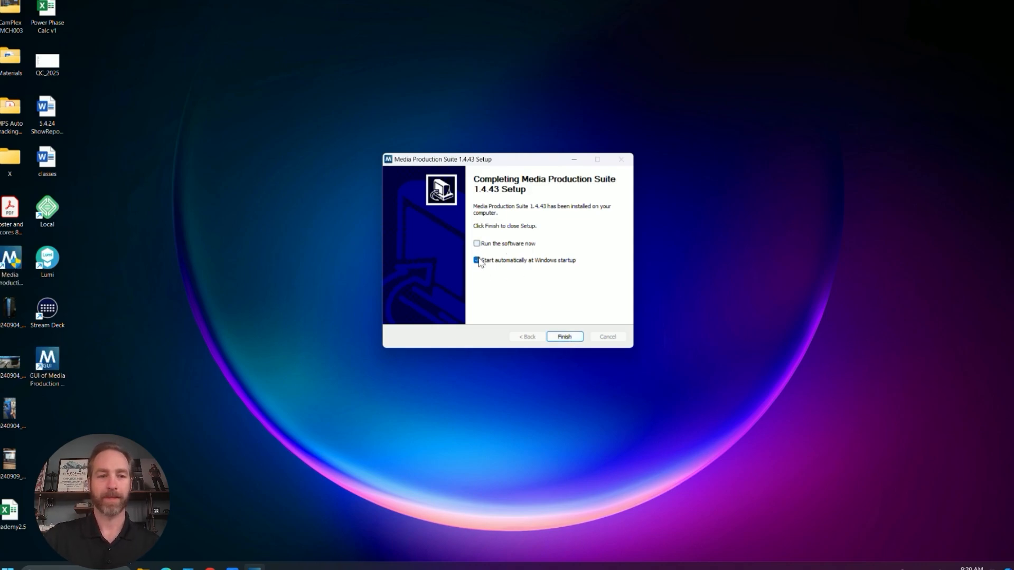
{"action": "left_click", "coordinate": [563, 337]}
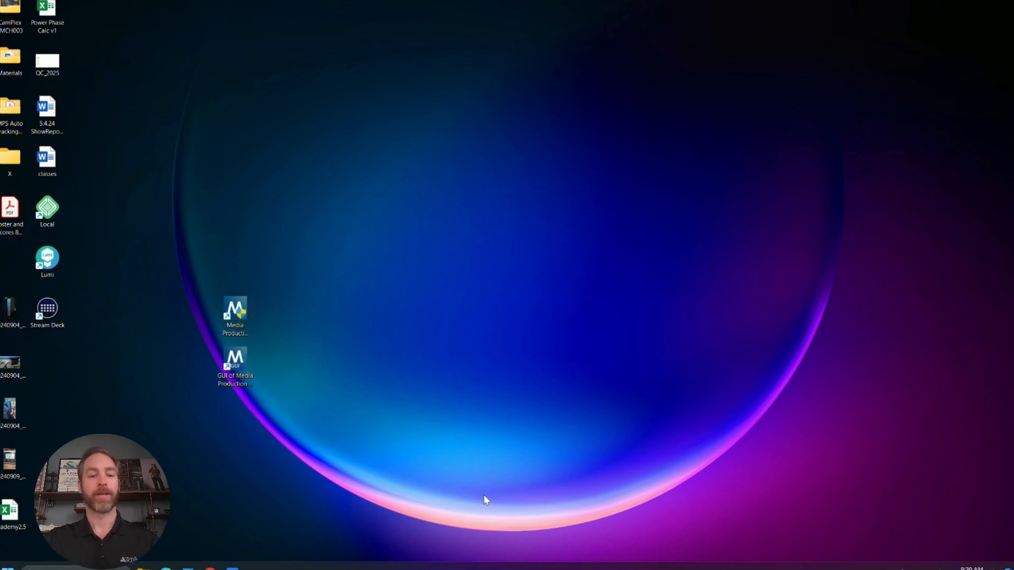
{"action": "mouse_move", "coordinate": [234, 317]}
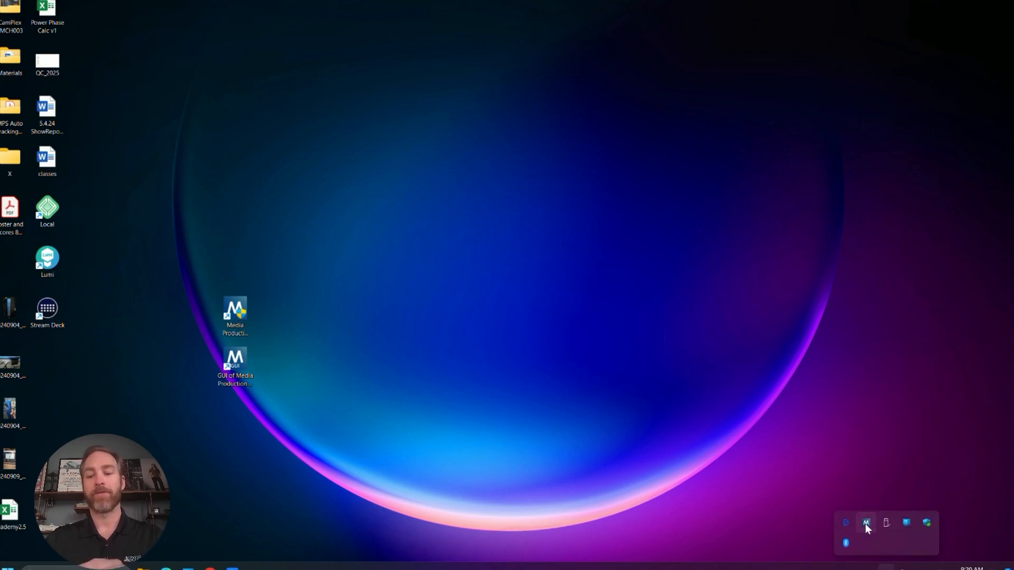
{"action": "mouse_move", "coordinate": [865, 522]}
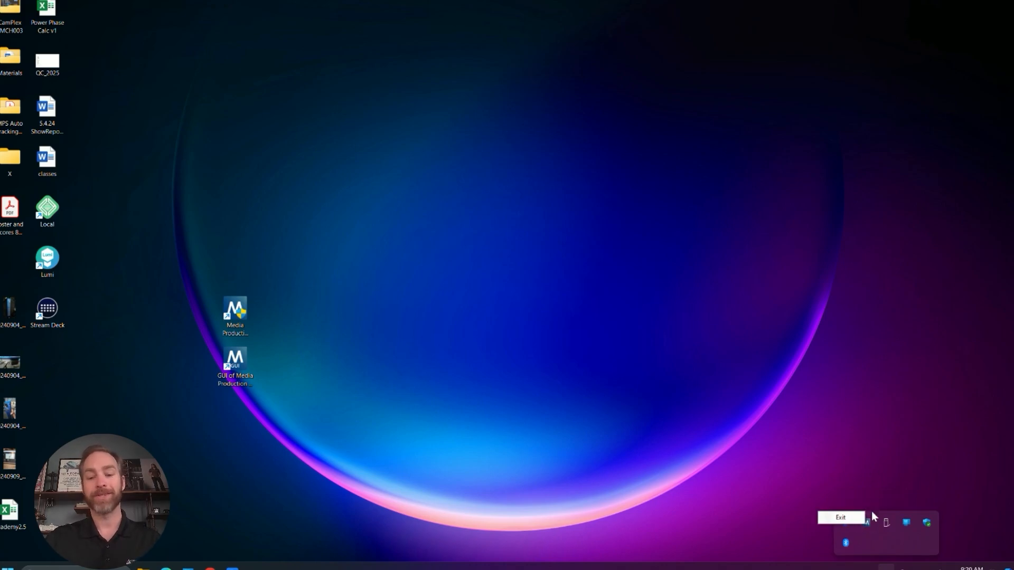
{"action": "mouse_move", "coordinate": [866, 523]}
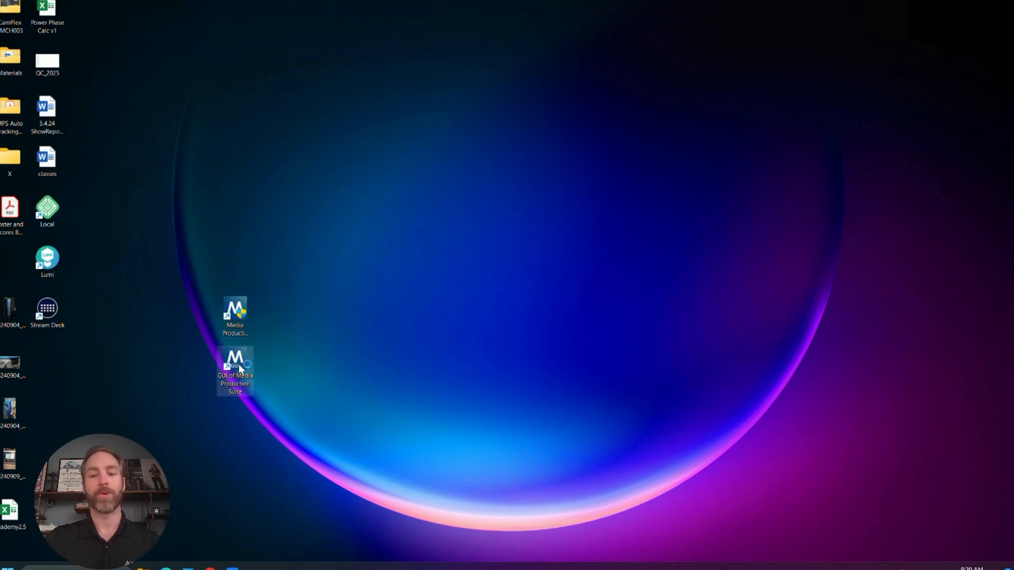
Step: Launch the 'GUI of Media Production Suite' desktop shortcut
{"action": "double_click", "coordinate": [234, 374]}
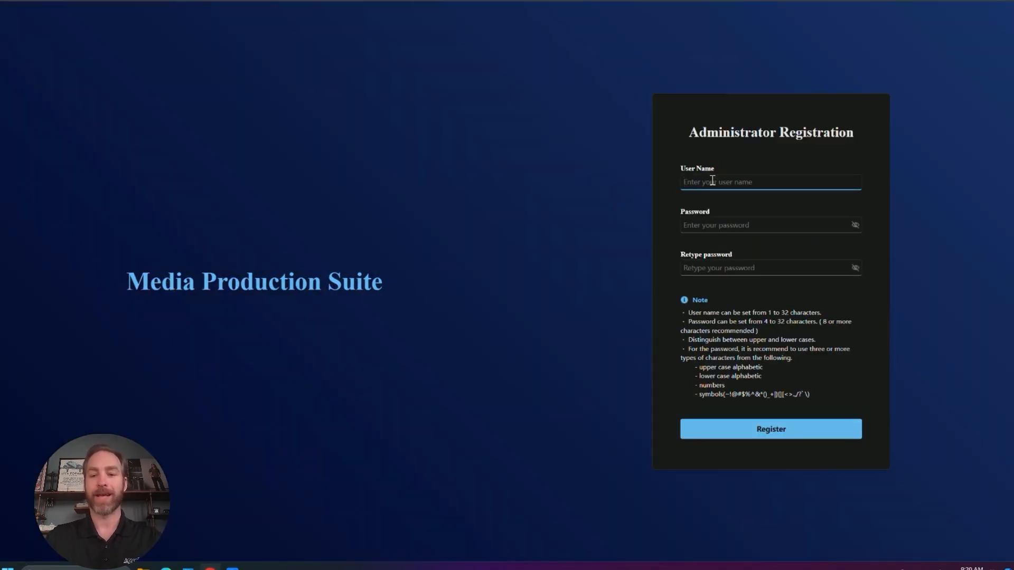
Step: Register the 'admin' administrator account, accepting the weak-password warning
{"action": "type", "text": "admin"}
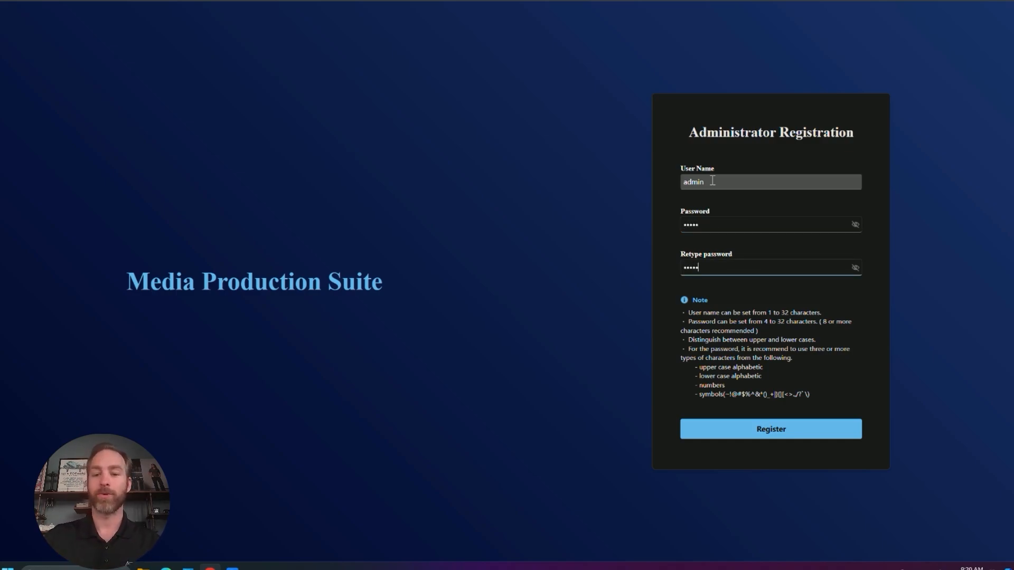
{"action": "left_click", "coordinate": [770, 429]}
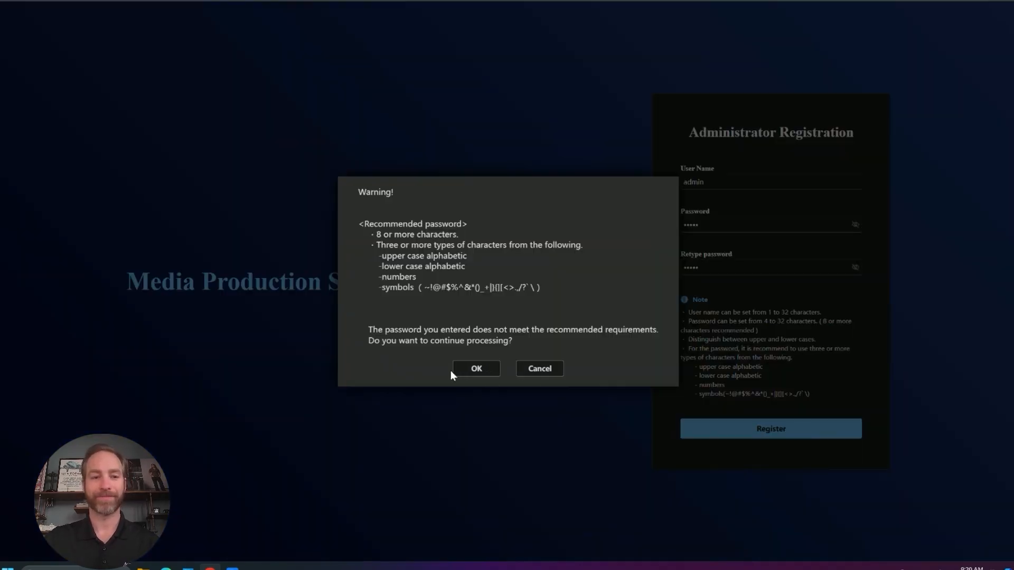
{"action": "left_click", "coordinate": [476, 368]}
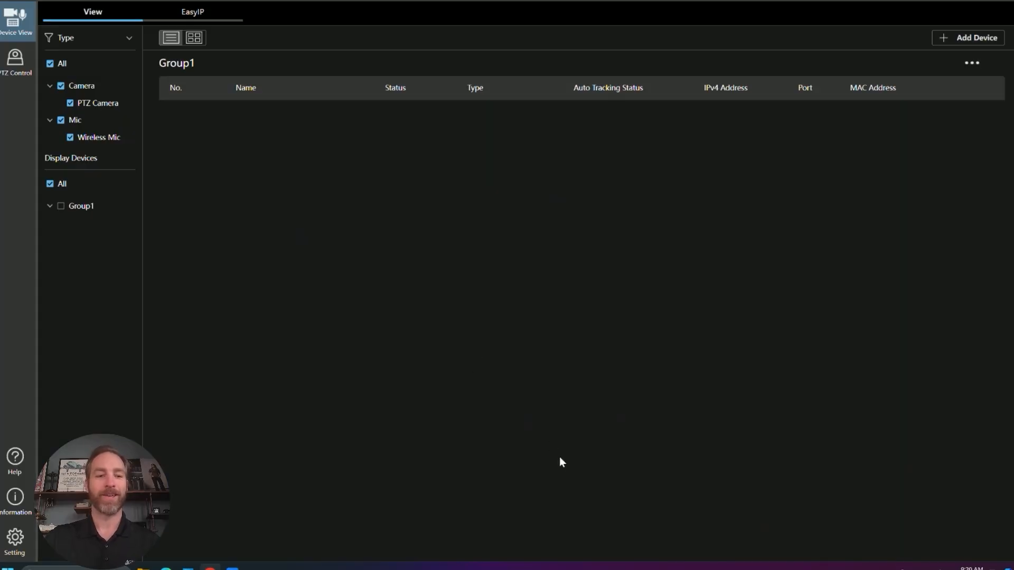
{"action": "mouse_move", "coordinate": [426, 389]}
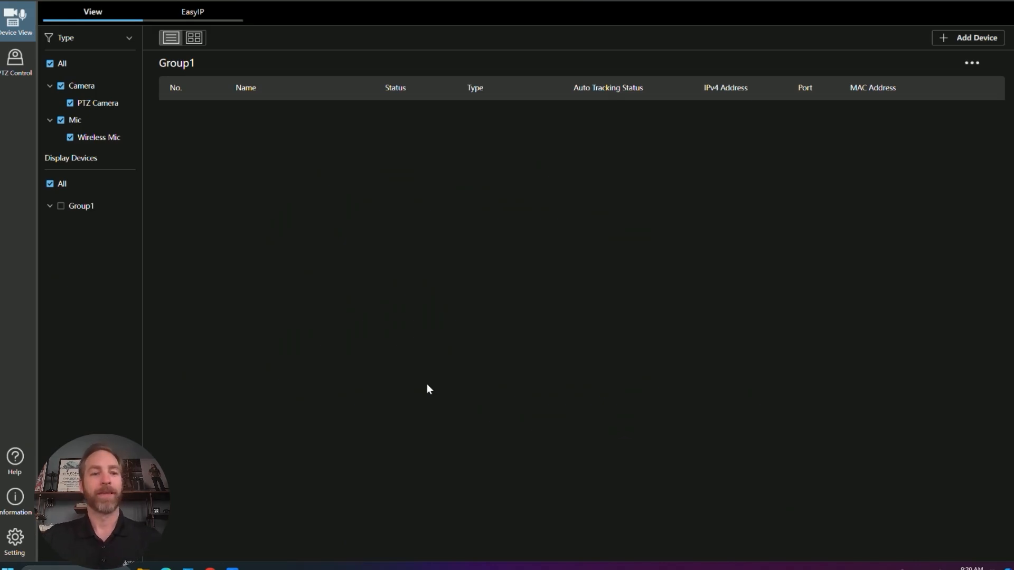
{"action": "mouse_move", "coordinate": [245, 119]}
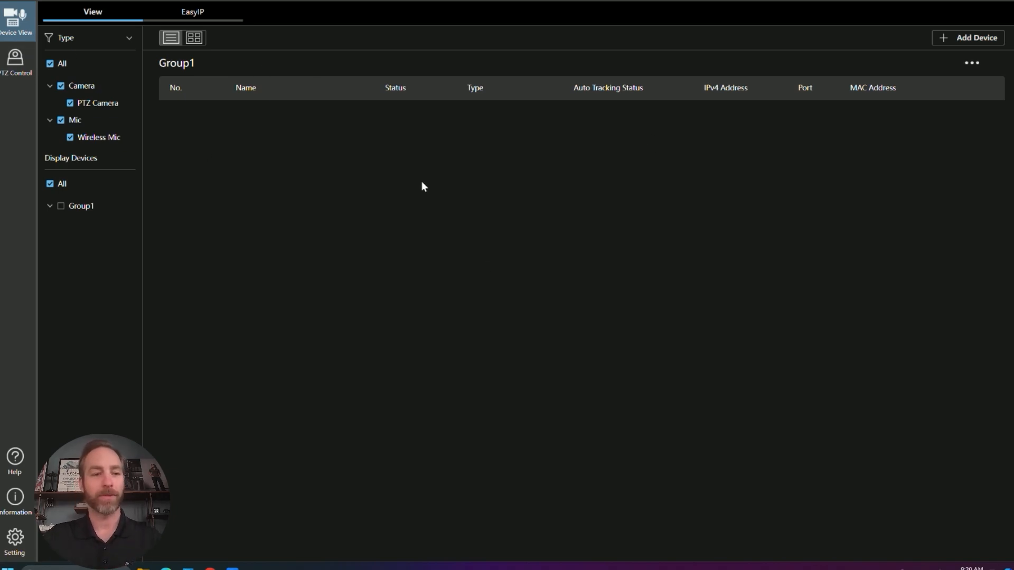
Step: Browse the PTZ Control page, software plug-in versions, PC hardware details and Settings
{"action": "left_click", "coordinate": [17, 58]}
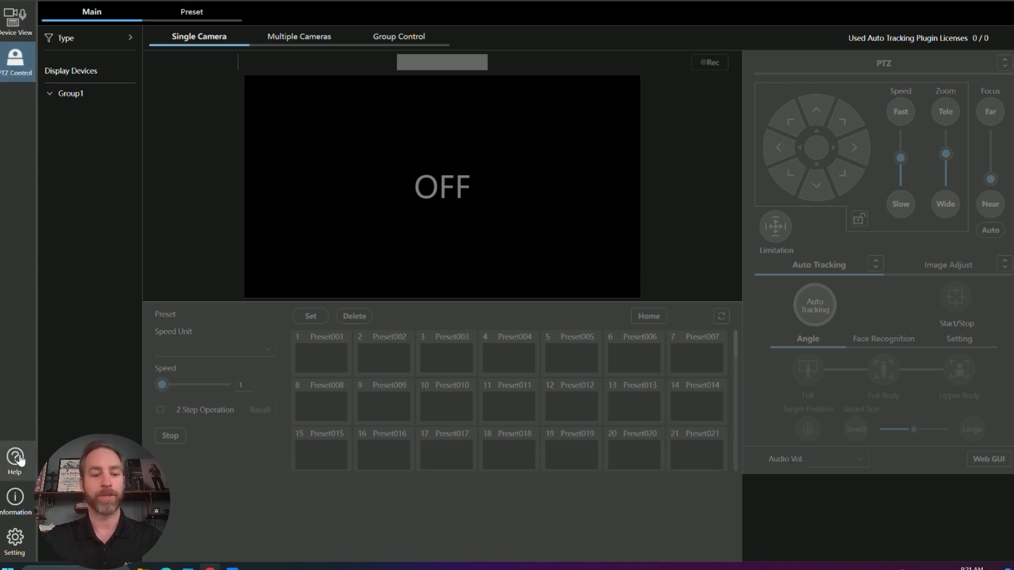
{"action": "left_click", "coordinate": [15, 501]}
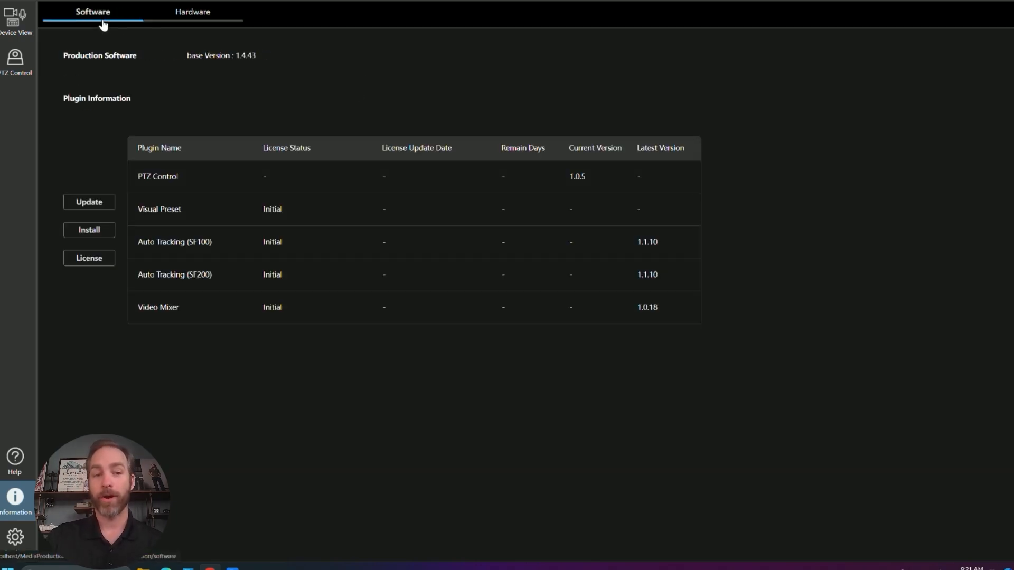
{"action": "left_click", "coordinate": [192, 12]}
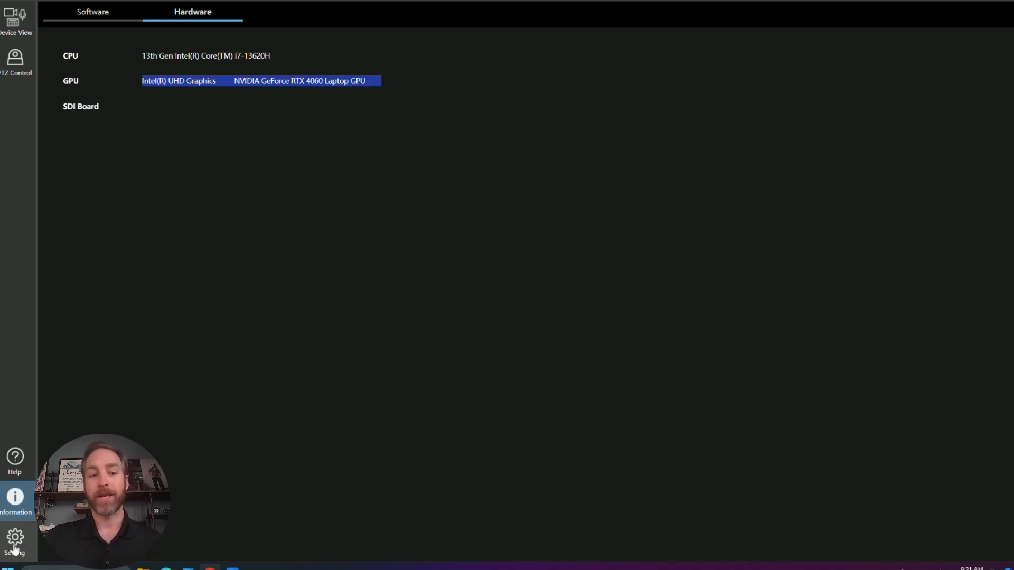
{"action": "left_click", "coordinate": [14, 536]}
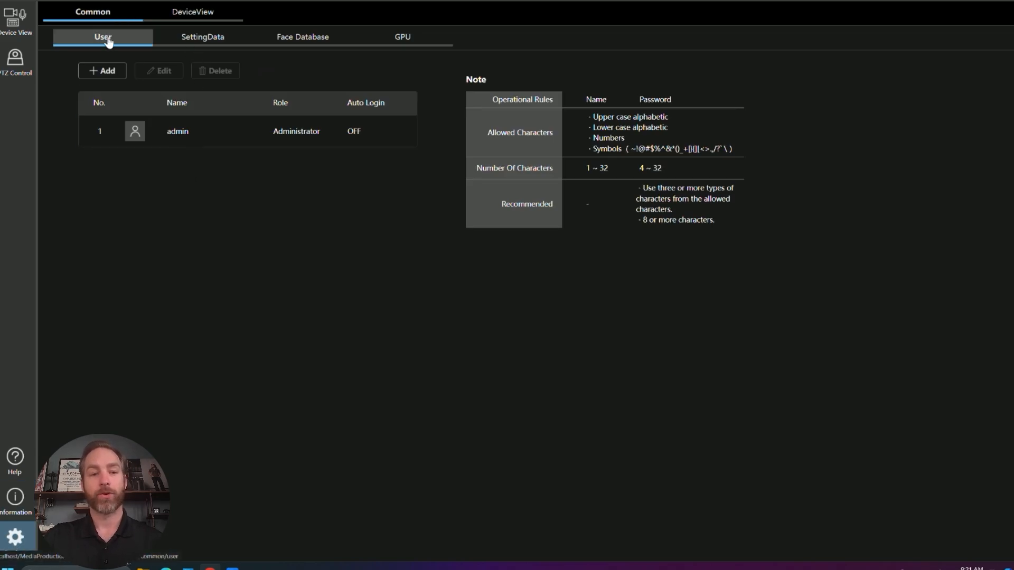
Step: Look at adding a user account, its available roles, and the setting import/export options
{"action": "left_click", "coordinate": [101, 71]}
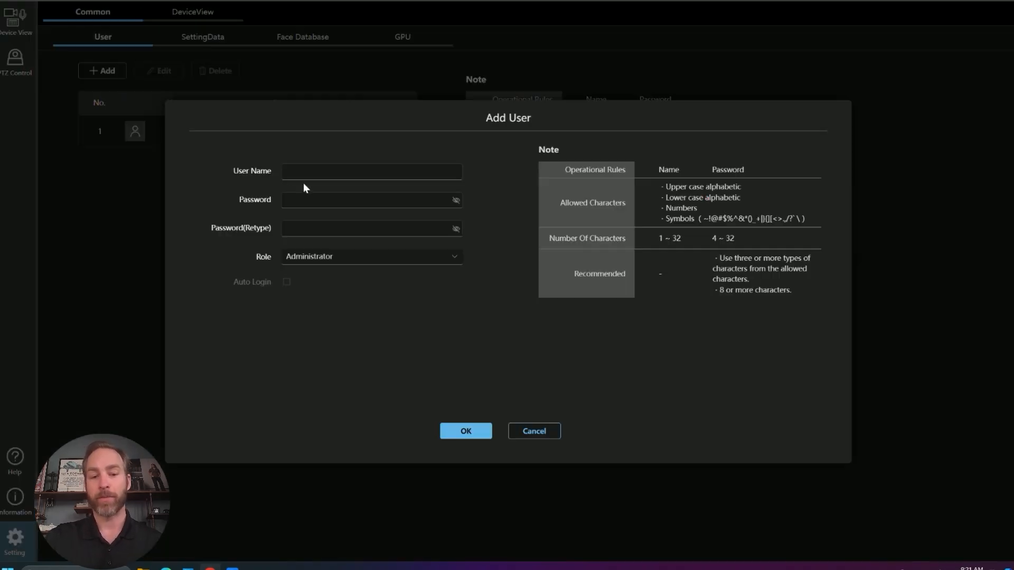
{"action": "left_click", "coordinate": [371, 256]}
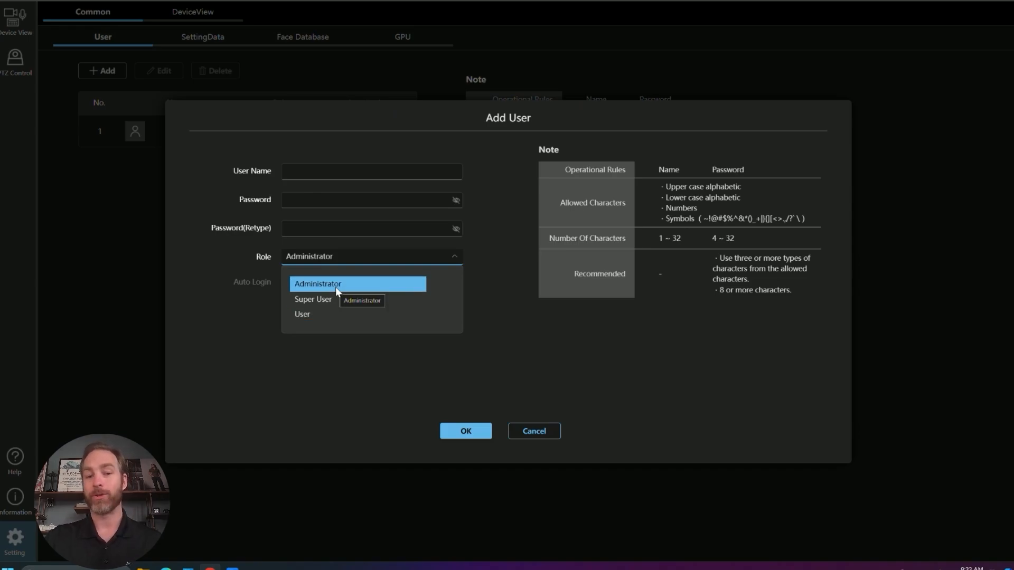
{"action": "mouse_move", "coordinate": [302, 314]}
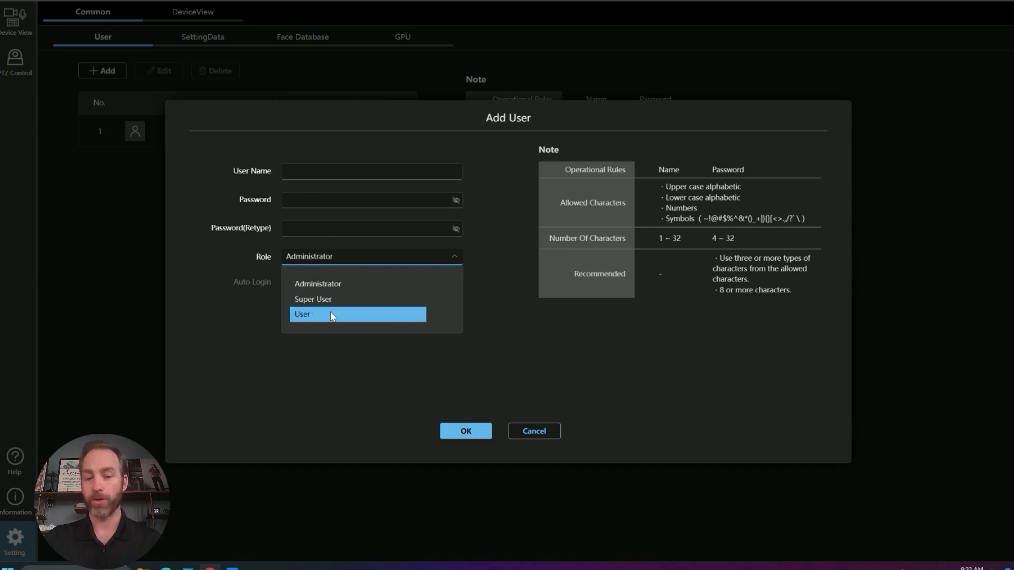
{"action": "mouse_move", "coordinate": [329, 316]}
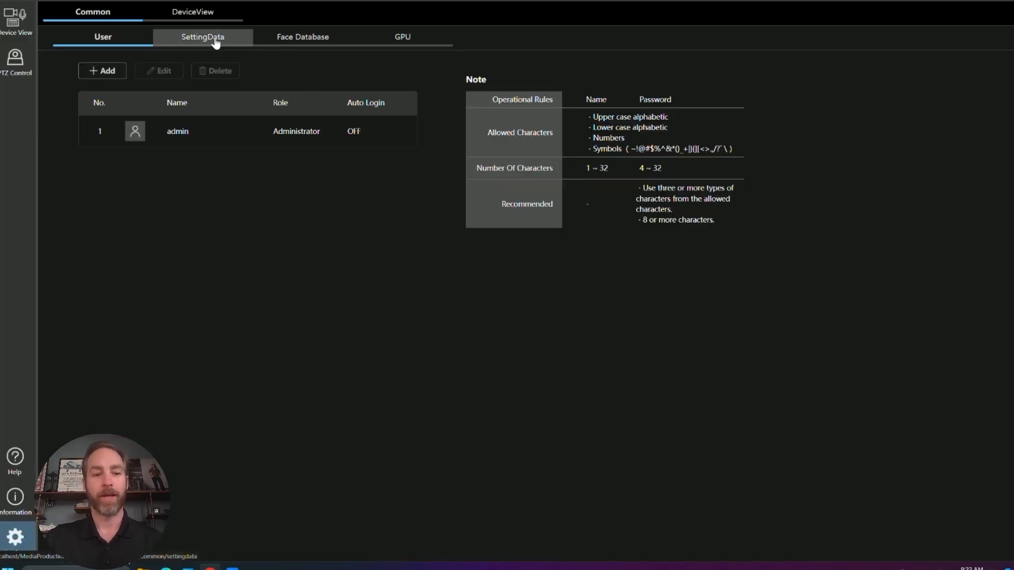
{"action": "left_click", "coordinate": [202, 36]}
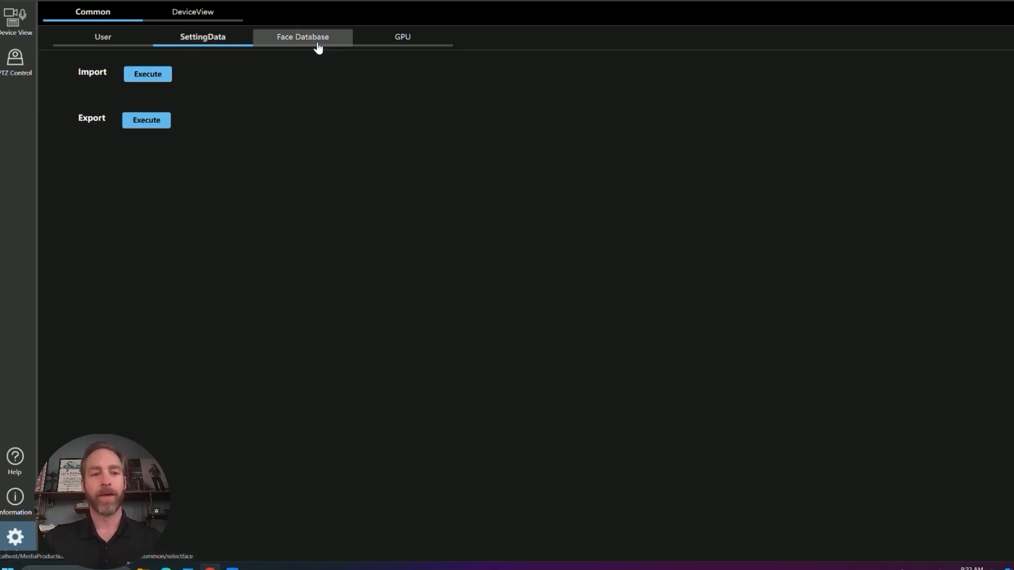
Step: Open the Face Database and cancel the Add Face dialog without adding a face
{"action": "left_click", "coordinate": [302, 37]}
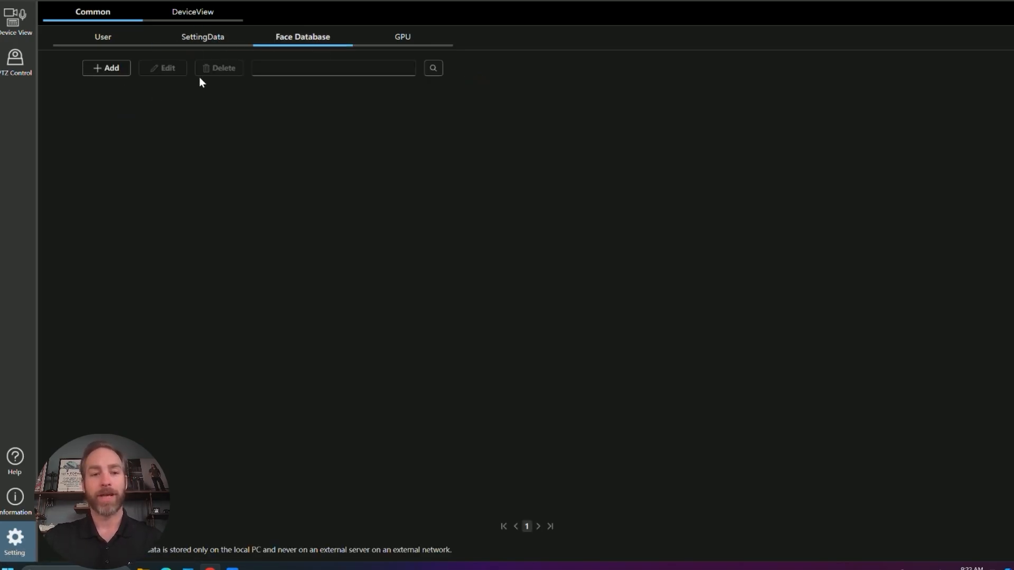
{"action": "left_click", "coordinate": [333, 68]}
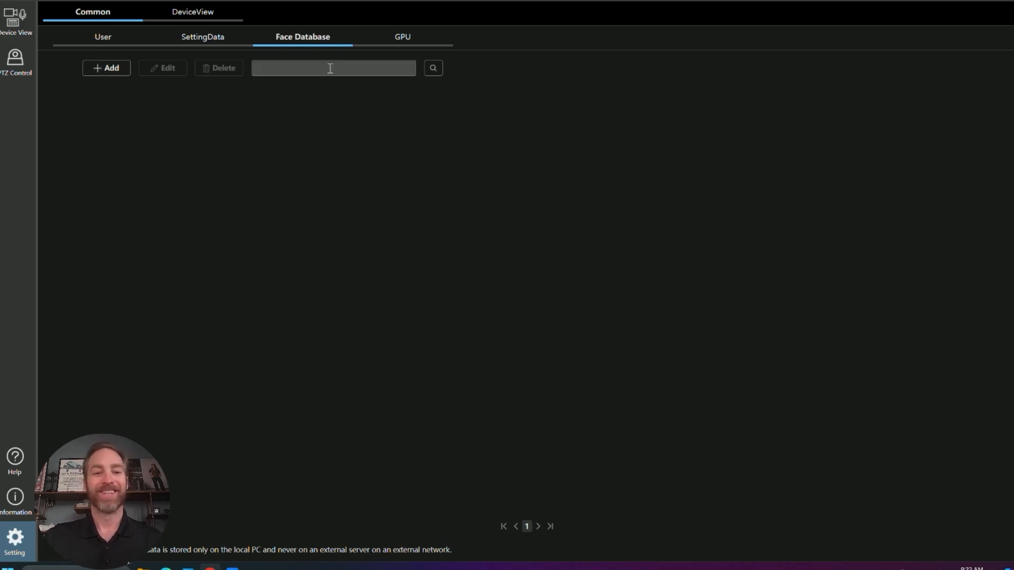
{"action": "left_click", "coordinate": [106, 68]}
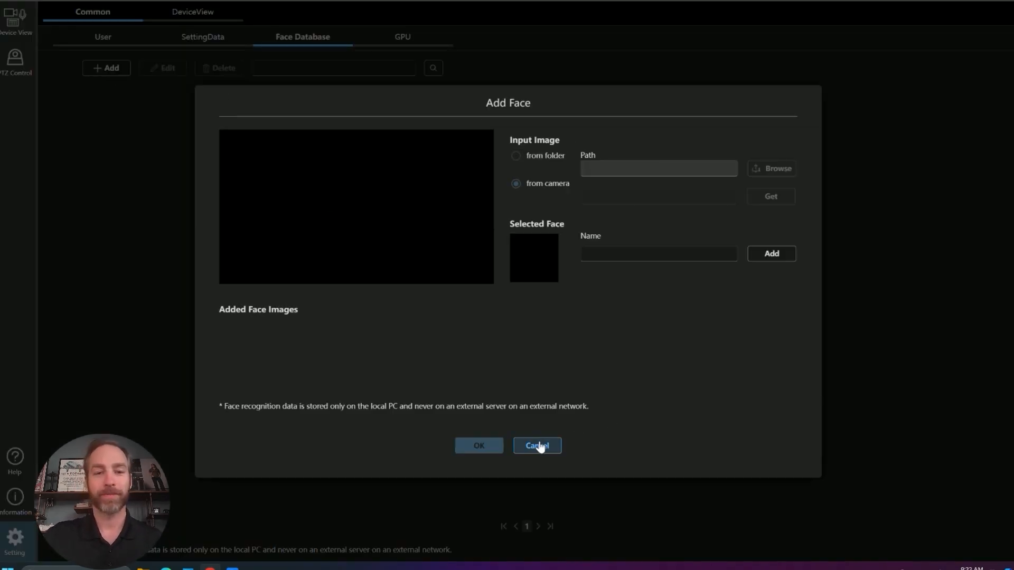
{"action": "left_click", "coordinate": [536, 445]}
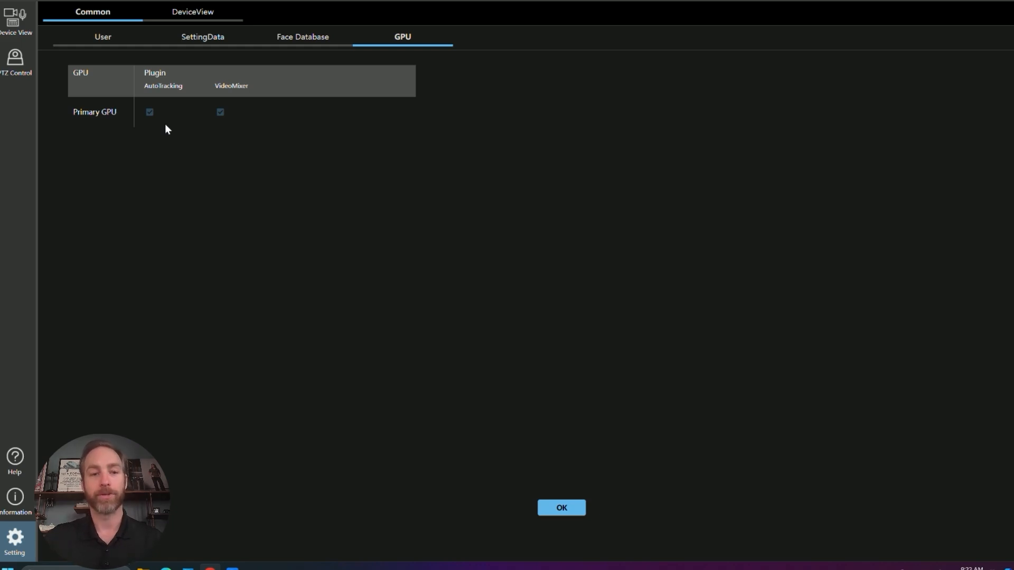
{"action": "mouse_move", "coordinate": [203, 37]}
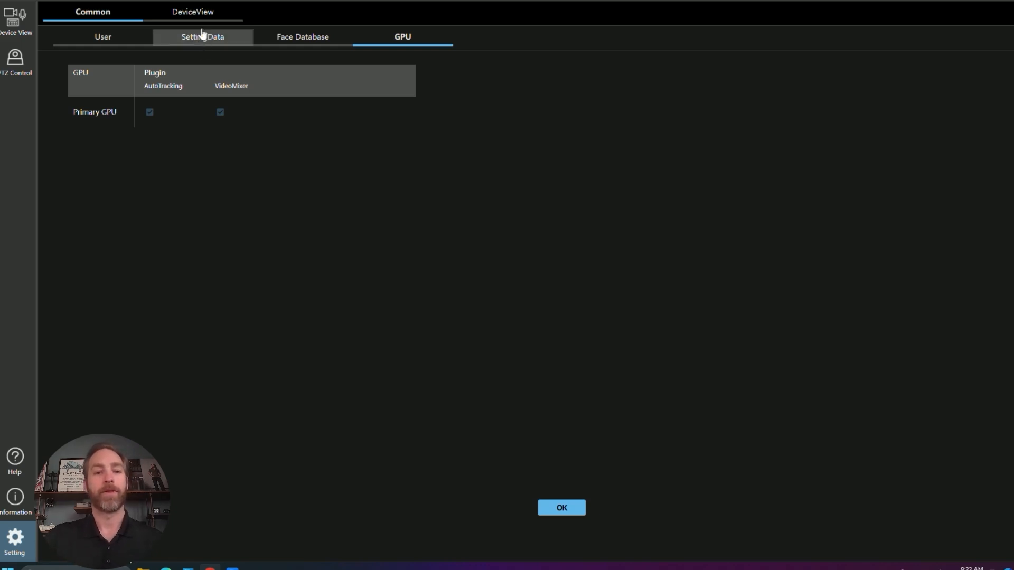
Step: Review the GPU and DeviceView View and EasyIP column settings, then return to Device View
{"action": "left_click", "coordinate": [192, 11]}
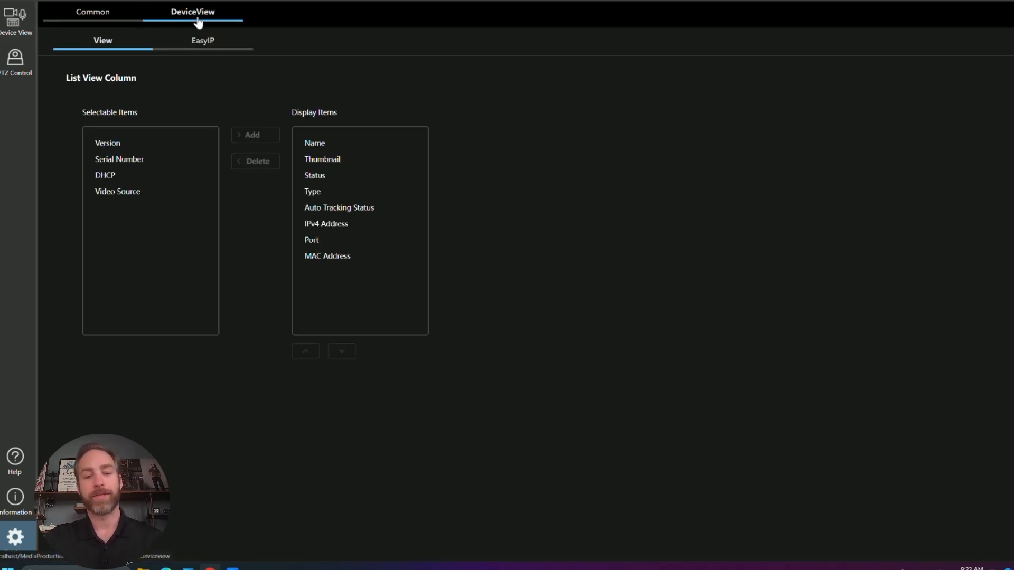
{"action": "mouse_move", "coordinate": [287, 153]}
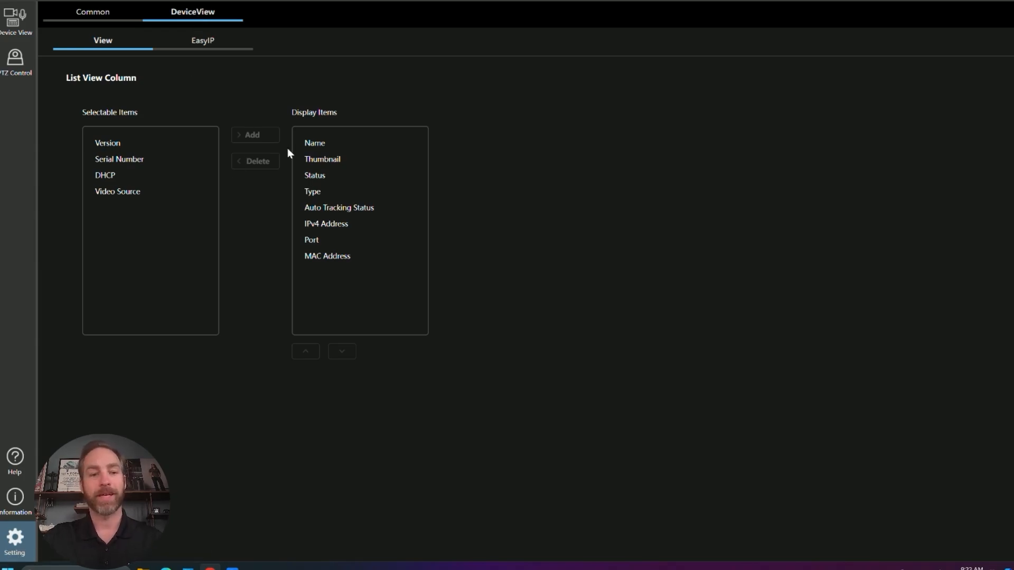
{"action": "left_click", "coordinate": [202, 40]}
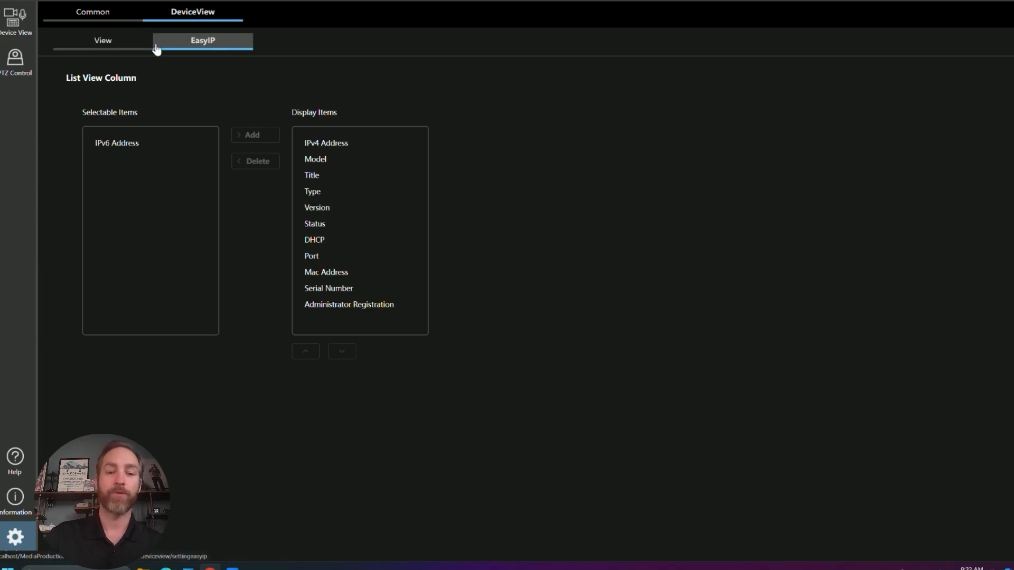
{"action": "left_click", "coordinate": [312, 175]}
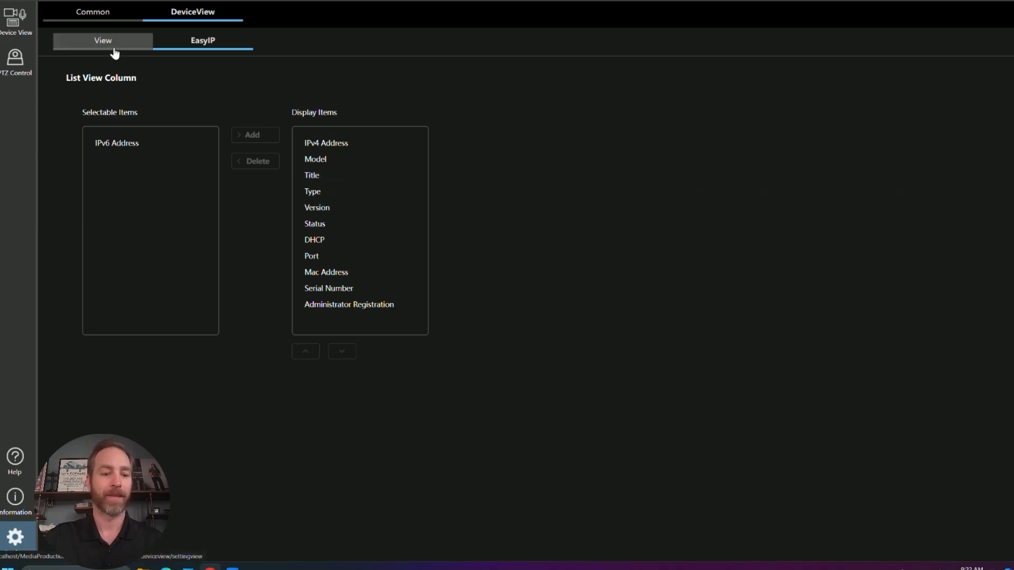
{"action": "left_click", "coordinate": [17, 19]}
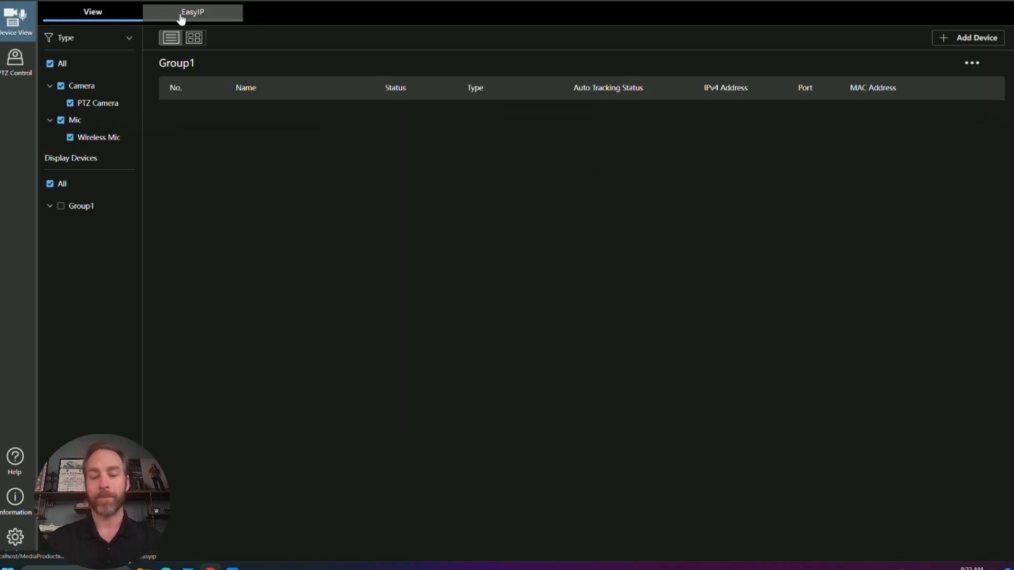
Step: Search EasyIP to find the AW-UE80 and AW-UE160 cameras, keeping All Network
{"action": "left_click", "coordinate": [192, 12]}
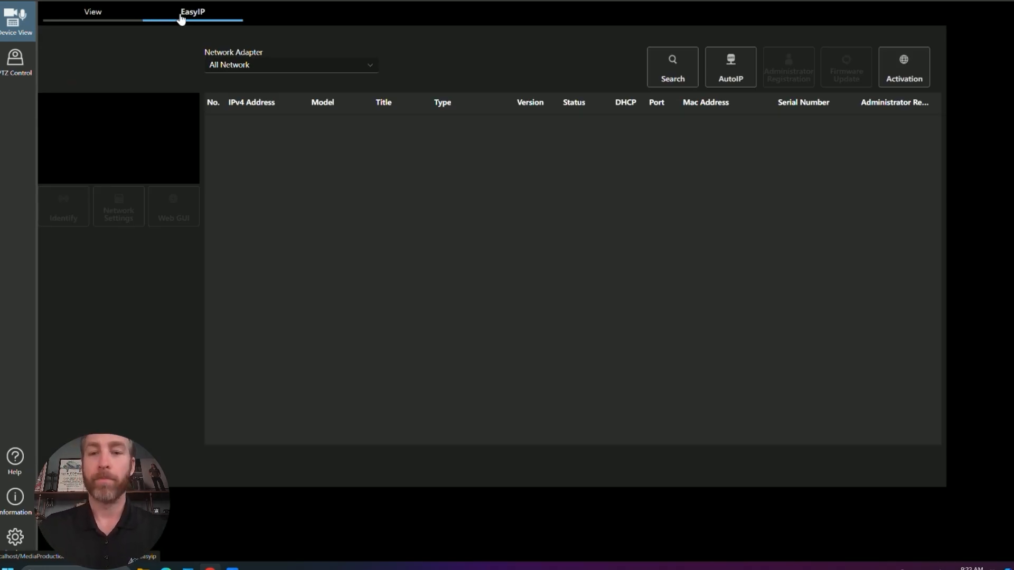
{"action": "mouse_move", "coordinate": [336, 51]}
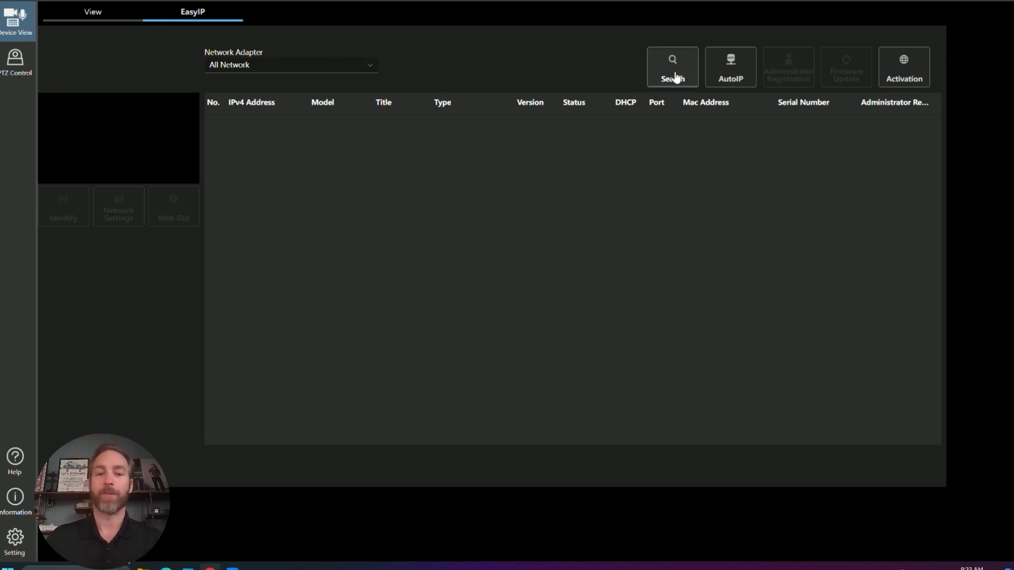
{"action": "left_click", "coordinate": [672, 67]}
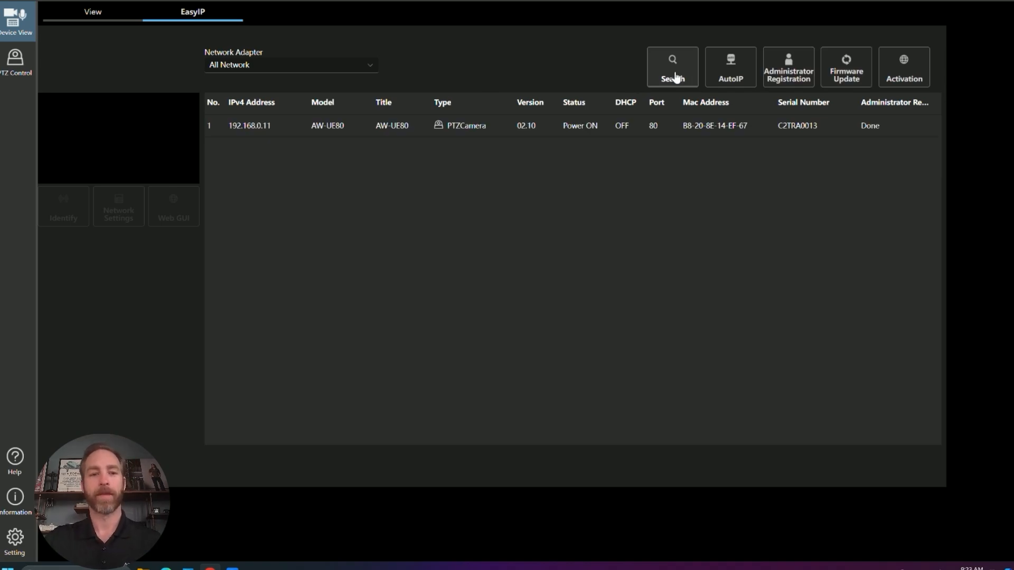
{"action": "left_click", "coordinate": [290, 64]}
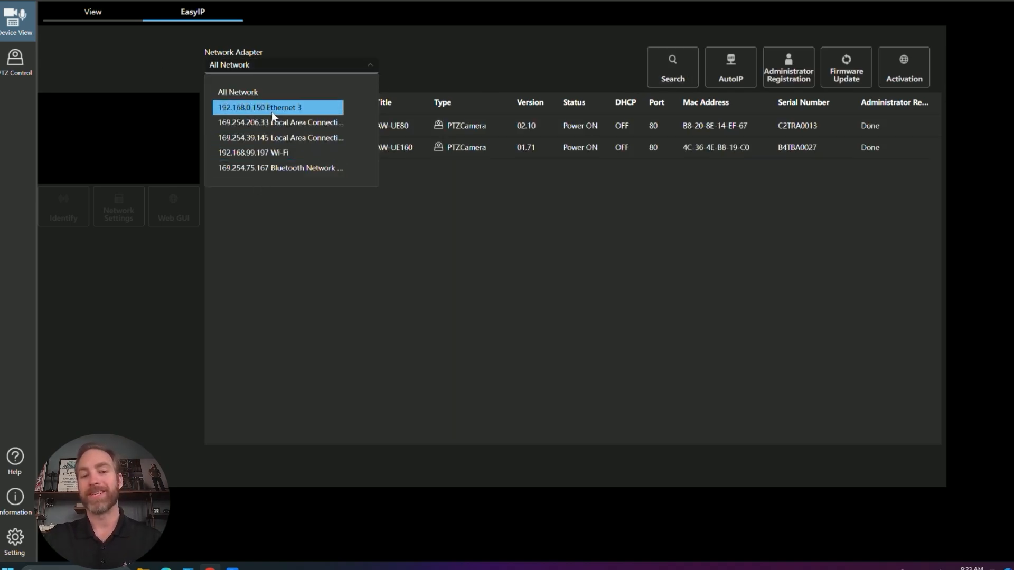
{"action": "mouse_move", "coordinate": [280, 168]}
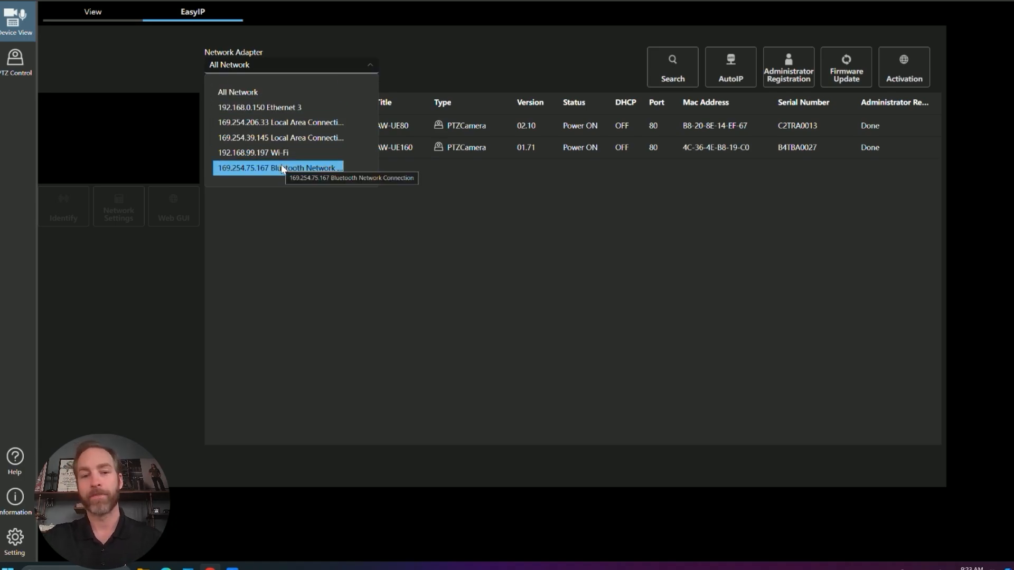
{"action": "mouse_move", "coordinate": [438, 58]}
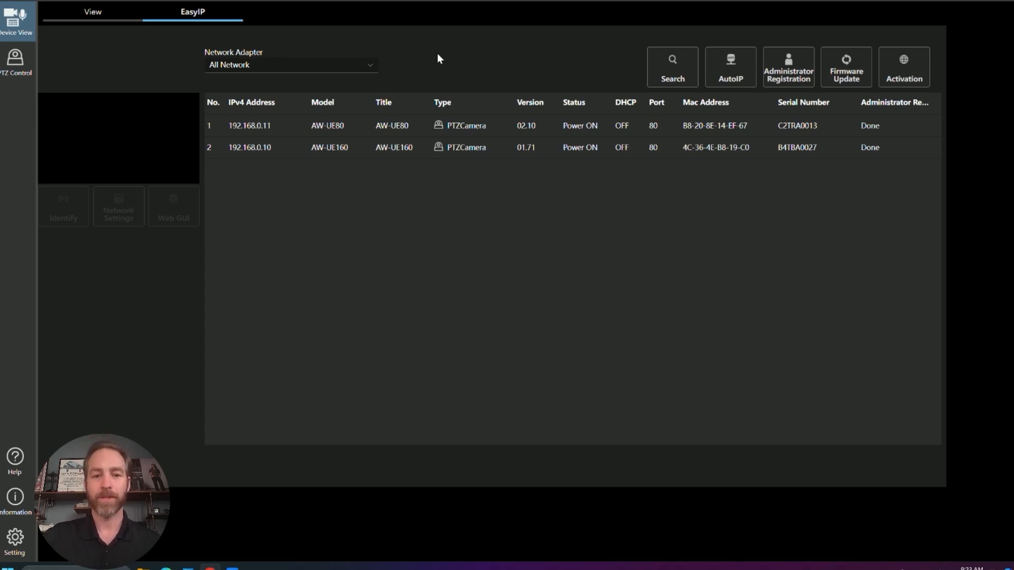
{"action": "mouse_move", "coordinate": [569, 87]}
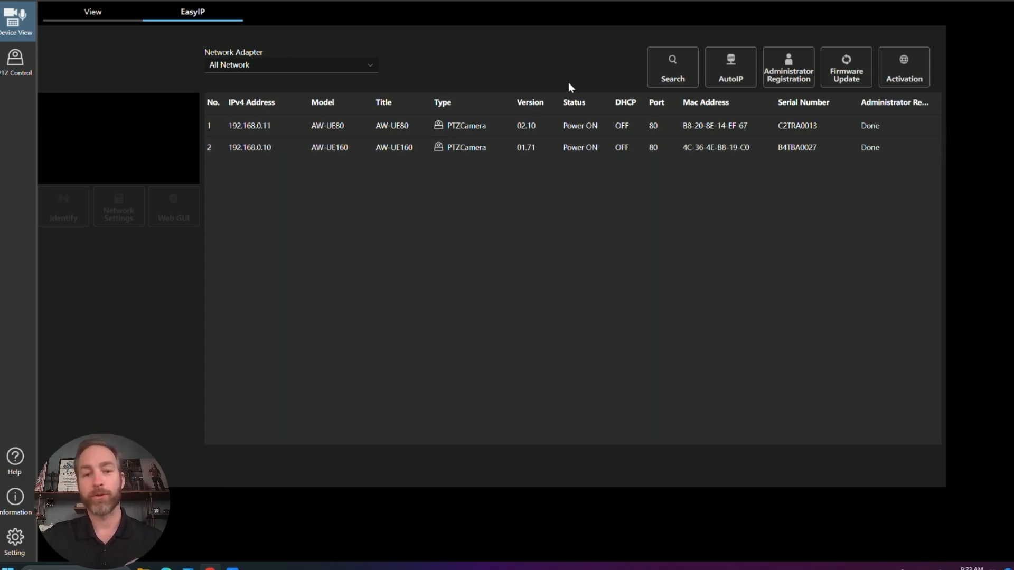
{"action": "mouse_move", "coordinate": [471, 89]}
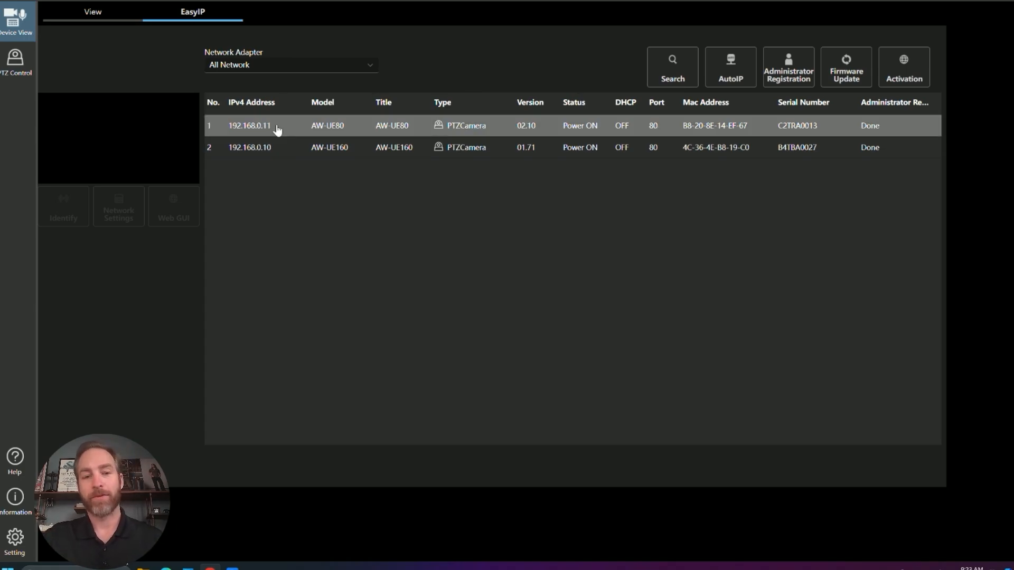
Step: Preview the AW-UE80 and dismiss its 20-minute power-on Network Settings warning
{"action": "left_click", "coordinate": [265, 147]}
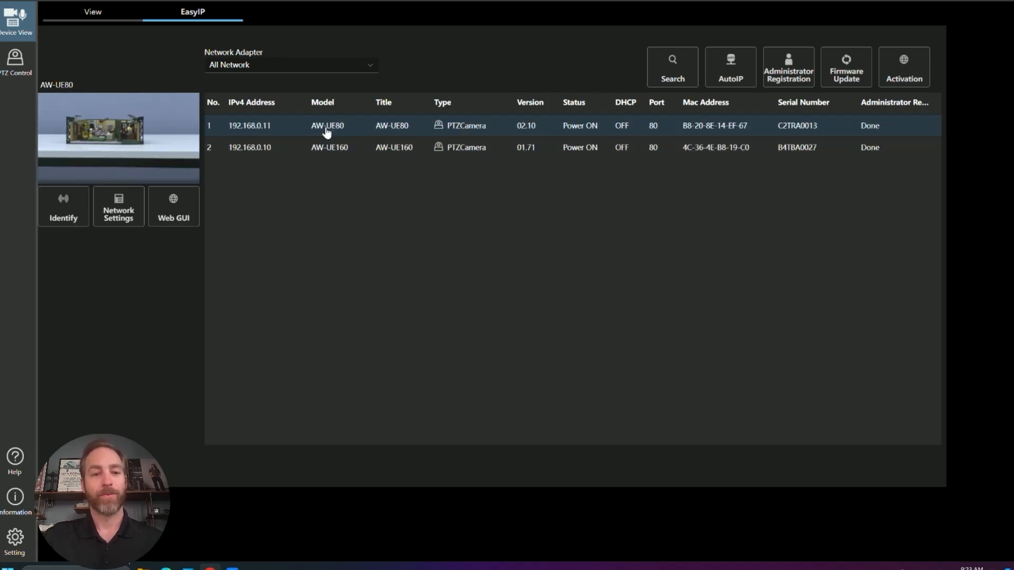
{"action": "mouse_move", "coordinate": [290, 134]}
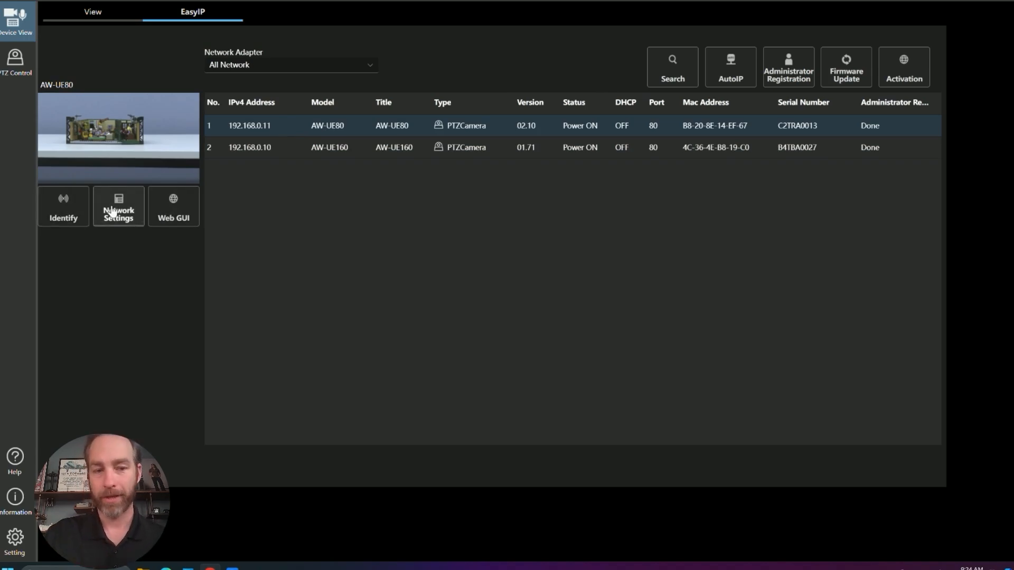
{"action": "left_click", "coordinate": [118, 207]}
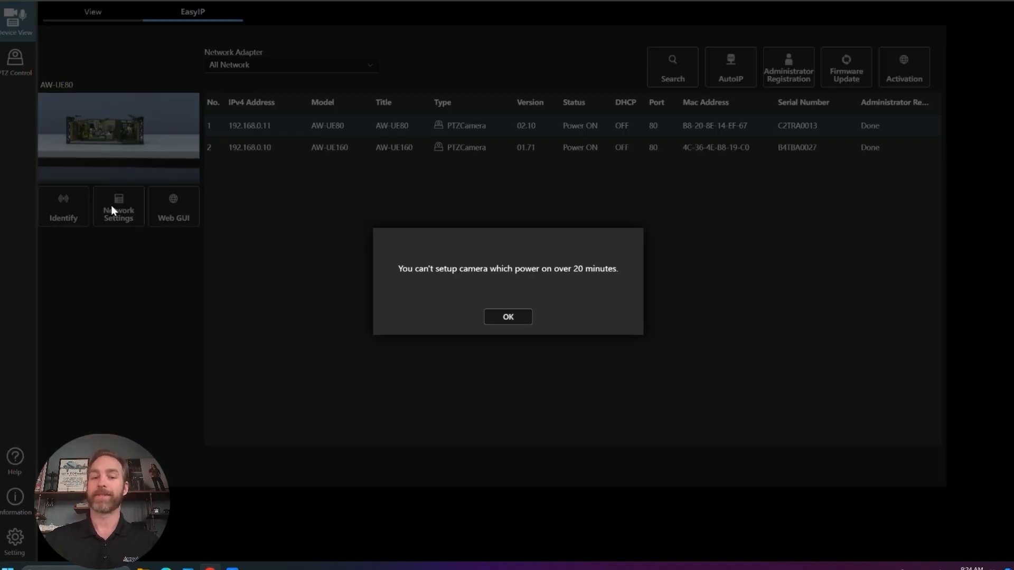
{"action": "mouse_move", "coordinate": [297, 242]}
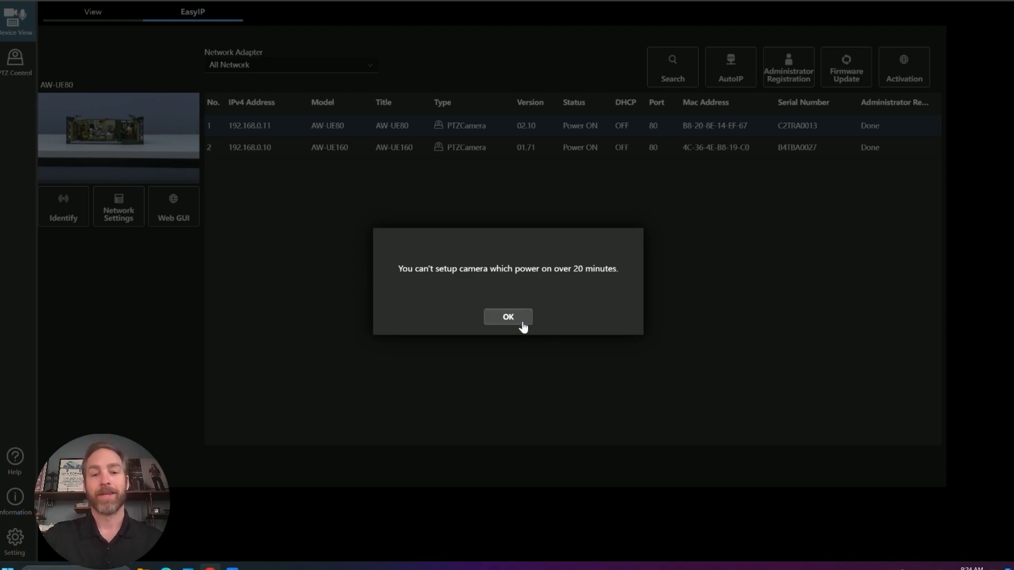
{"action": "left_click", "coordinate": [507, 317]}
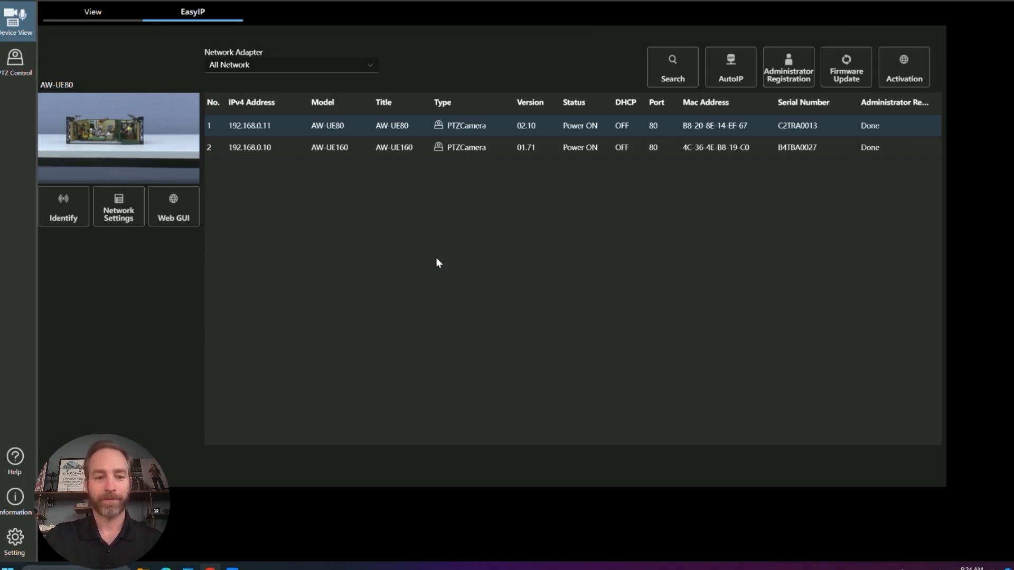
{"action": "mouse_move", "coordinate": [190, 208]}
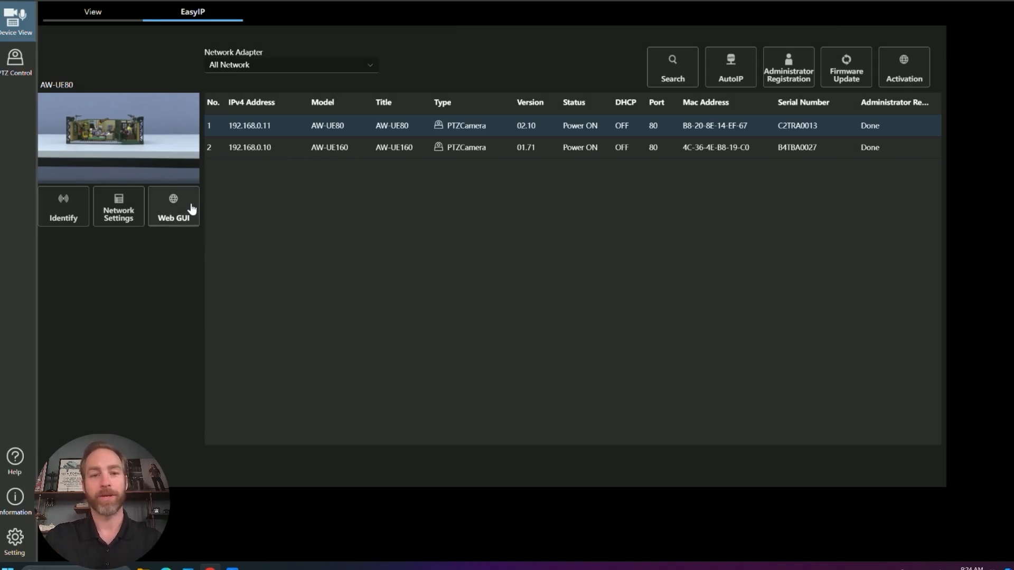
Step: Sign in to the AW-UE80 web GUI as admin and view its IPv4 network settings
{"action": "left_click", "coordinate": [173, 205]}
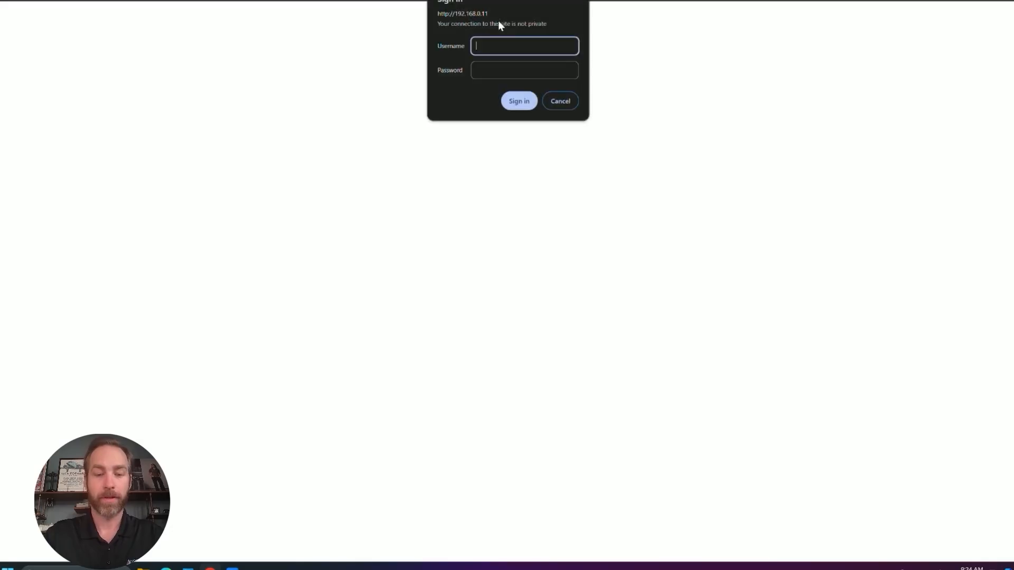
{"action": "type", "text": "admin"}
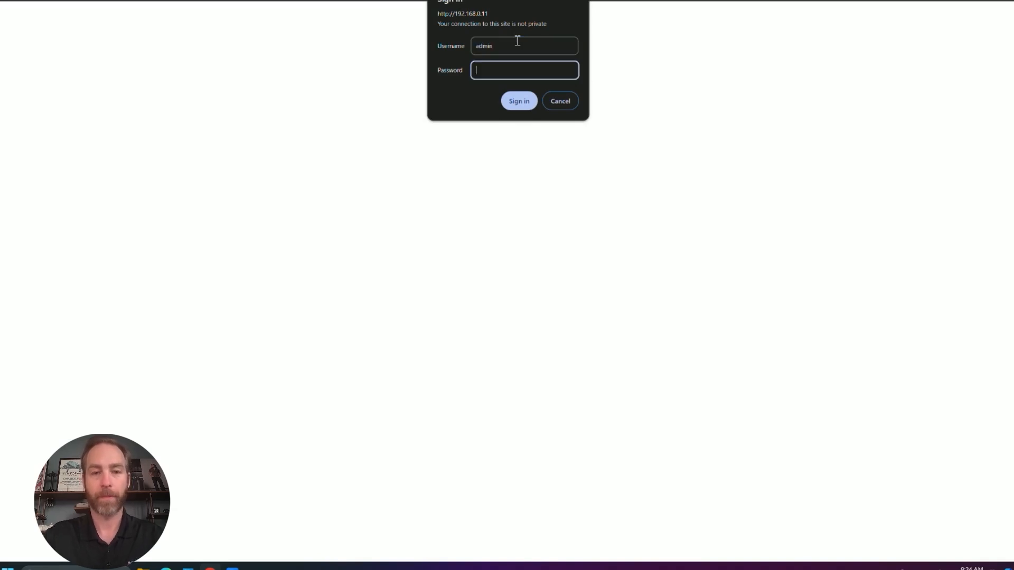
{"action": "left_click", "coordinate": [518, 101]}
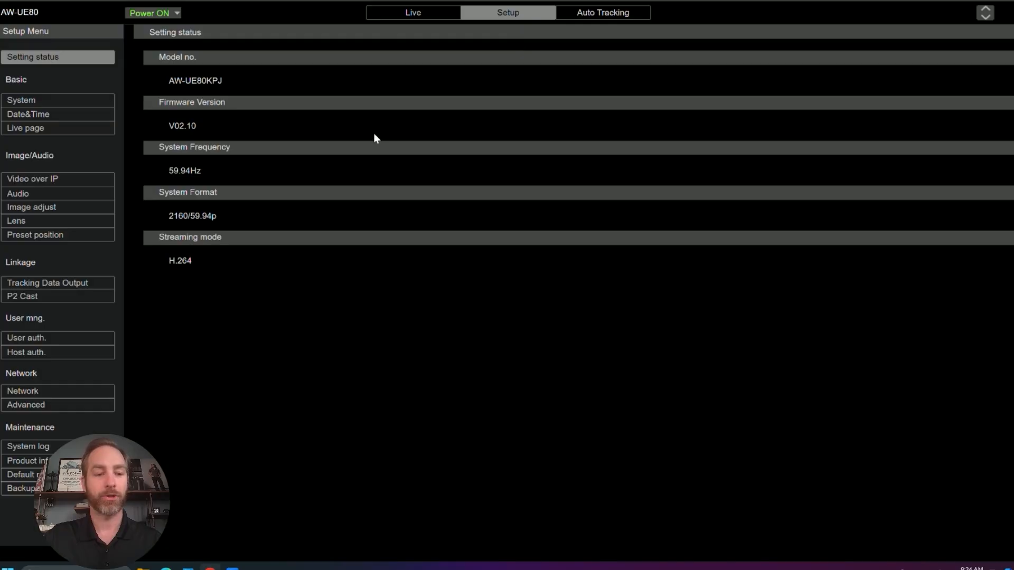
{"action": "left_click", "coordinate": [23, 390]}
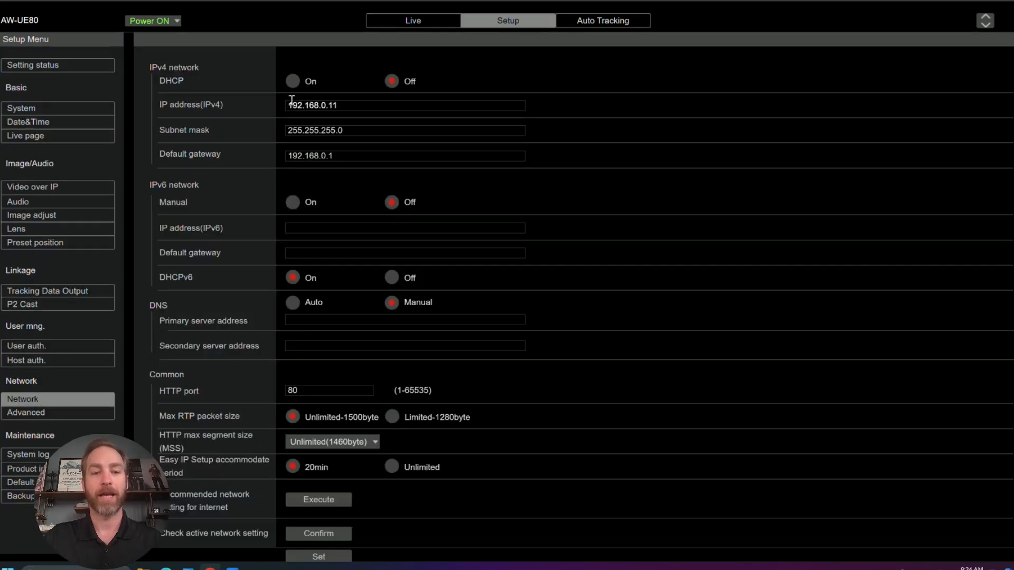
{"action": "left_click", "coordinate": [404, 104]}
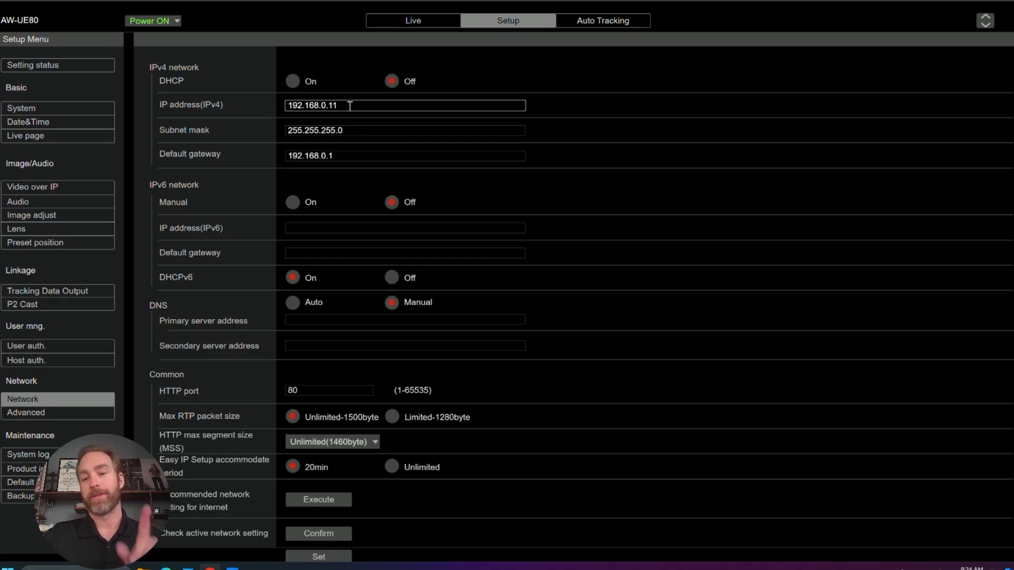
{"action": "mouse_move", "coordinate": [845, 4]}
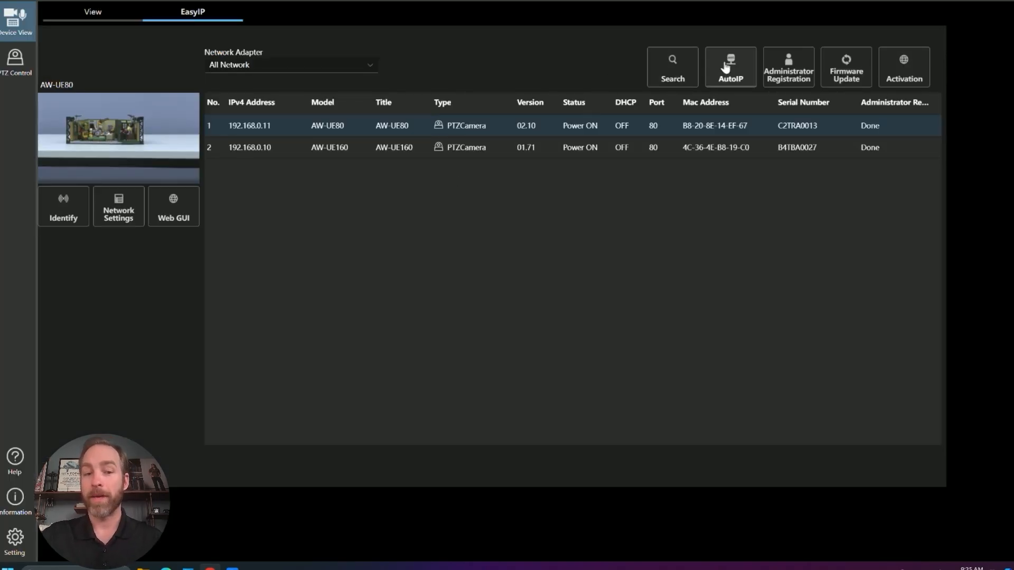
Step: Run Auto IP on both cameras with DHCP off from start address 192.168.0.10
{"action": "left_click", "coordinate": [729, 66]}
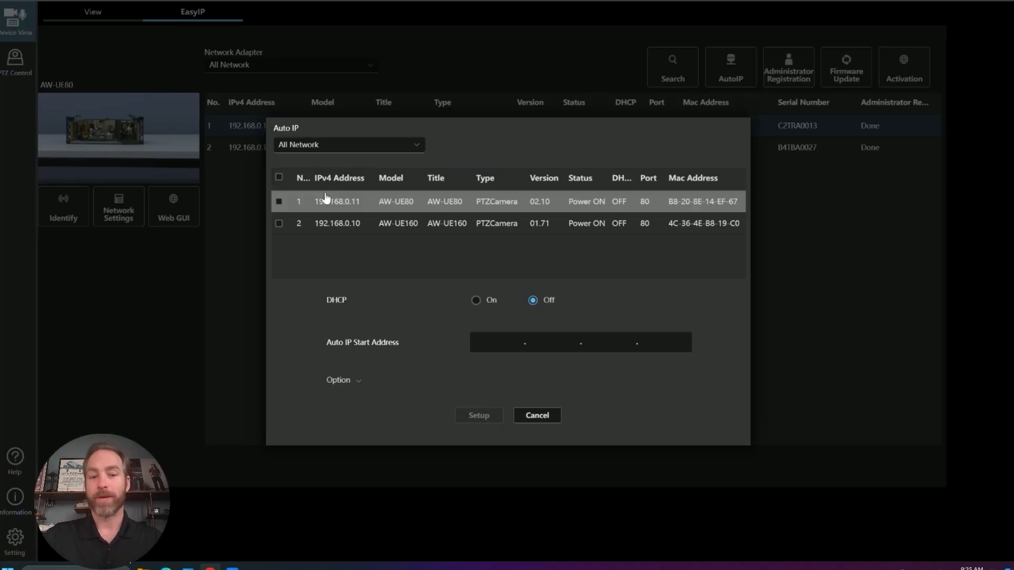
{"action": "left_click", "coordinate": [278, 176]}
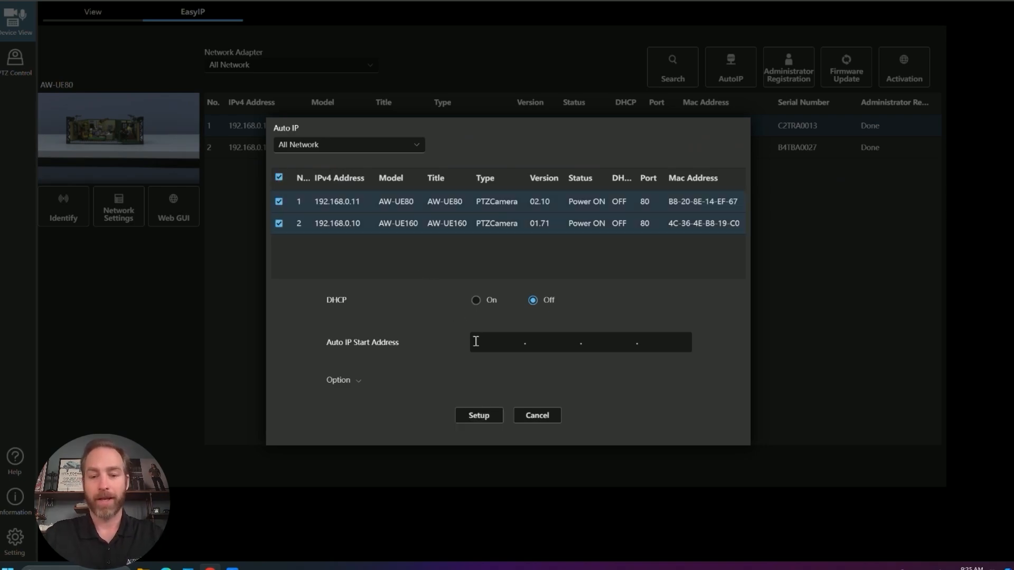
{"action": "type", "text": "192.168"}
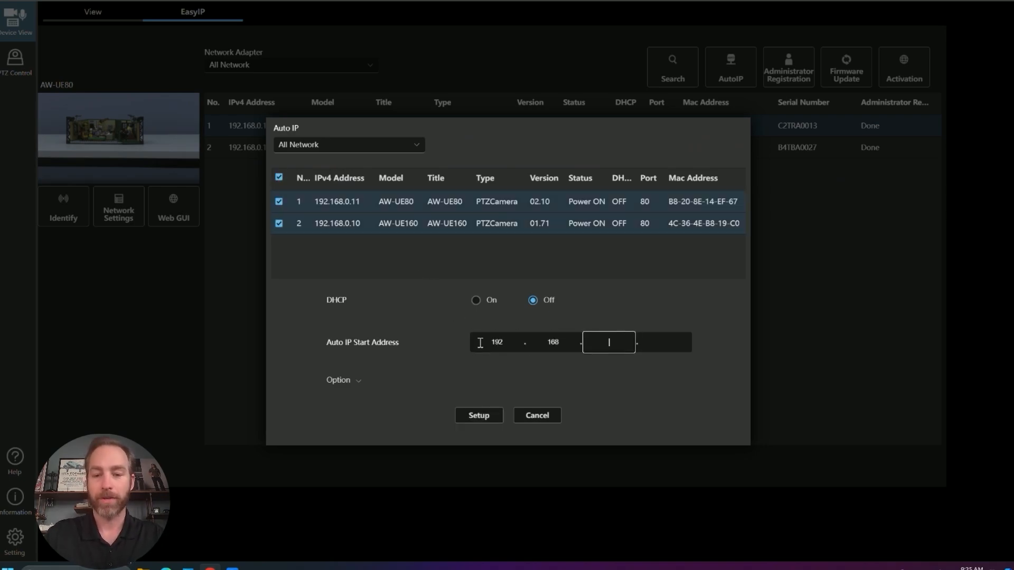
{"action": "type", "text": "10"}
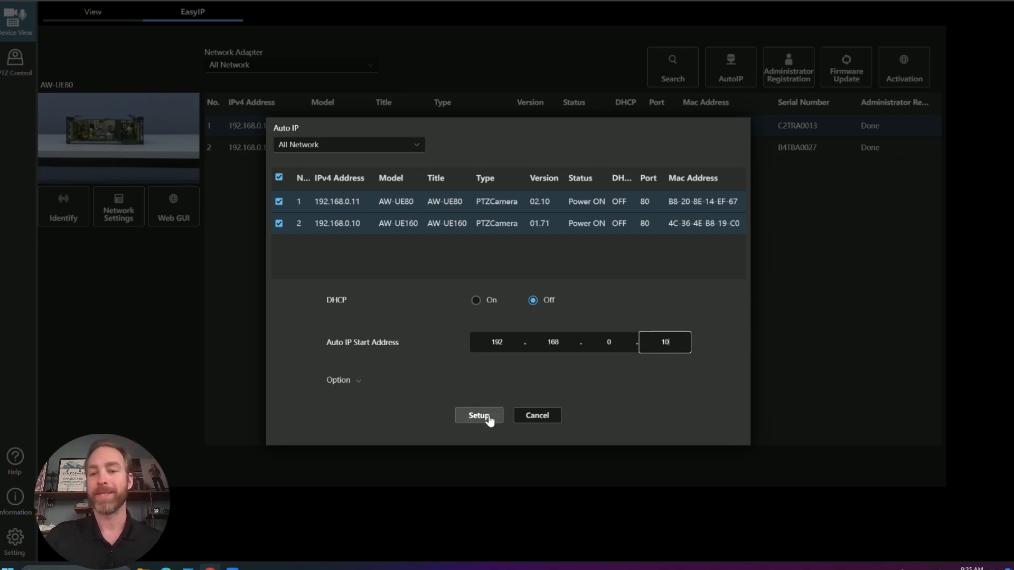
{"action": "left_click", "coordinate": [478, 415]}
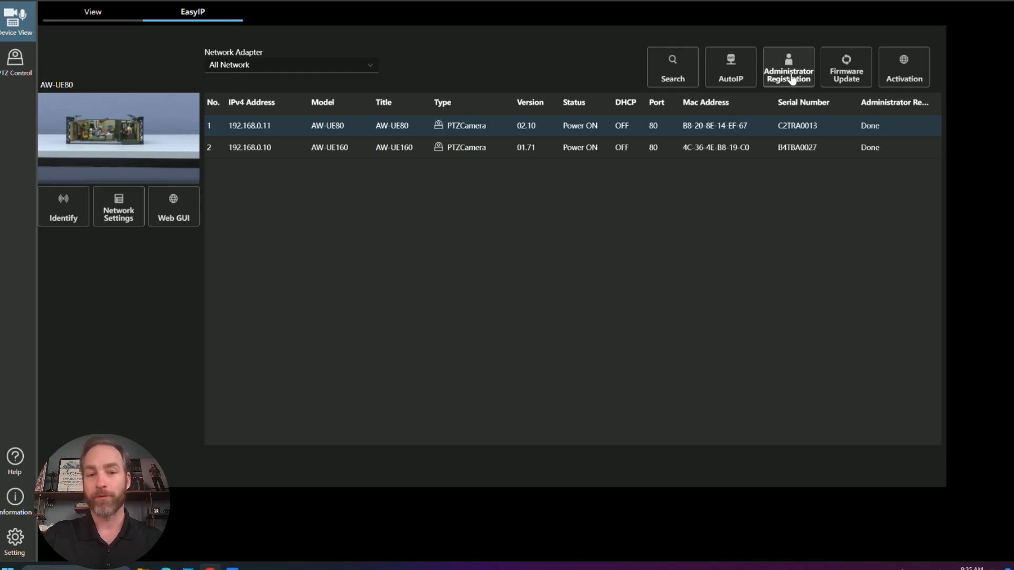
{"action": "mouse_move", "coordinate": [882, 98]}
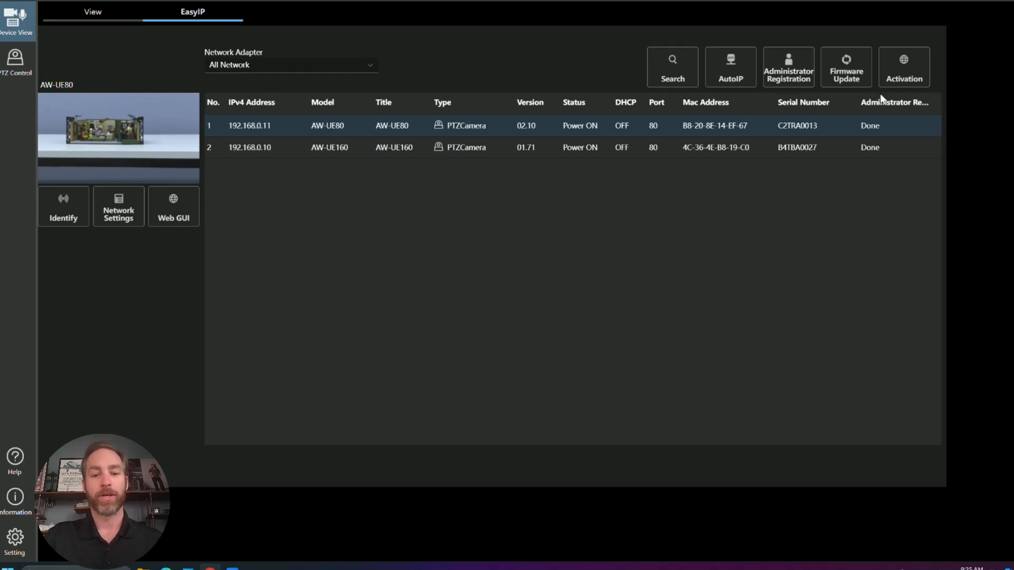
{"action": "left_click", "coordinate": [845, 66]}
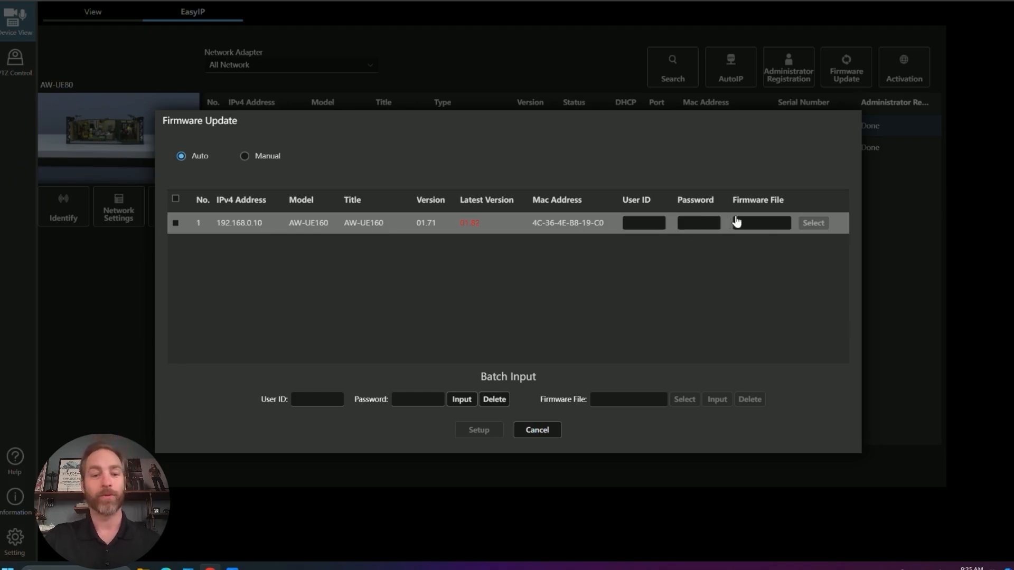
{"action": "mouse_move", "coordinate": [197, 234]}
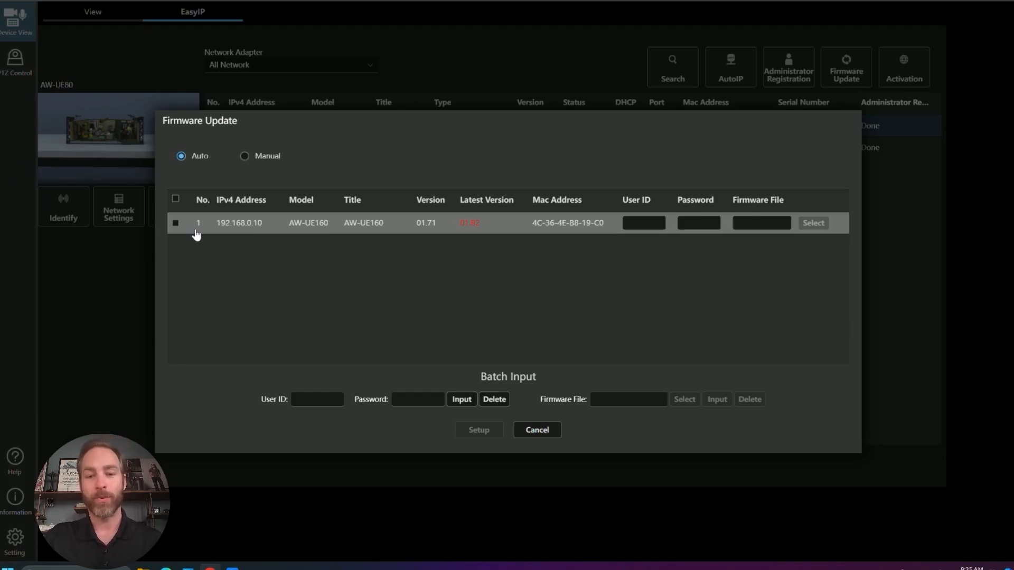
{"action": "mouse_move", "coordinate": [466, 232]}
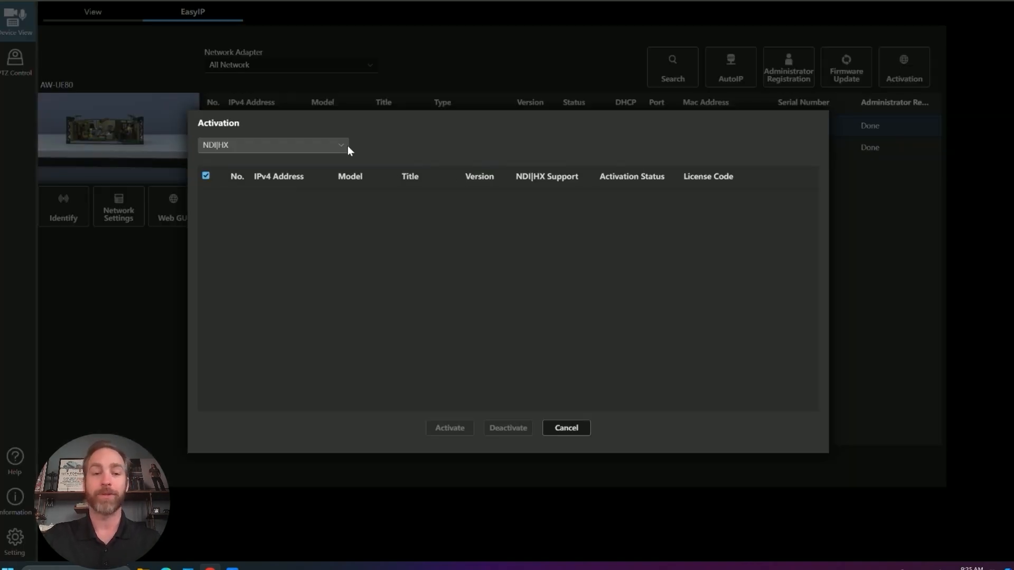
{"action": "mouse_move", "coordinate": [340, 147]}
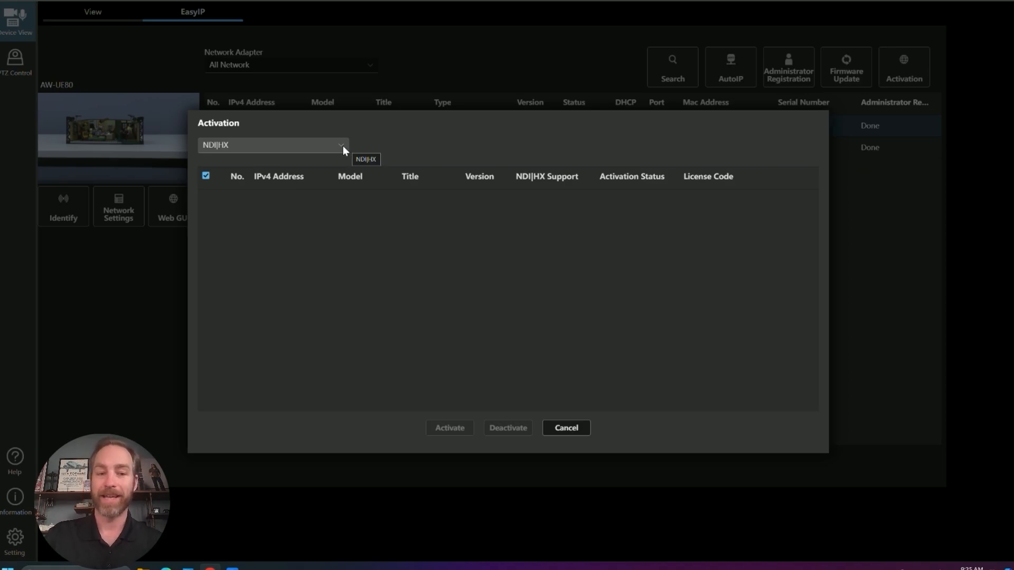
{"action": "left_click", "coordinate": [339, 144]}
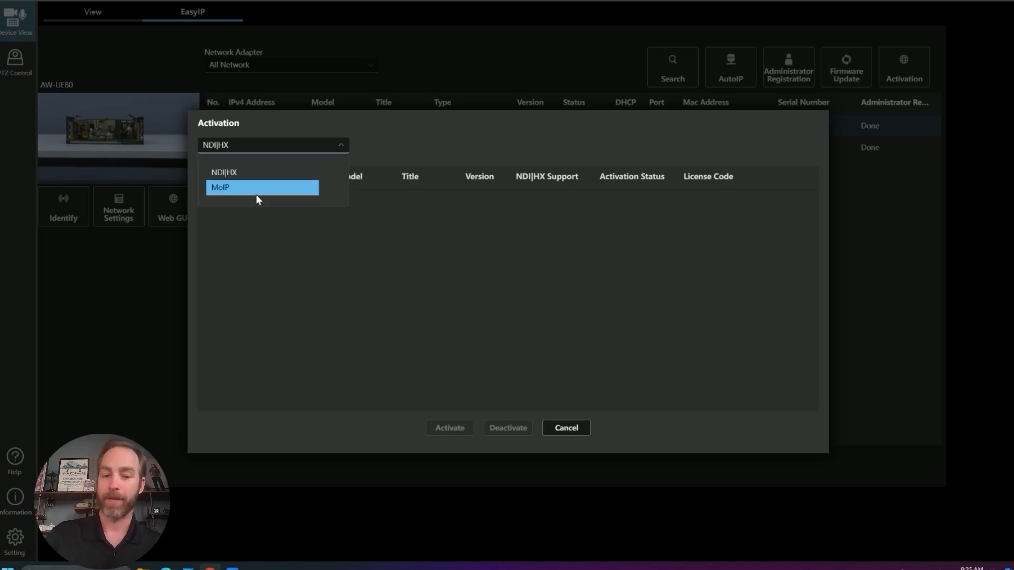
{"action": "left_click", "coordinate": [564, 427]}
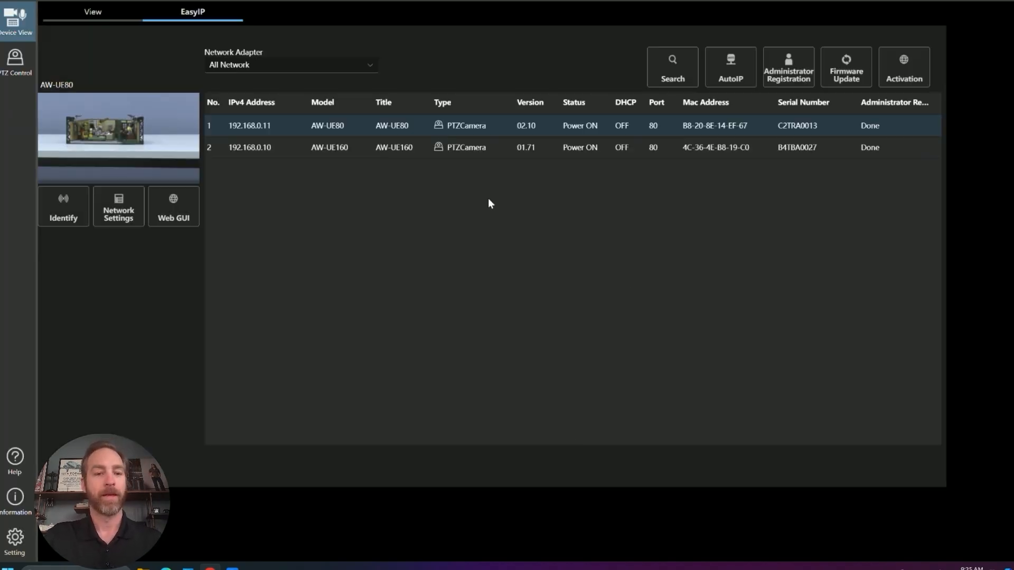
{"action": "mouse_move", "coordinate": [345, 135]}
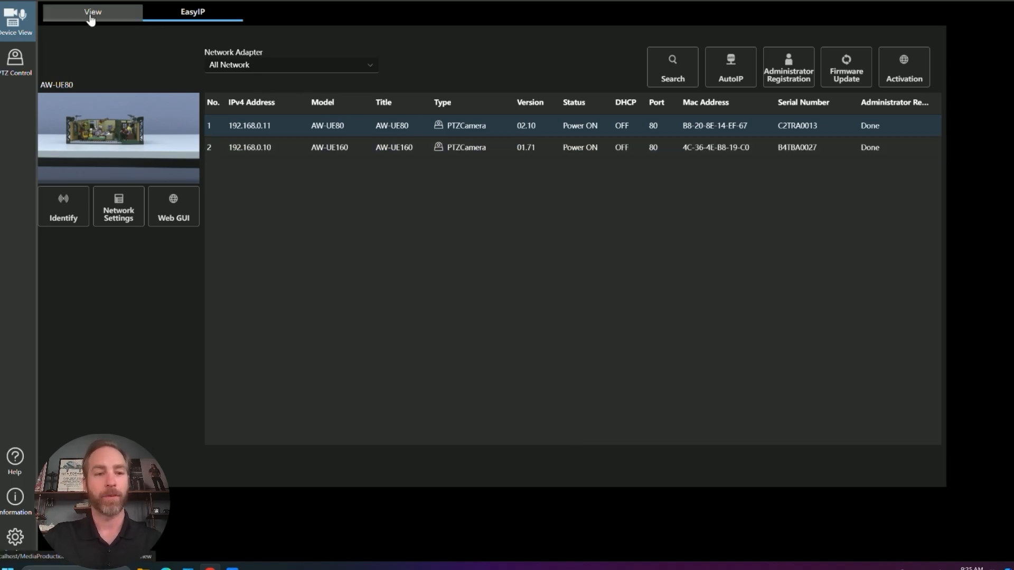
Step: Add AW-UE160 and AW-UE80 to Group1 using one shared batch User ID and Password
{"action": "left_click", "coordinate": [93, 12]}
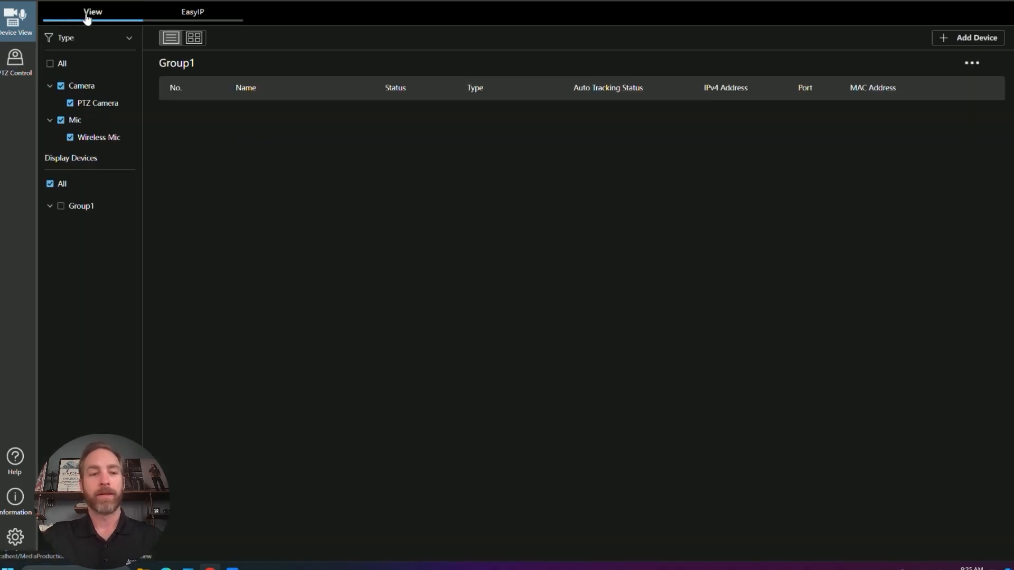
{"action": "mouse_move", "coordinate": [702, 76]}
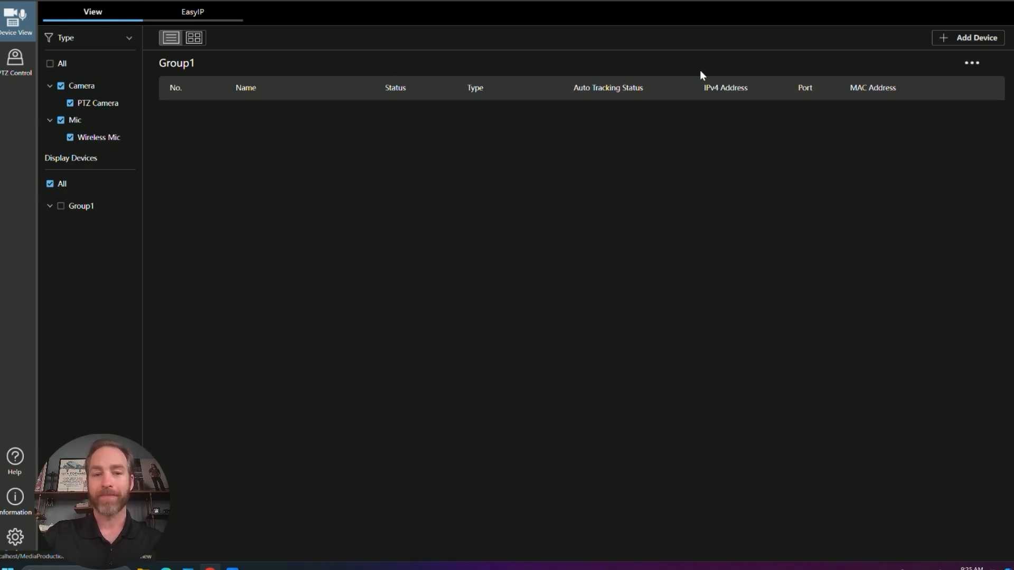
{"action": "left_click", "coordinate": [970, 37]}
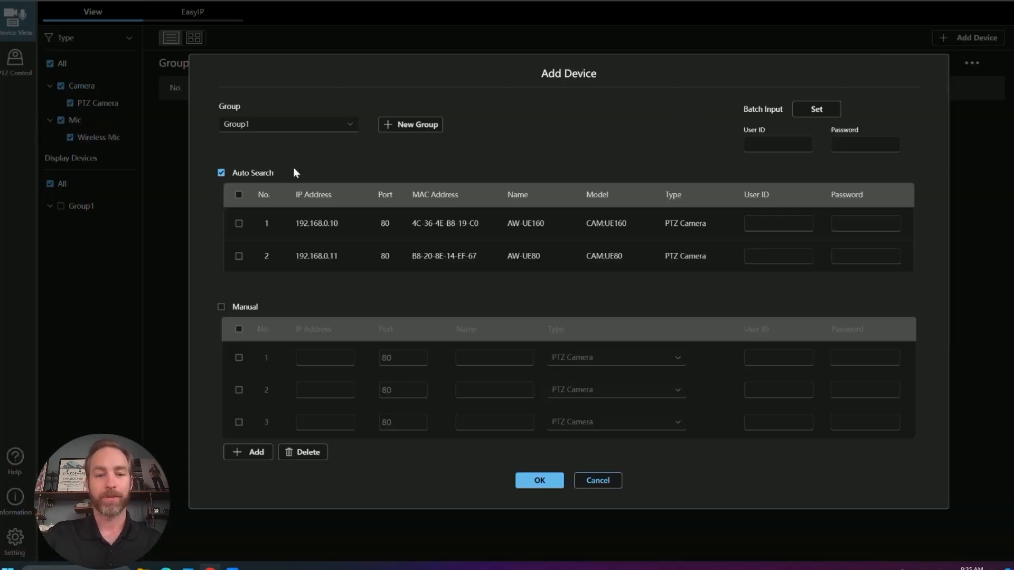
{"action": "left_click", "coordinate": [238, 195]}
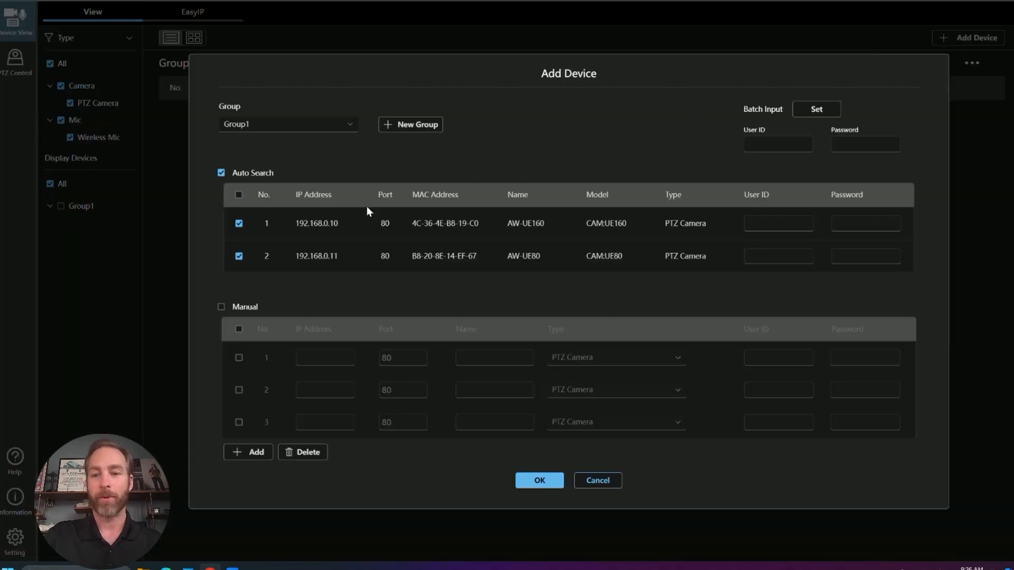
{"action": "type", "text": "admin"}
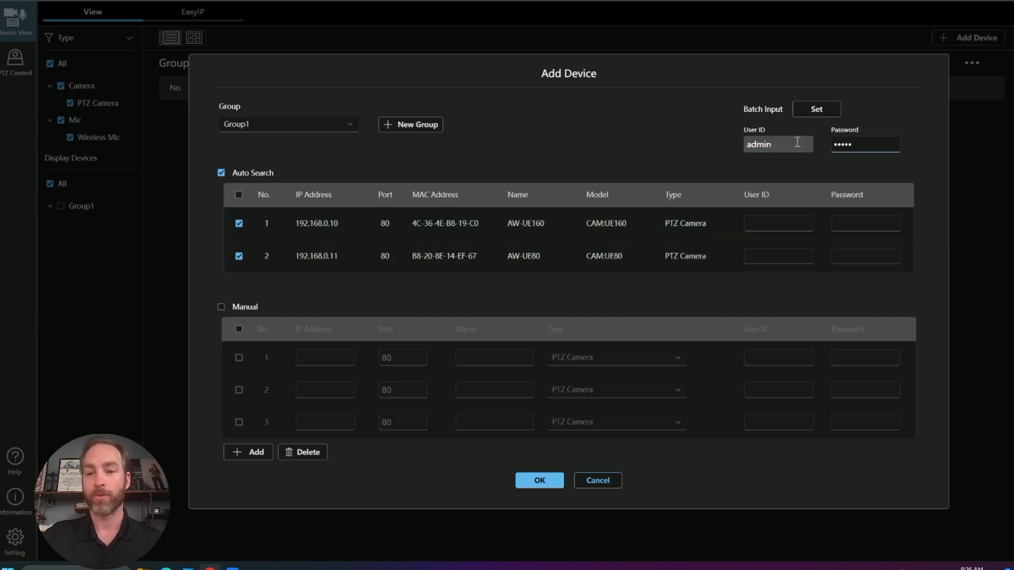
{"action": "left_click", "coordinate": [815, 108]}
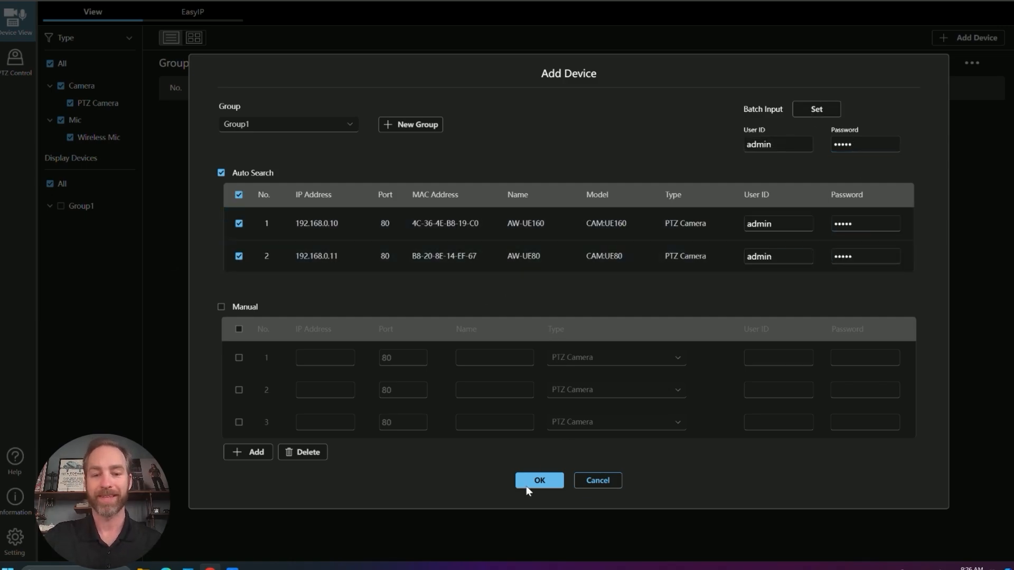
{"action": "left_click", "coordinate": [538, 480]}
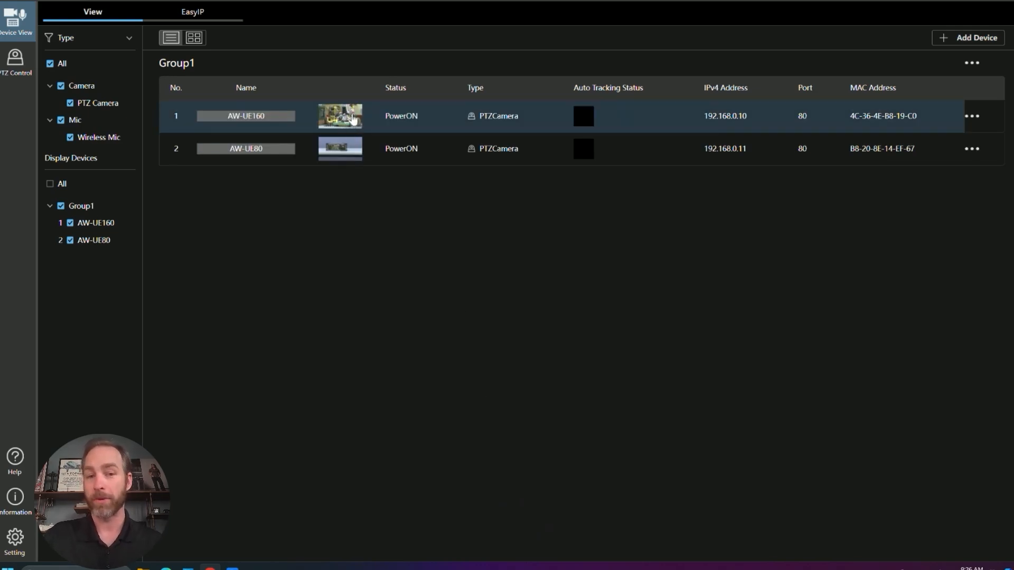
{"action": "mouse_move", "coordinate": [400, 121]}
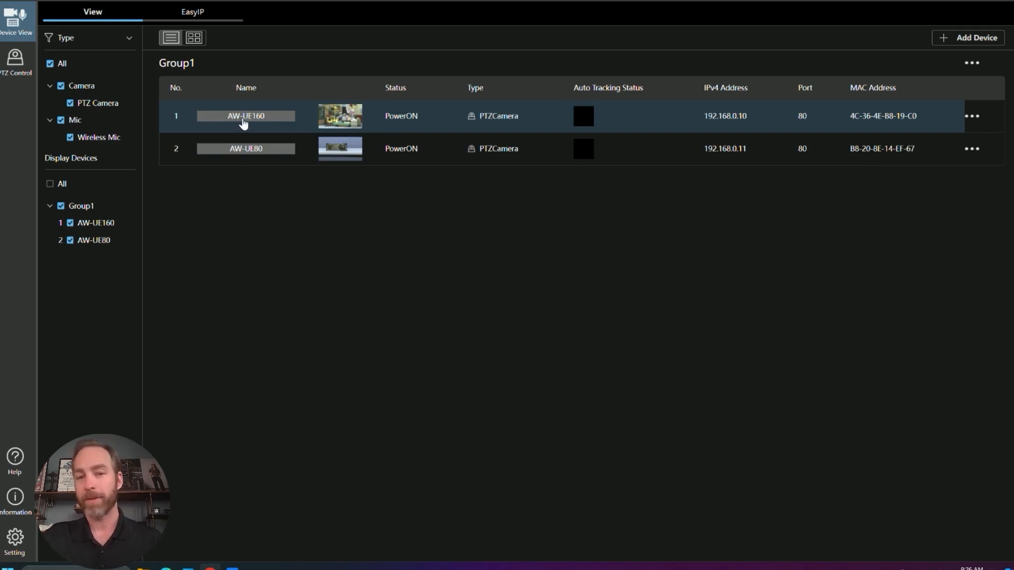
{"action": "mouse_move", "coordinate": [509, 123]}
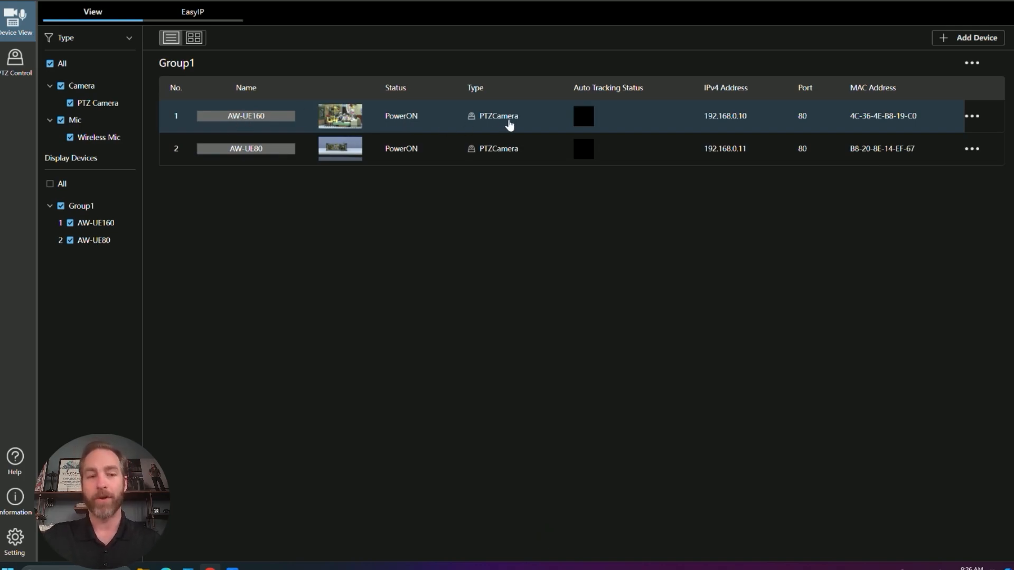
{"action": "mouse_move", "coordinate": [30, 150]}
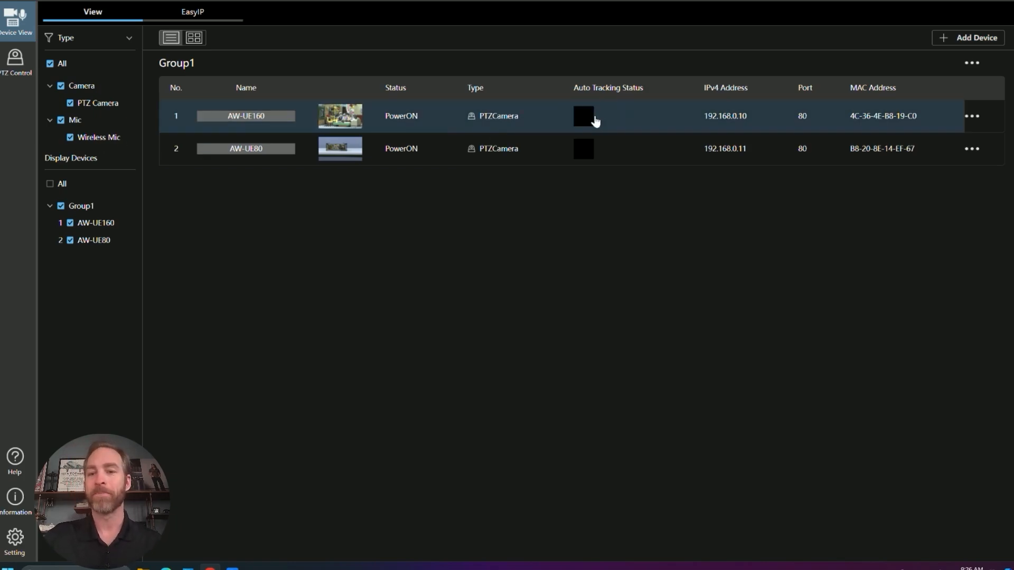
{"action": "mouse_move", "coordinate": [732, 129]}
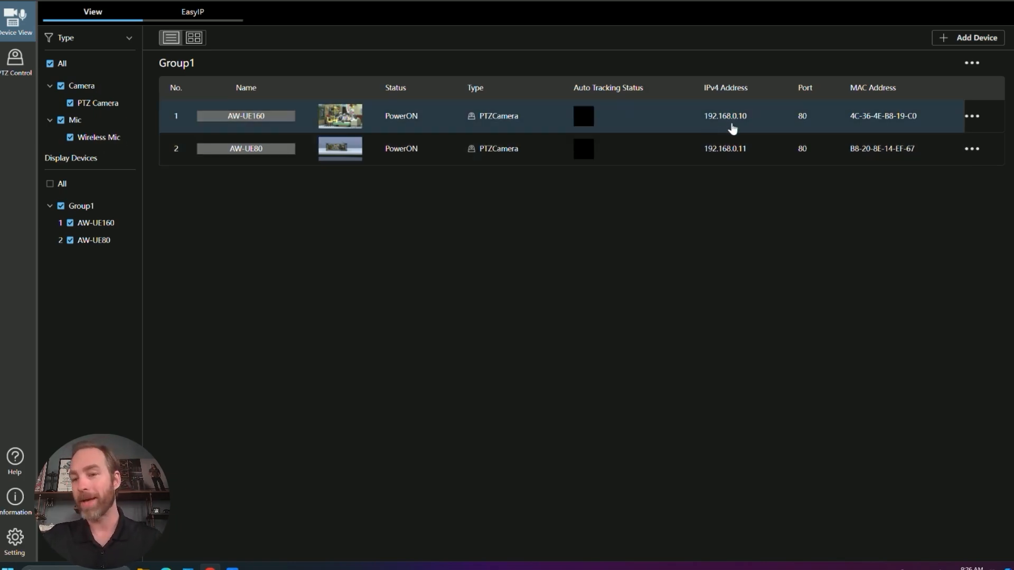
Step: Edit AW-UE160 with green preset colour, preset after power-on, and Do nothing before standby, then save
{"action": "left_click", "coordinate": [971, 115]}
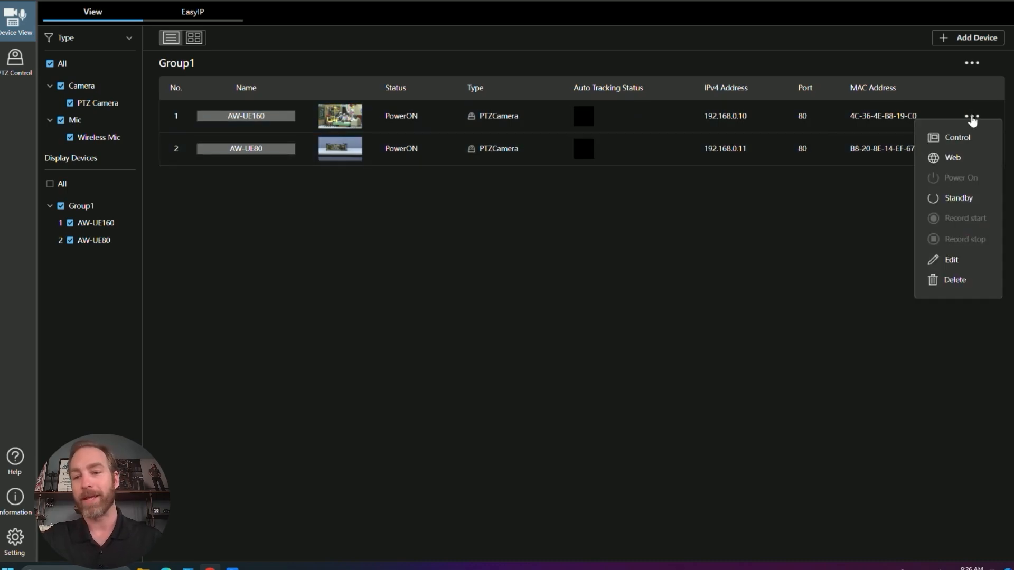
{"action": "mouse_move", "coordinate": [950, 259]}
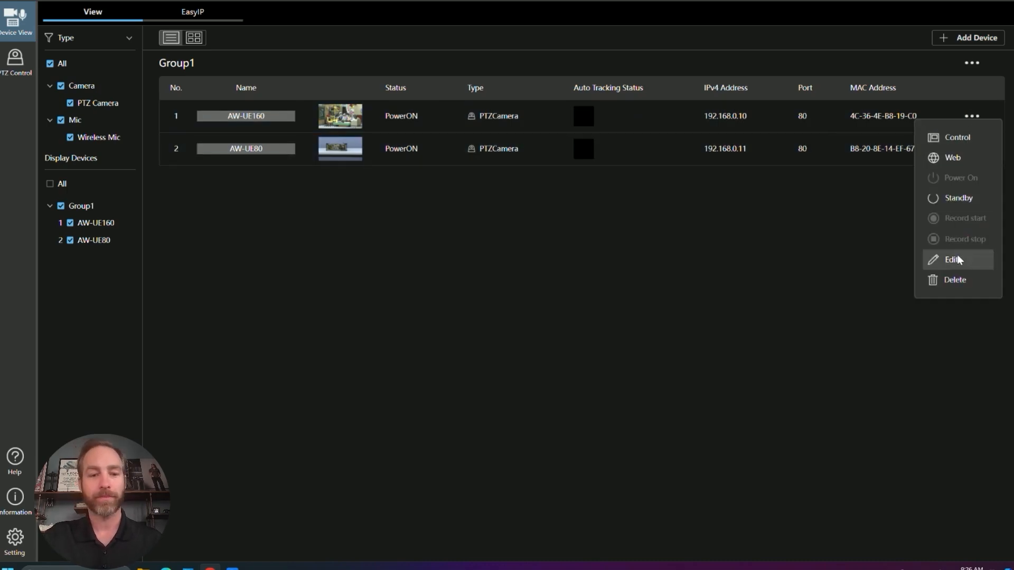
{"action": "left_click", "coordinate": [952, 259]}
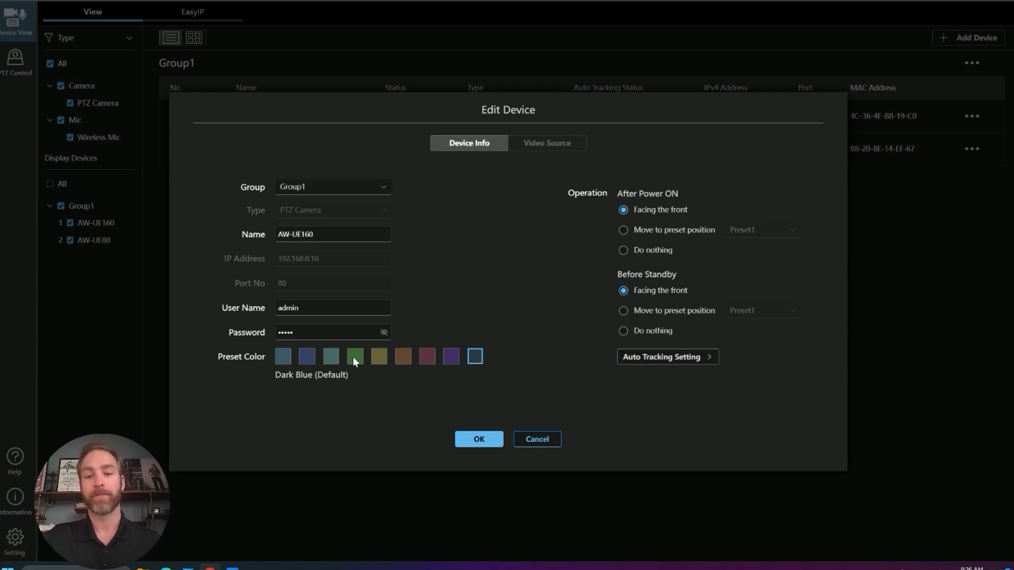
{"action": "left_click", "coordinate": [355, 356]}
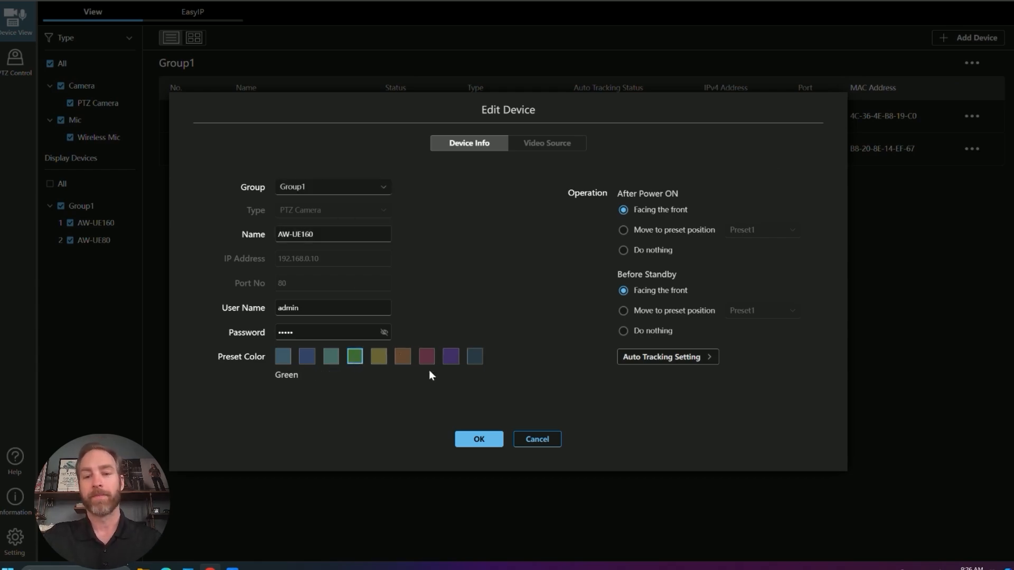
{"action": "mouse_move", "coordinate": [590, 196]}
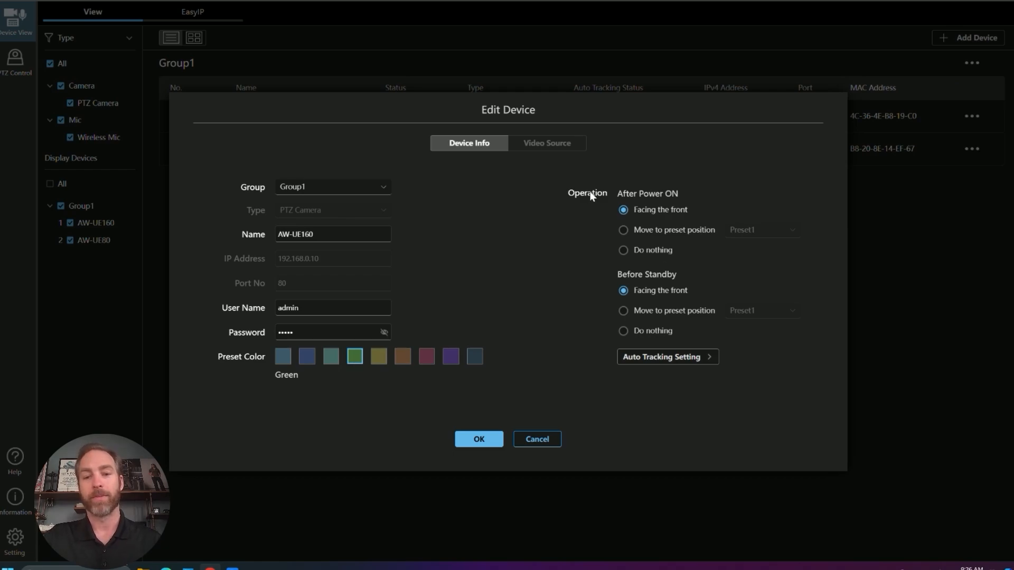
{"action": "mouse_move", "coordinate": [636, 199]}
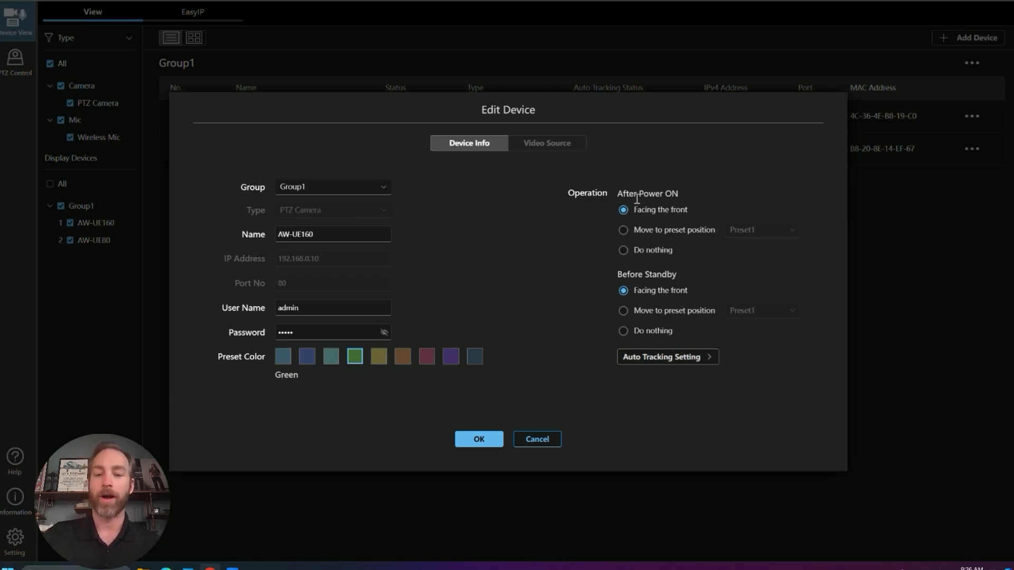
{"action": "mouse_move", "coordinate": [645, 206]}
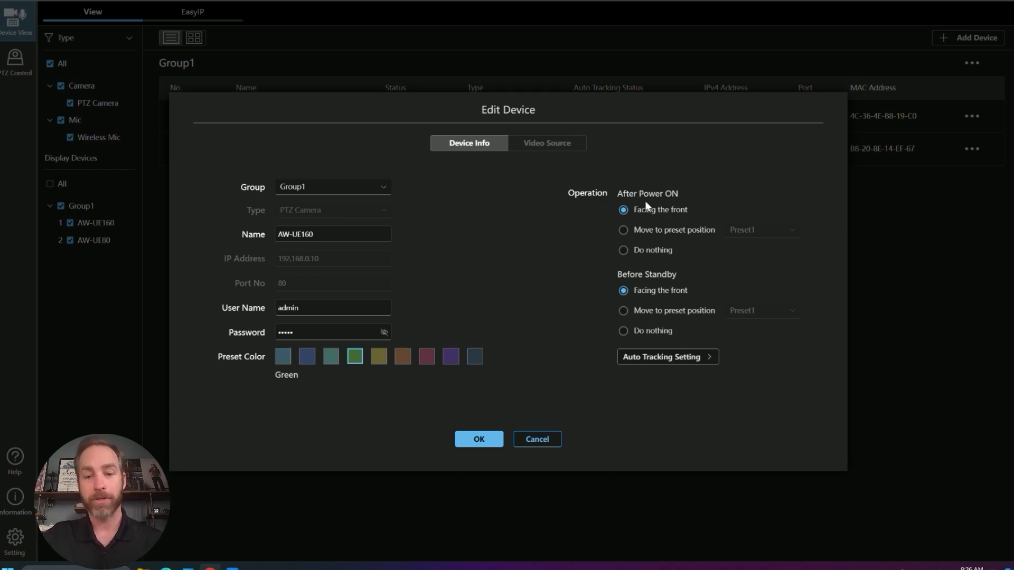
{"action": "mouse_move", "coordinate": [622, 234]}
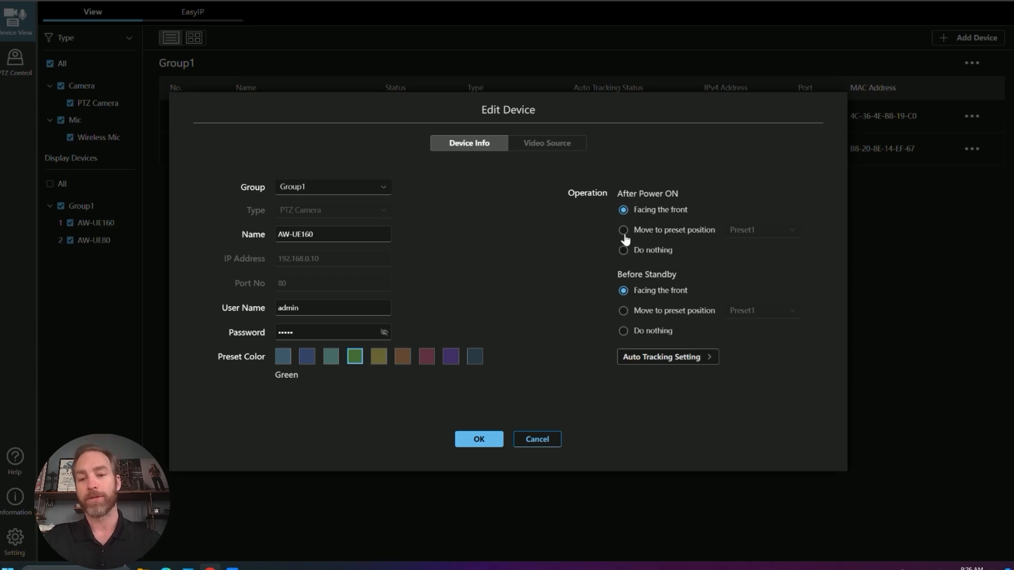
{"action": "left_click", "coordinate": [622, 229]}
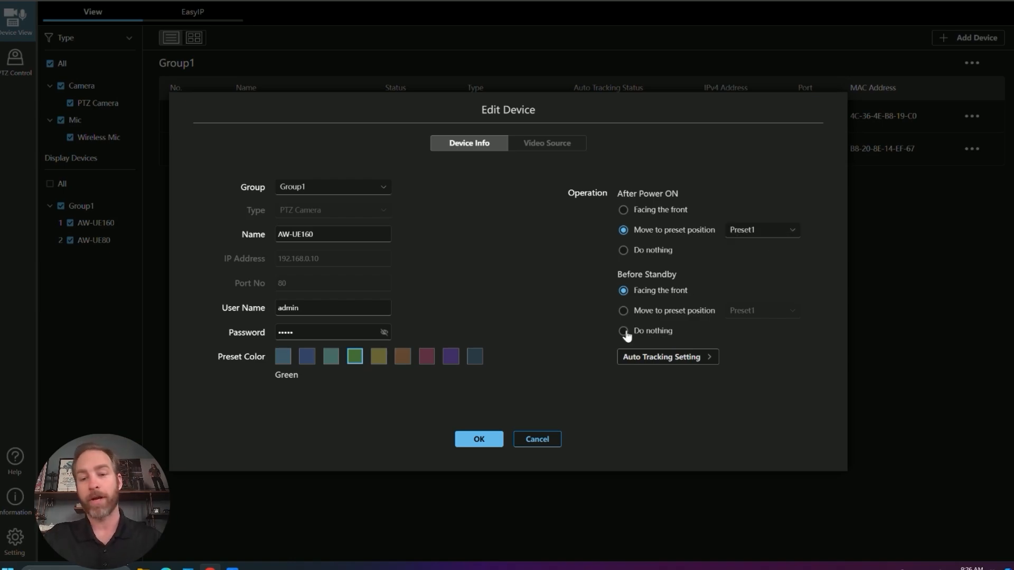
{"action": "left_click", "coordinate": [623, 330]}
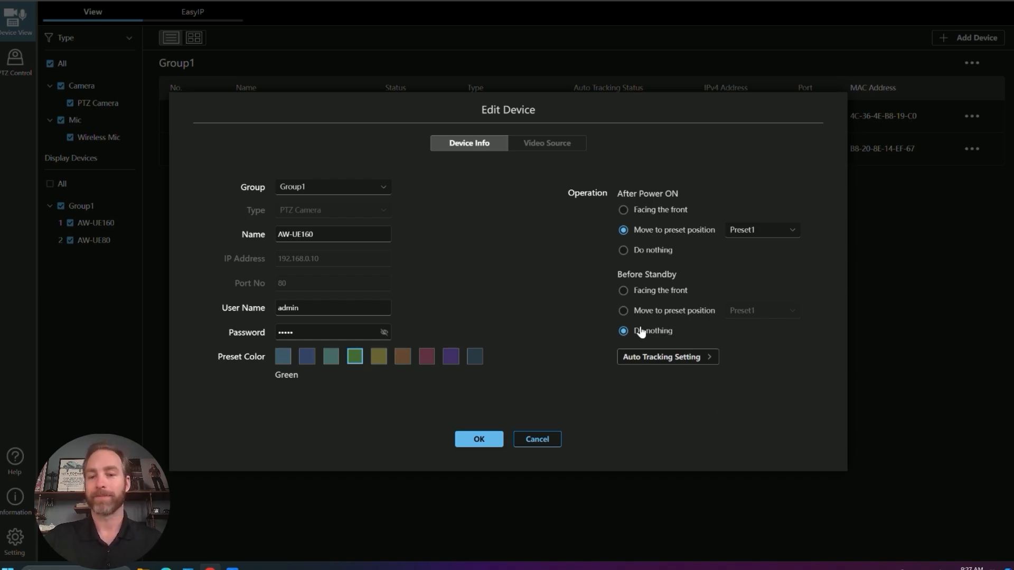
{"action": "left_click", "coordinate": [478, 439]}
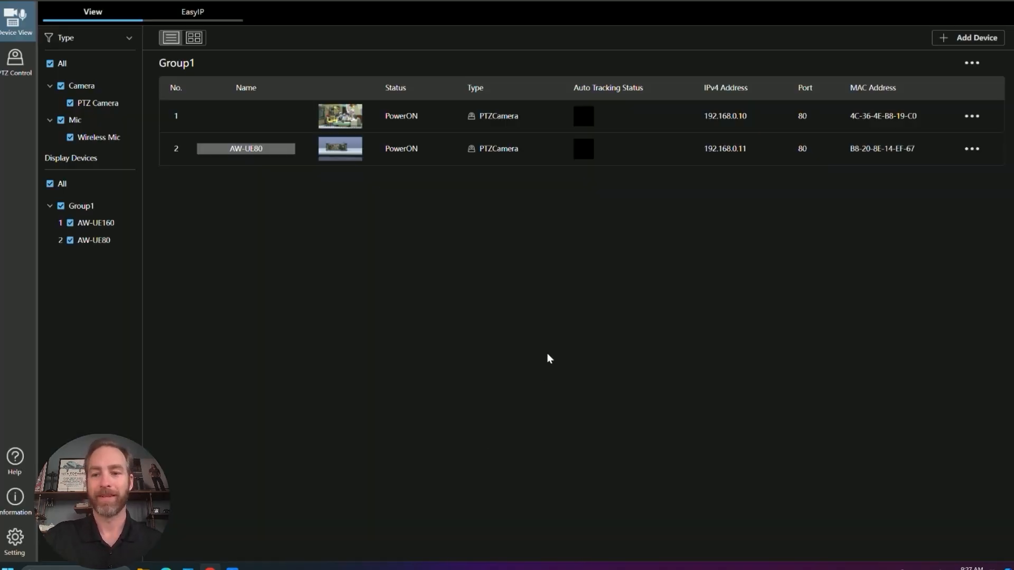
Step: Check the AW-UE80 row's action menu, then bring up Group1's group-wide action menu
{"action": "left_click", "coordinate": [971, 148]}
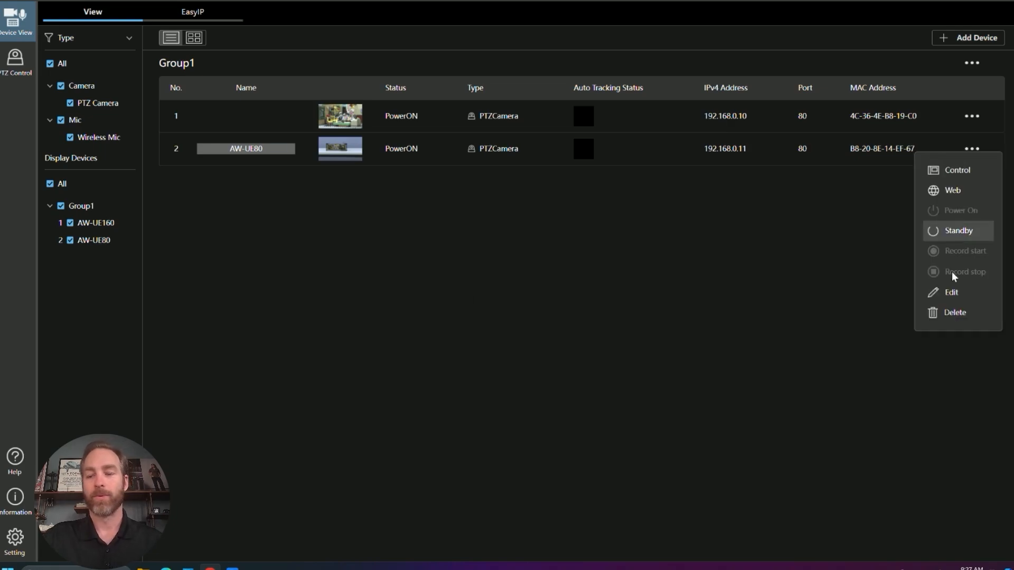
{"action": "mouse_move", "coordinate": [956, 170]}
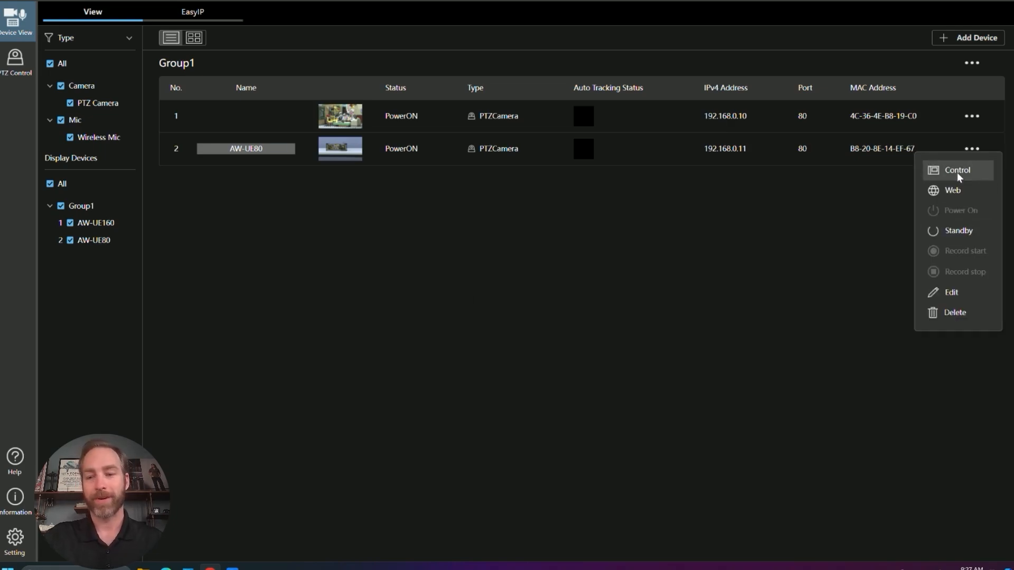
{"action": "mouse_move", "coordinate": [951, 190]}
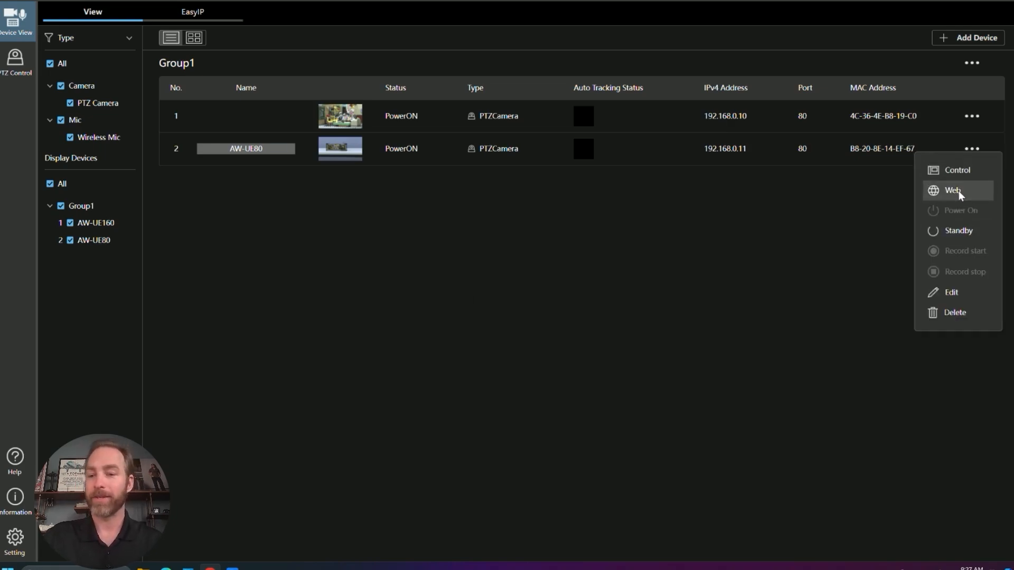
{"action": "mouse_move", "coordinate": [957, 231]}
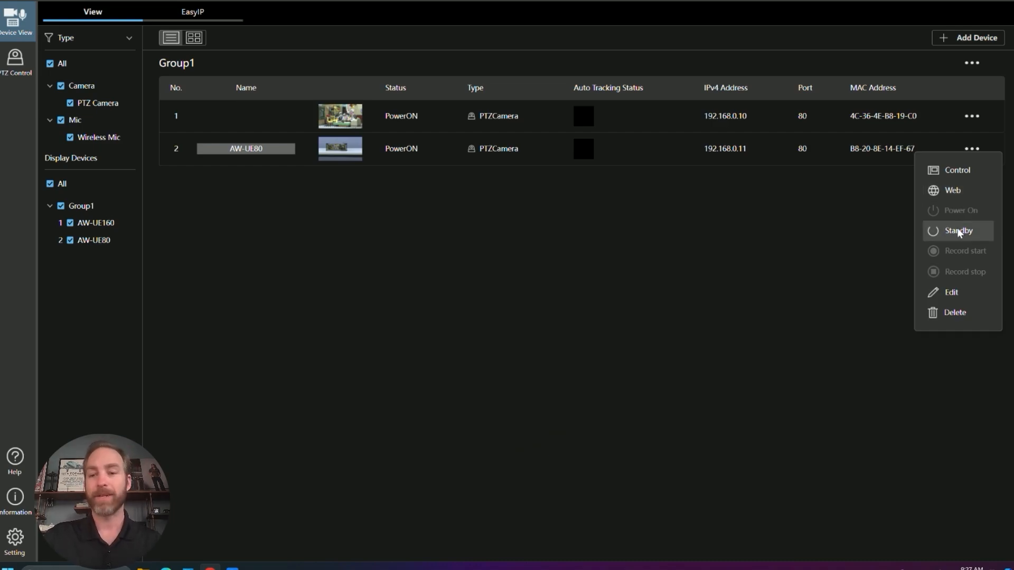
{"action": "mouse_move", "coordinate": [950, 292]}
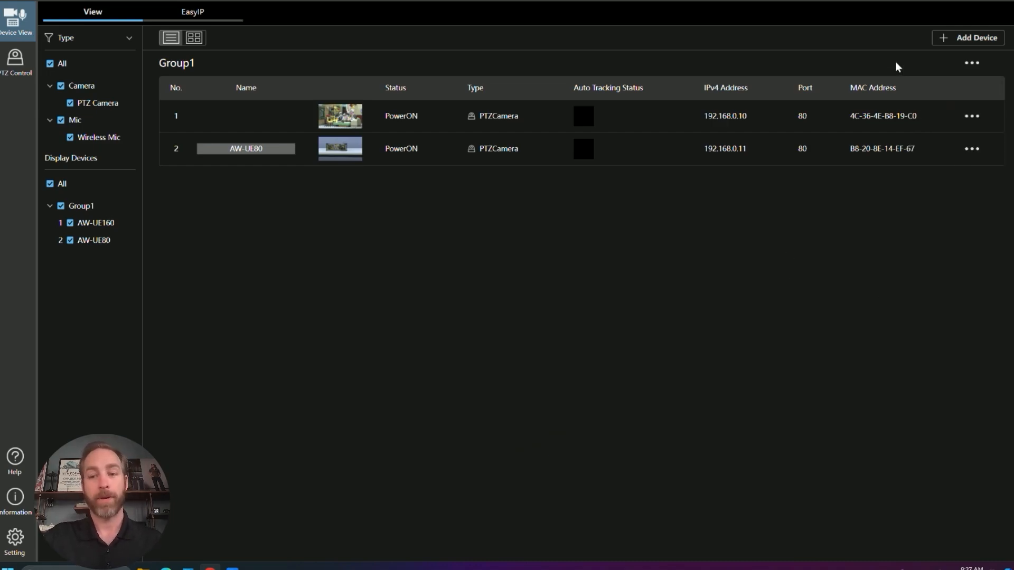
{"action": "left_click", "coordinate": [970, 63]}
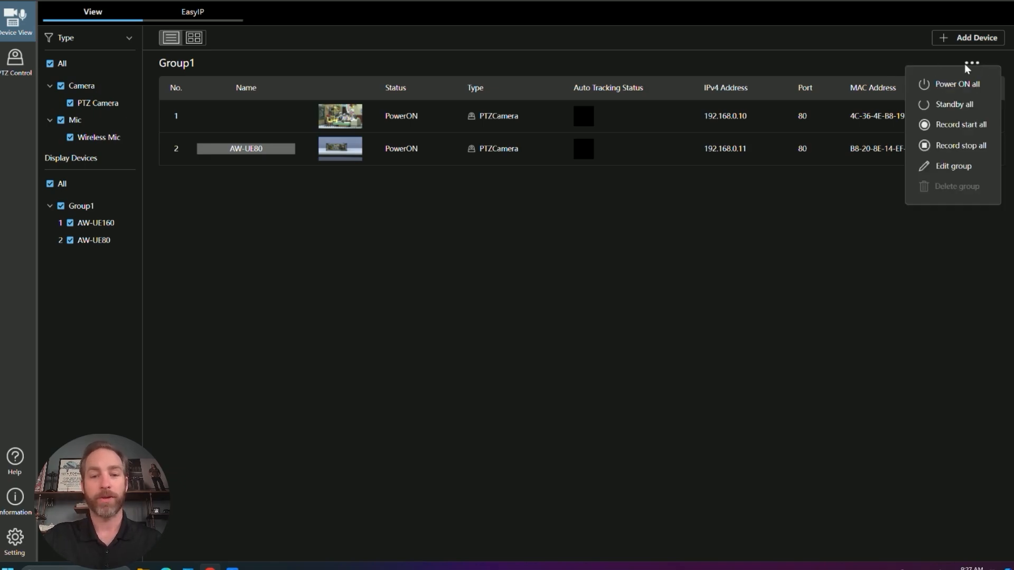
{"action": "mouse_move", "coordinate": [443, 144]}
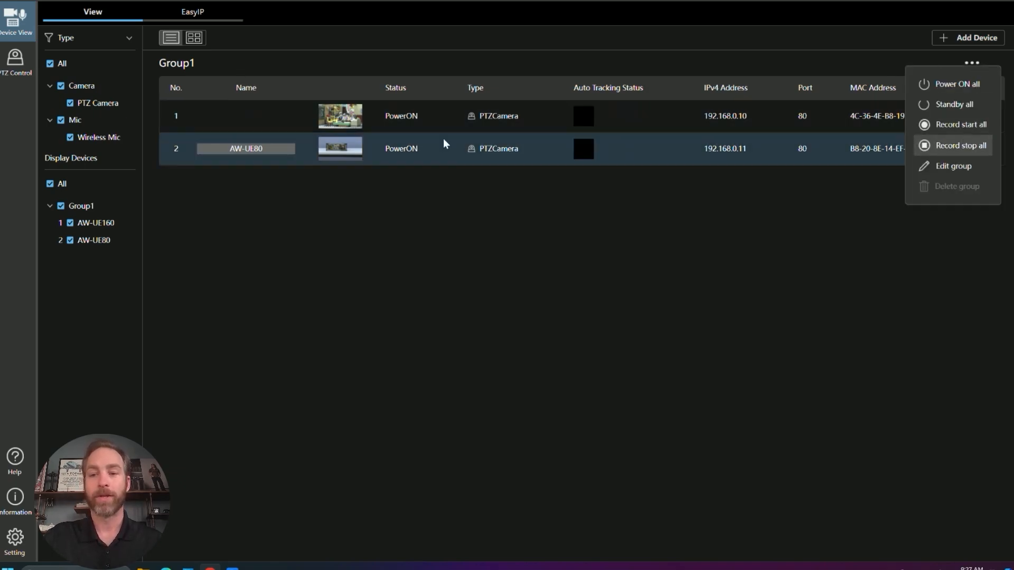
{"action": "mouse_move", "coordinate": [956, 84]}
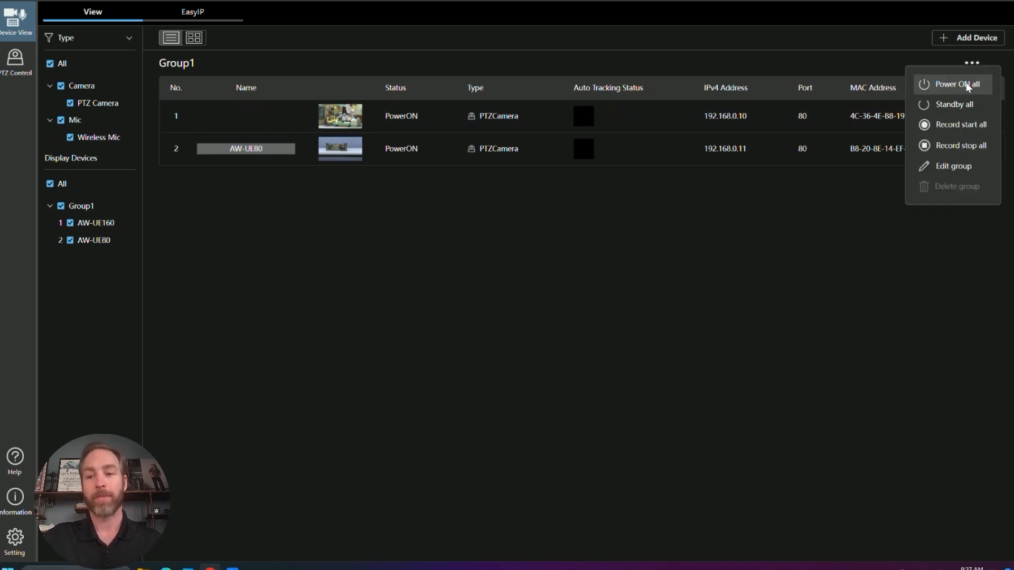
{"action": "mouse_move", "coordinate": [960, 124]}
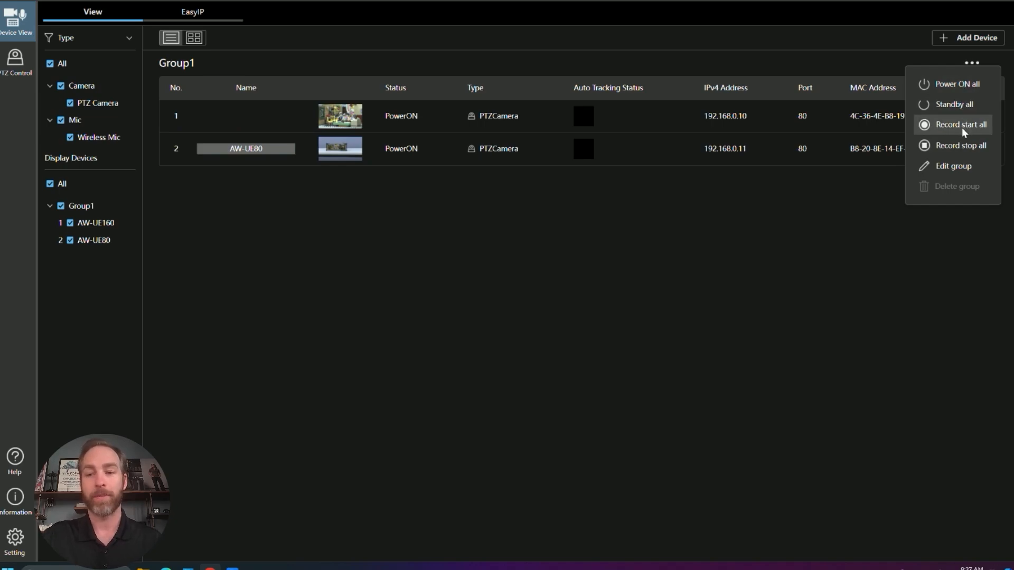
Step: Change the Group Name from Group1 to GS in Edit group and confirm
{"action": "left_click", "coordinate": [952, 166]}
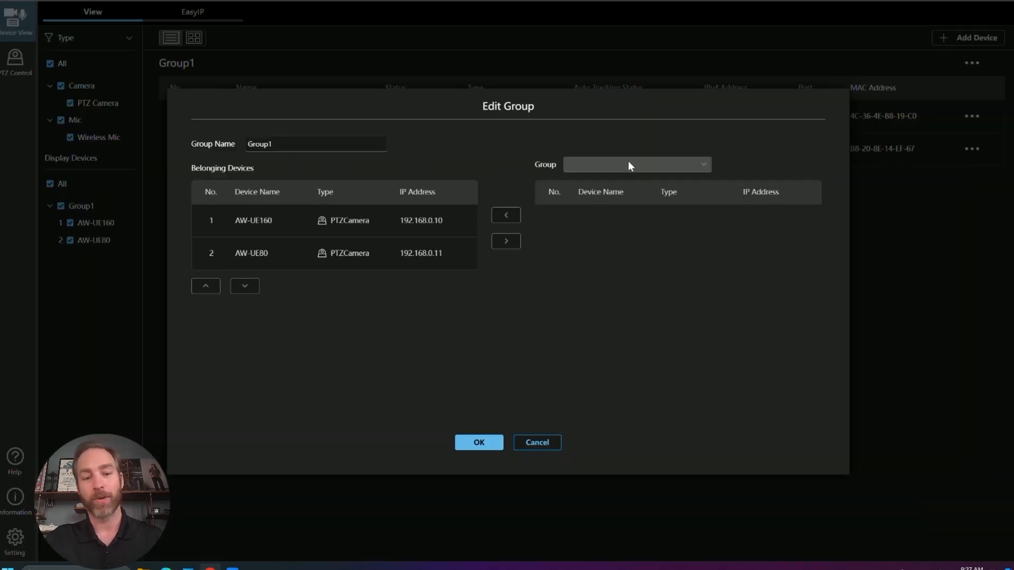
{"action": "left_click", "coordinate": [251, 252]}
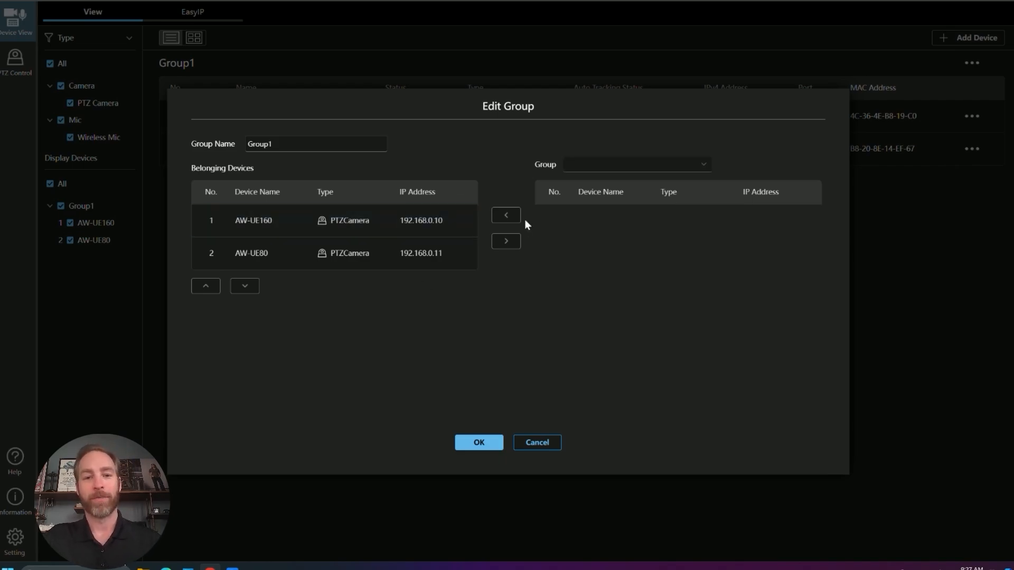
{"action": "mouse_move", "coordinate": [484, 181]}
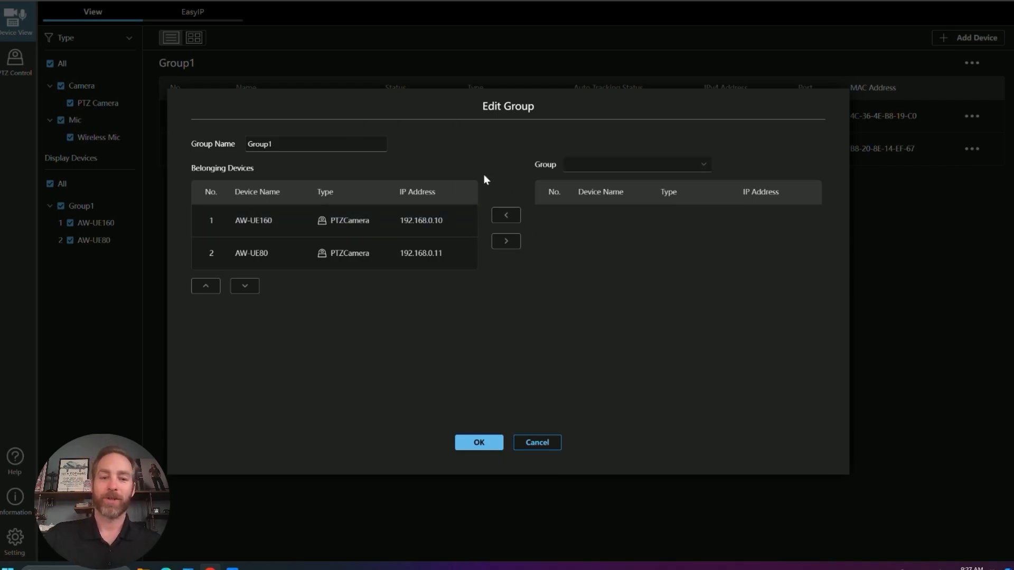
{"action": "left_click", "coordinate": [314, 143]}
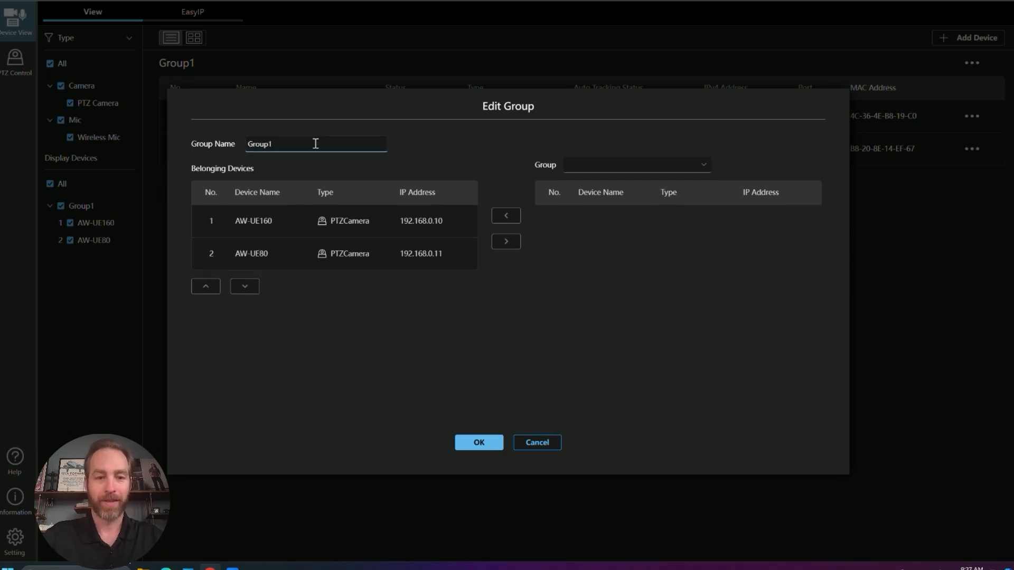
{"action": "type", "text": "GS"}
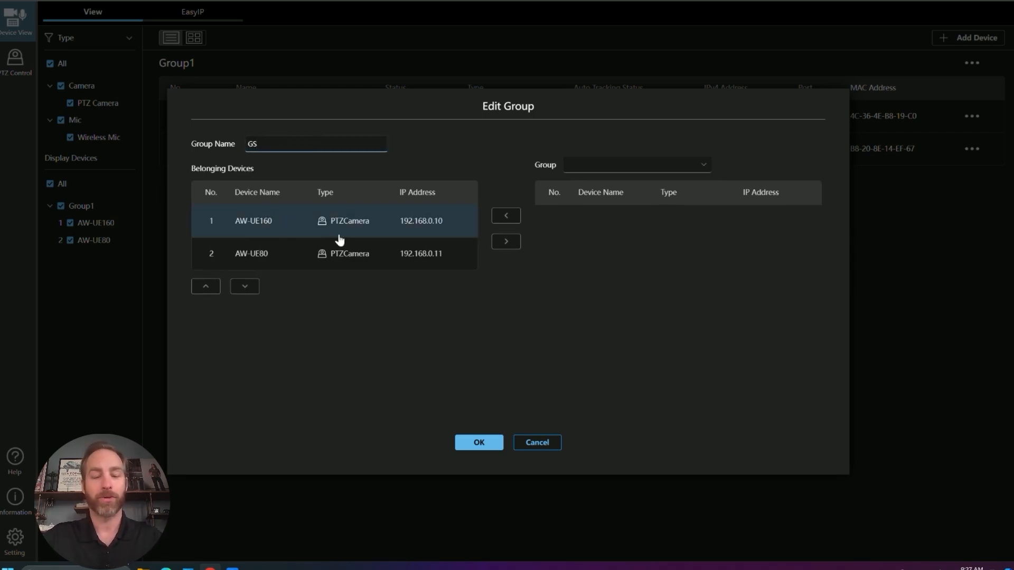
{"action": "mouse_move", "coordinate": [478, 289]}
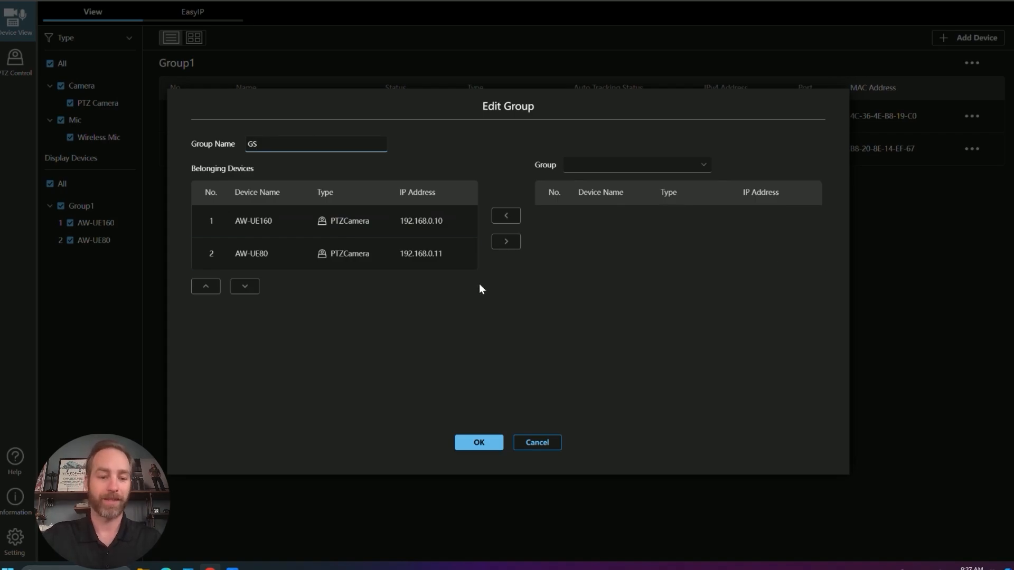
{"action": "left_click", "coordinate": [478, 443]}
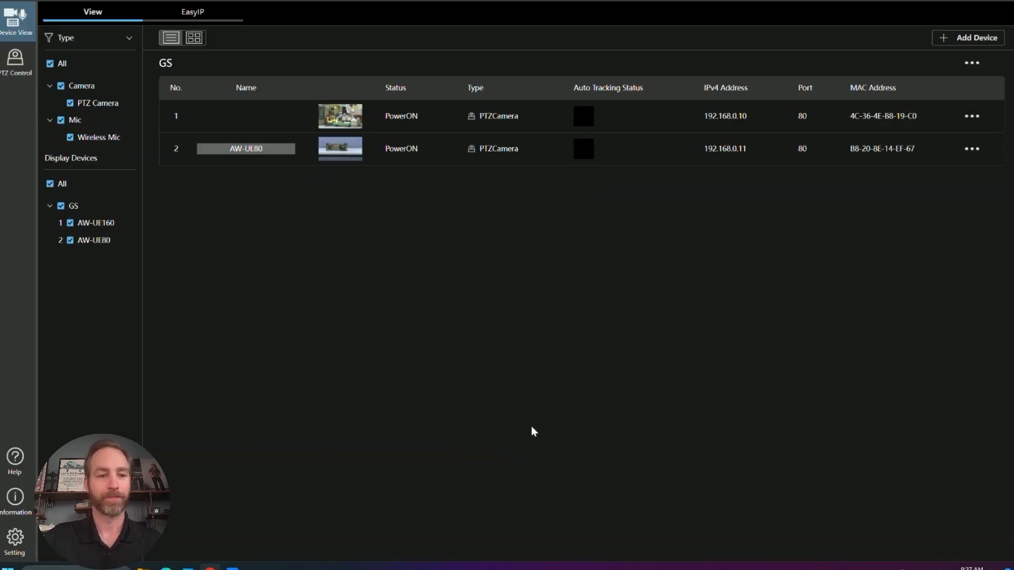
{"action": "mouse_move", "coordinate": [472, 80]}
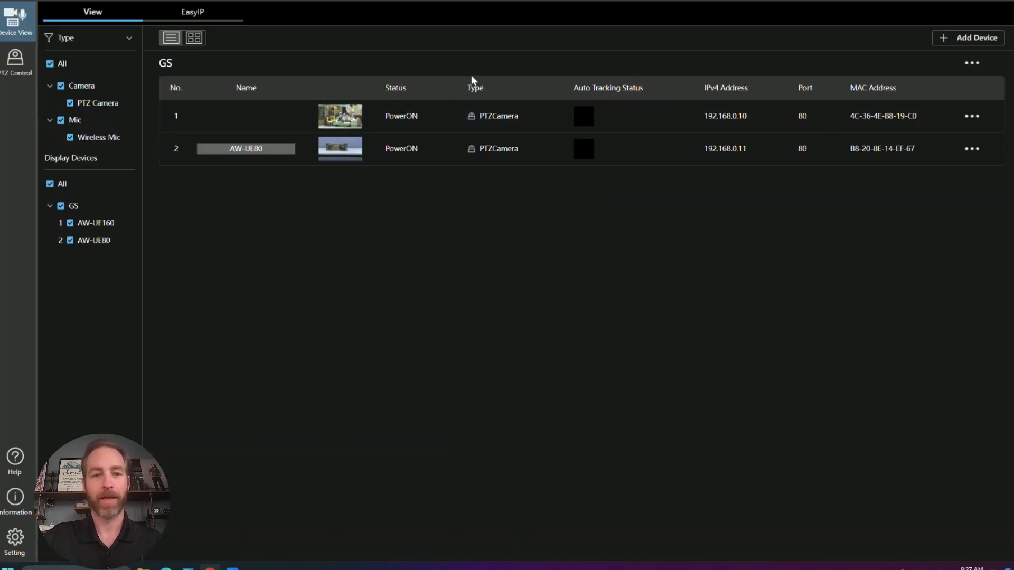
{"action": "mouse_move", "coordinate": [443, 65]}
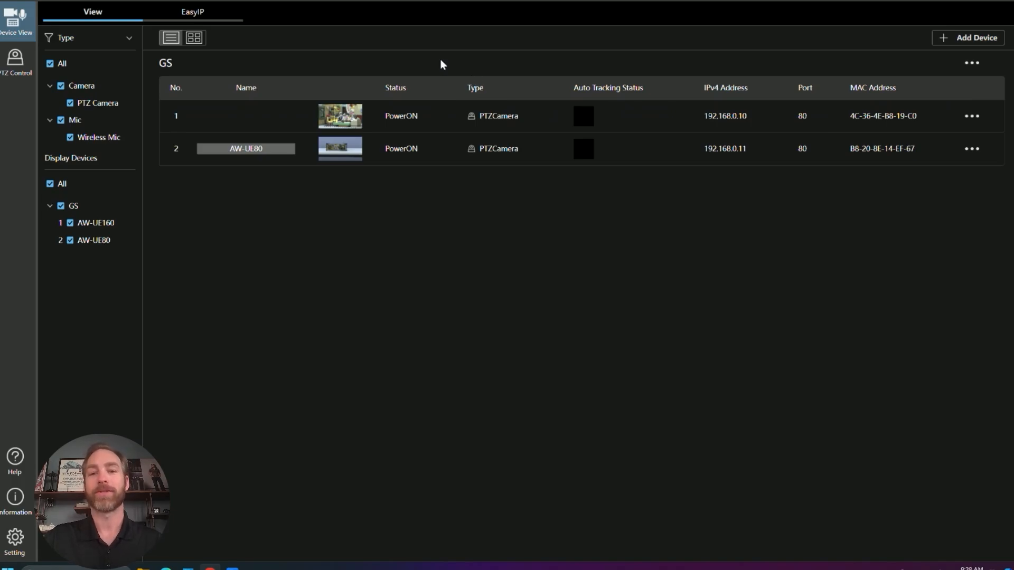
{"action": "mouse_move", "coordinate": [472, 60]}
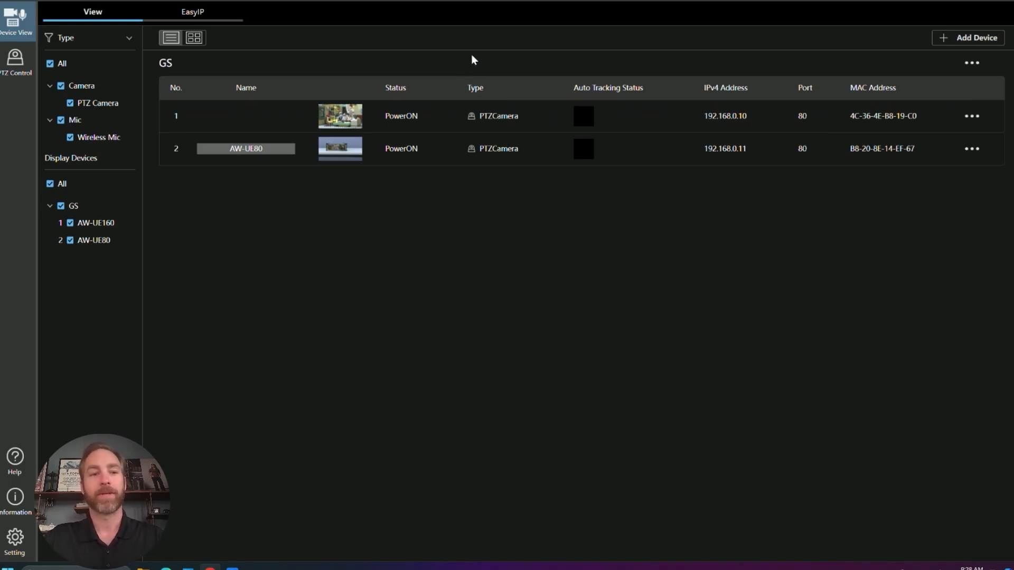
{"action": "mouse_move", "coordinate": [826, 81]}
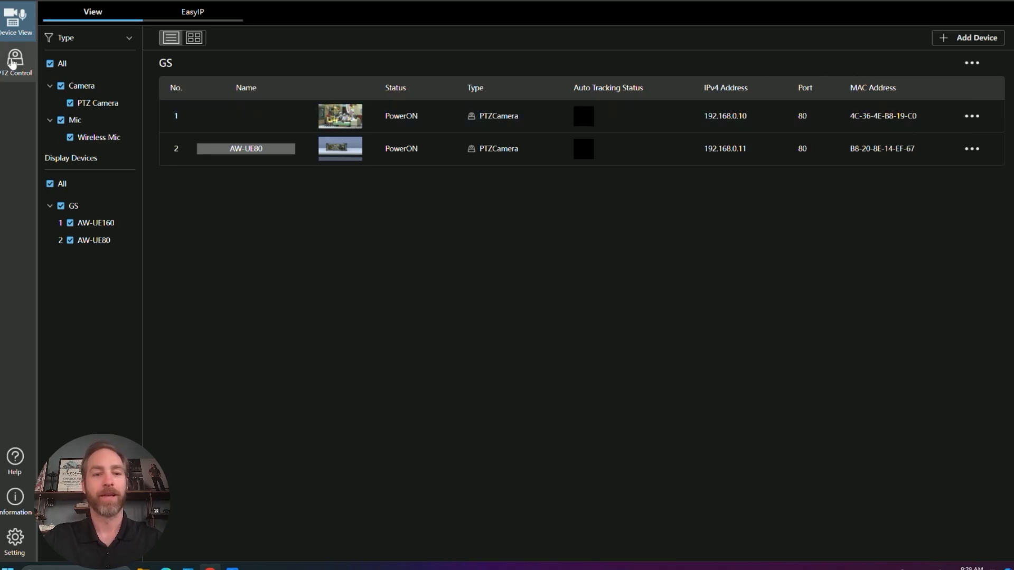
Step: Control AW-UE160 with Speed Table (Fast), toggle 2 Step Operation on and off, and show Image Adjust
{"action": "left_click", "coordinate": [17, 62]}
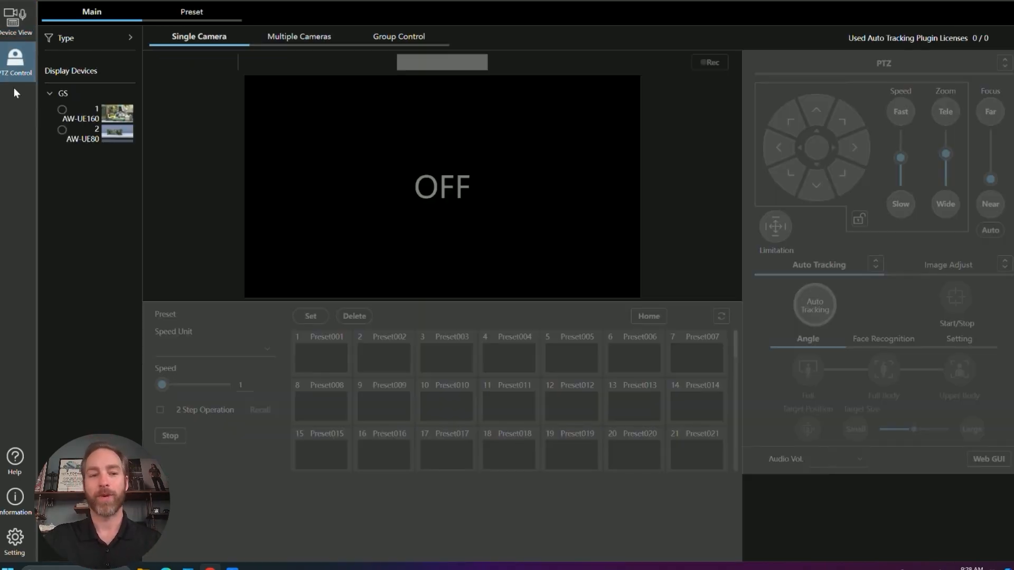
{"action": "mouse_move", "coordinate": [76, 178]}
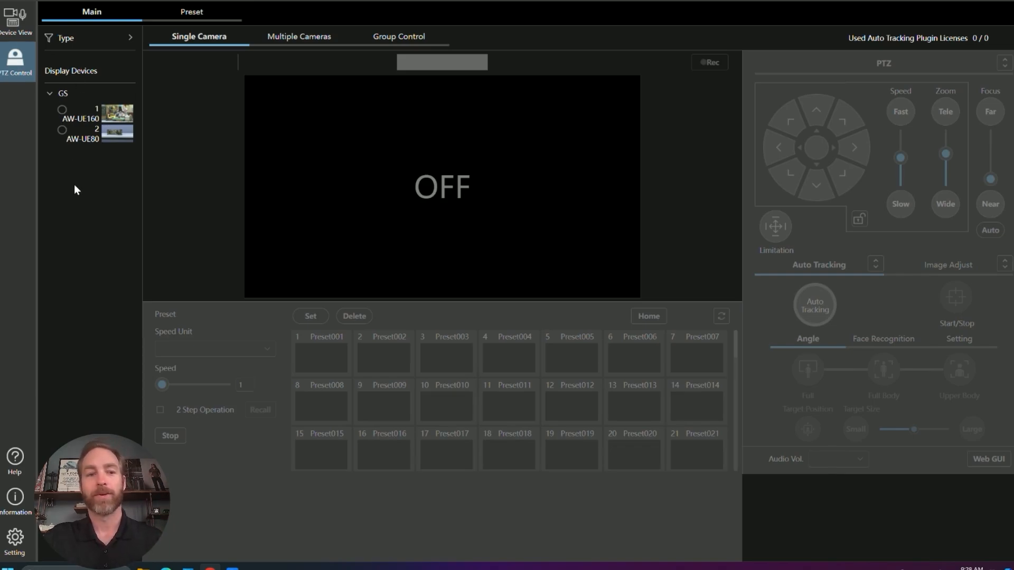
{"action": "left_click", "coordinate": [62, 110]}
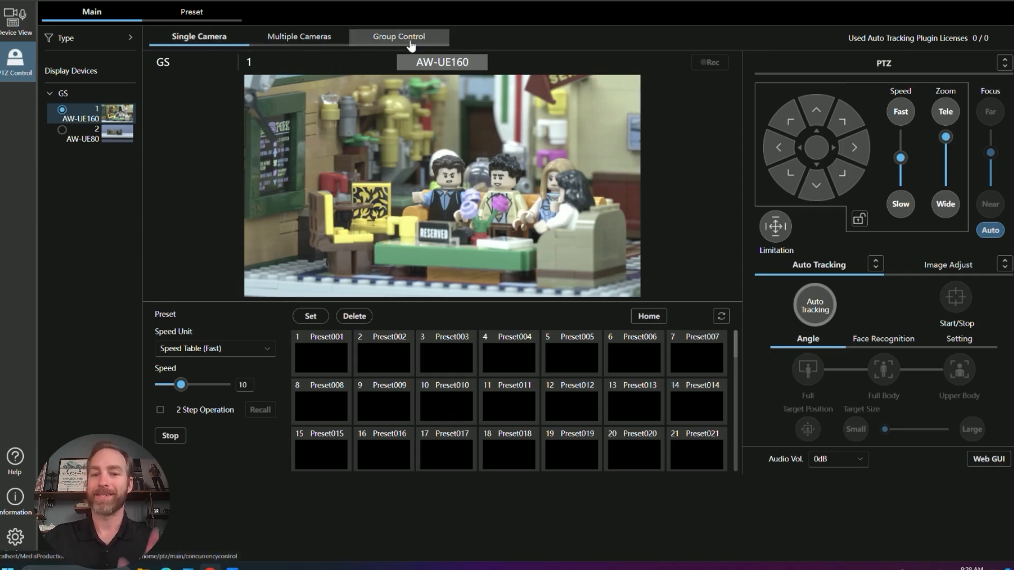
{"action": "mouse_move", "coordinate": [199, 216]}
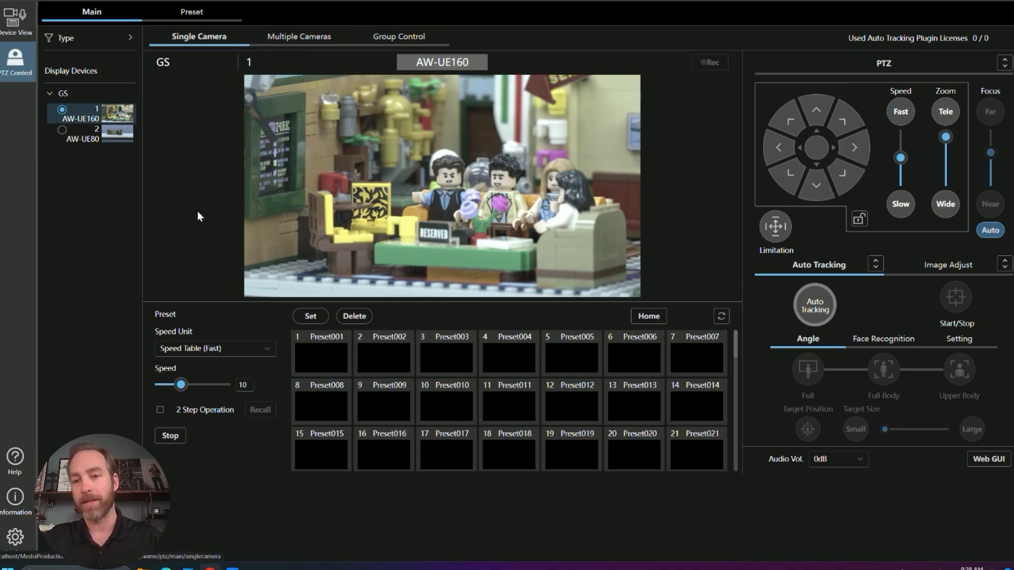
{"action": "mouse_move", "coordinate": [751, 381]}
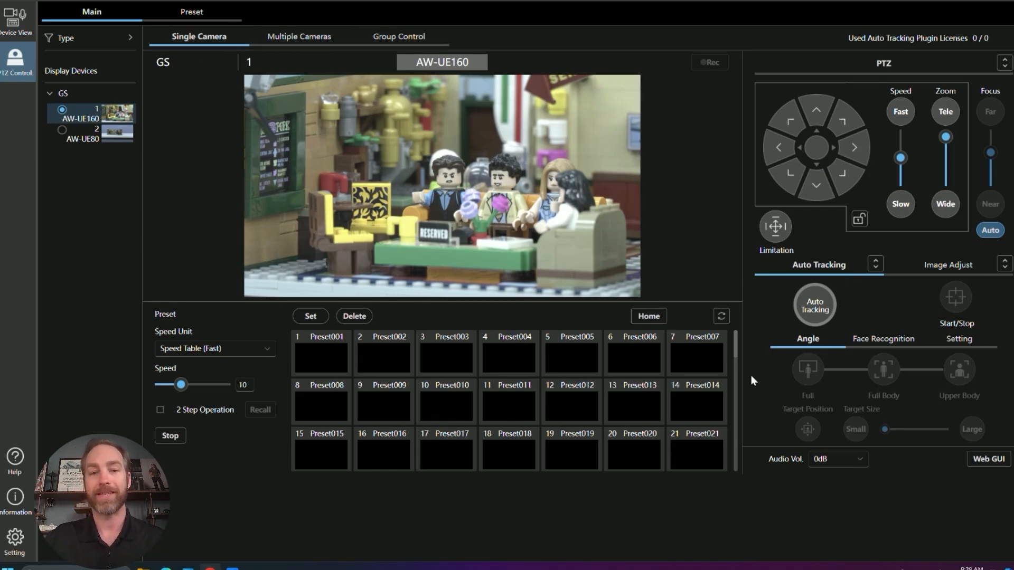
{"action": "mouse_move", "coordinate": [782, 291]}
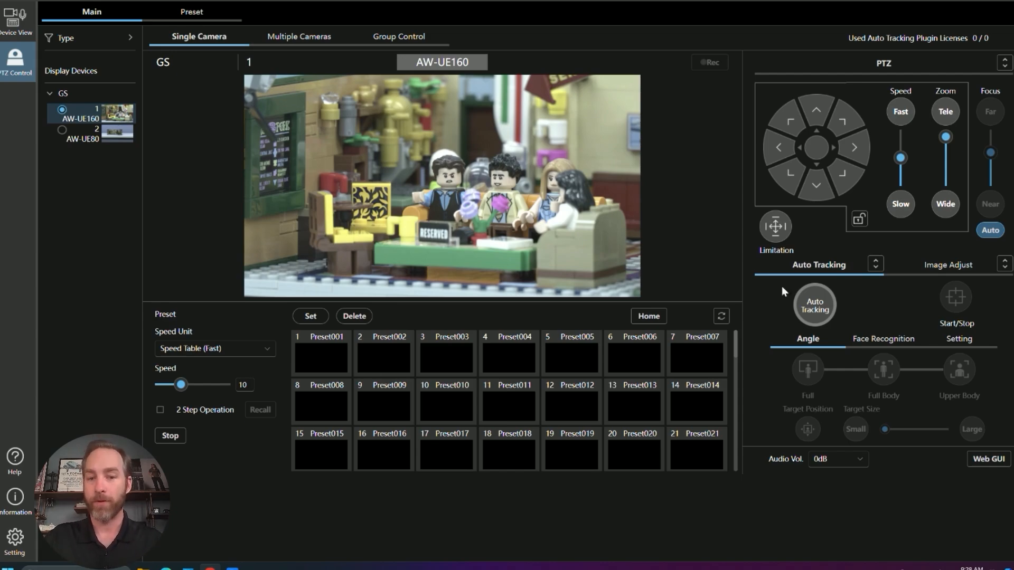
{"action": "mouse_move", "coordinate": [504, 225]}
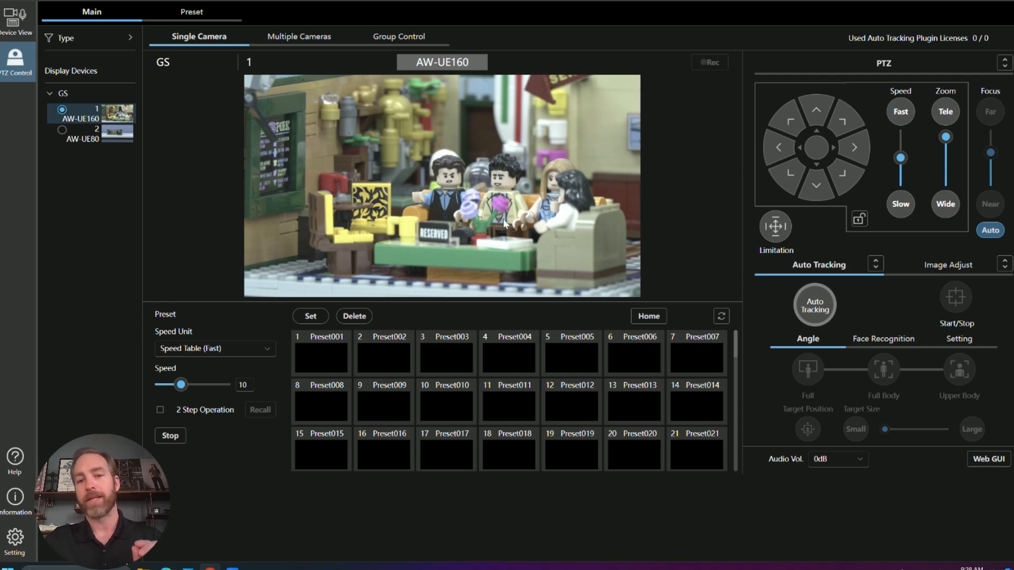
{"action": "mouse_move", "coordinate": [484, 173]}
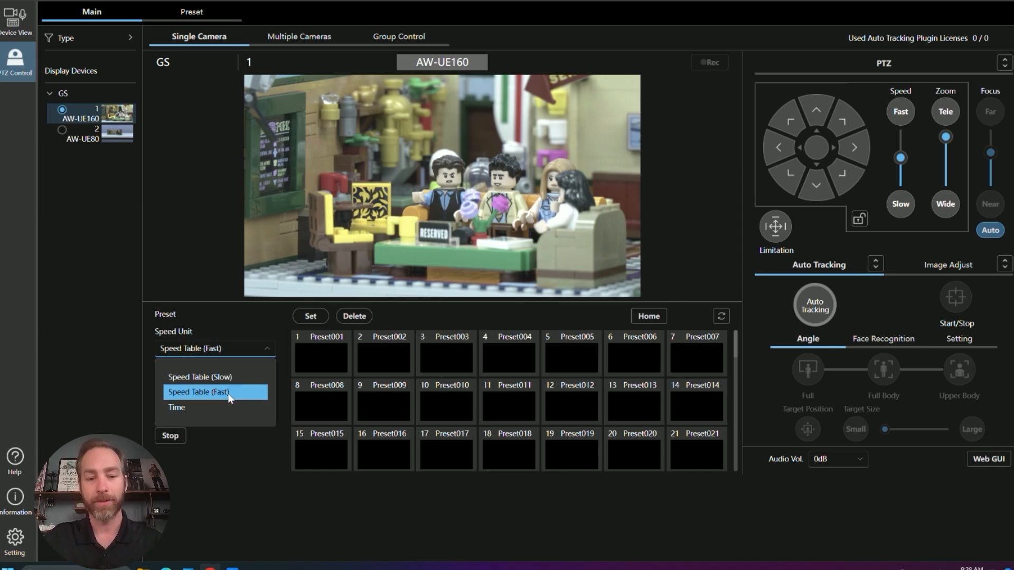
{"action": "left_click", "coordinate": [201, 391]}
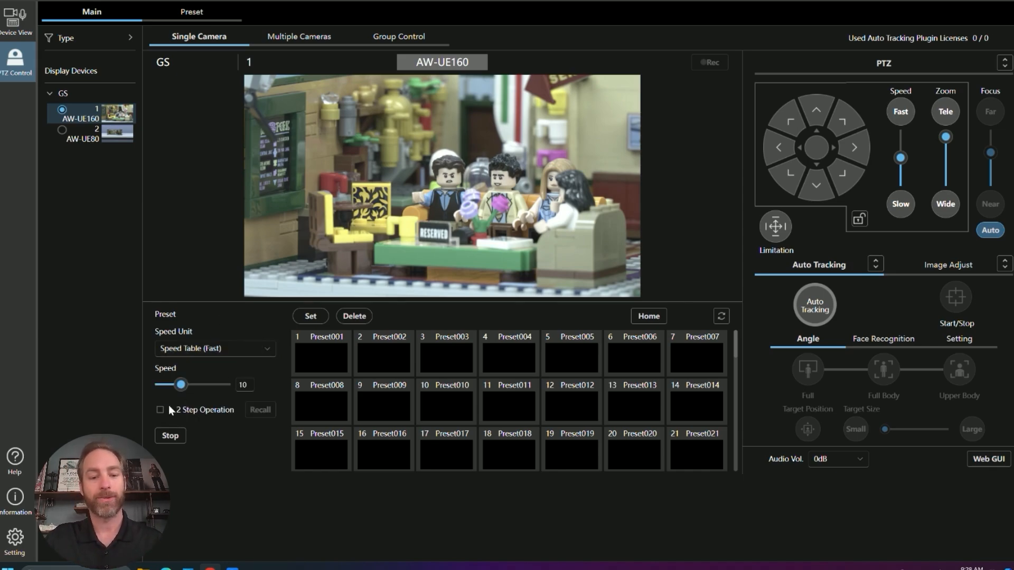
{"action": "left_click", "coordinate": [159, 410]}
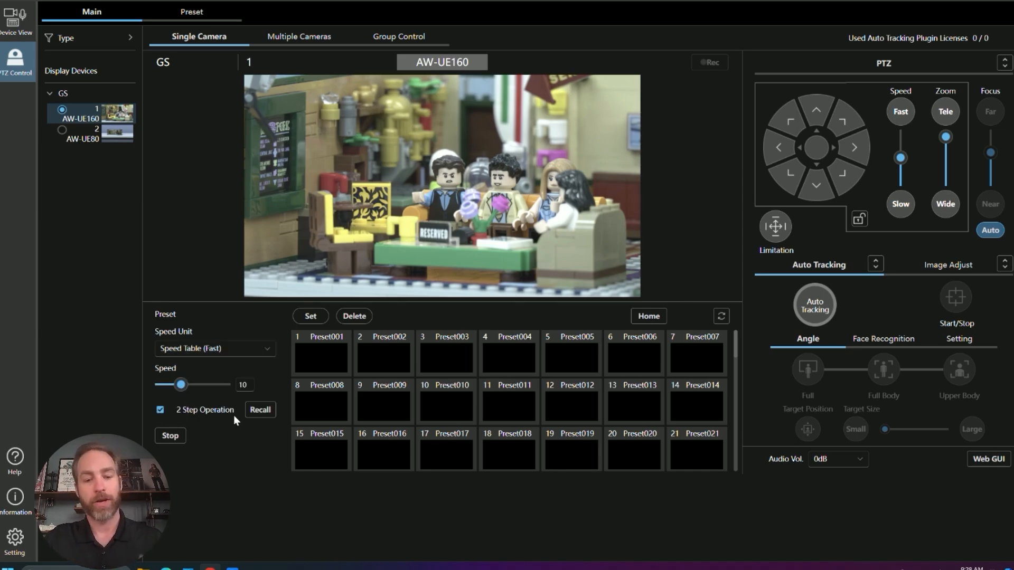
{"action": "left_click", "coordinate": [320, 354]}
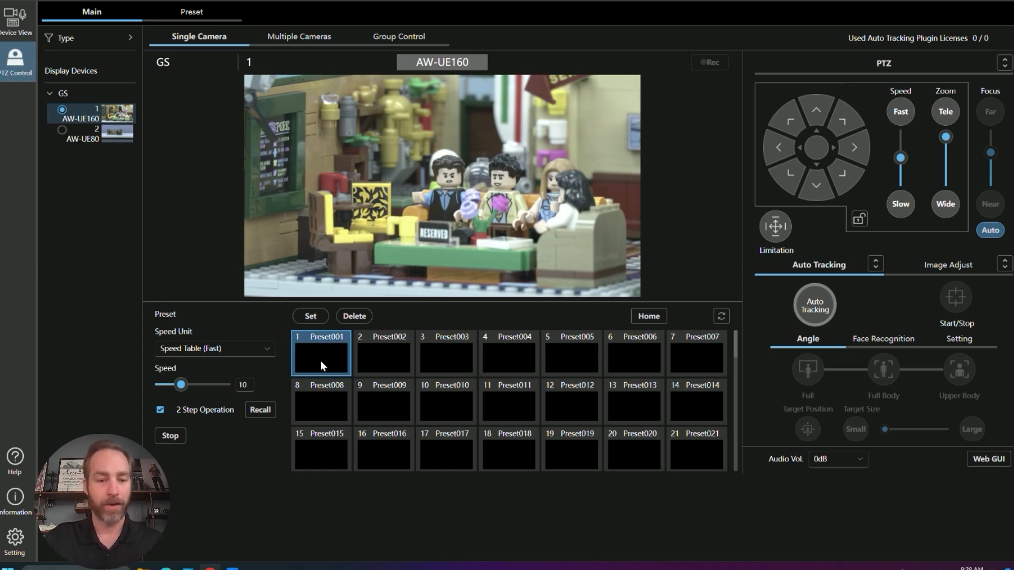
{"action": "mouse_move", "coordinate": [159, 422]}
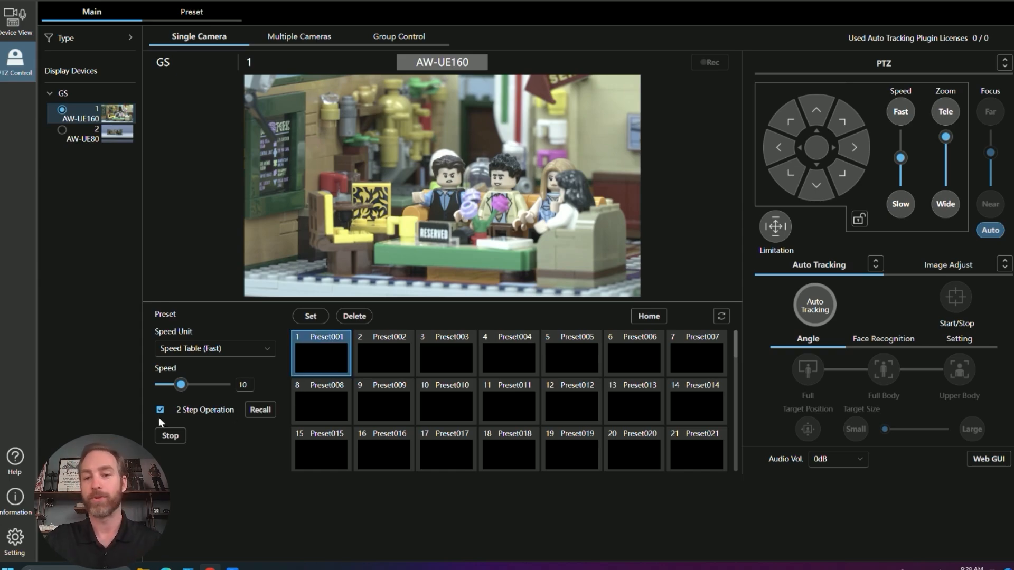
{"action": "left_click", "coordinate": [159, 409]}
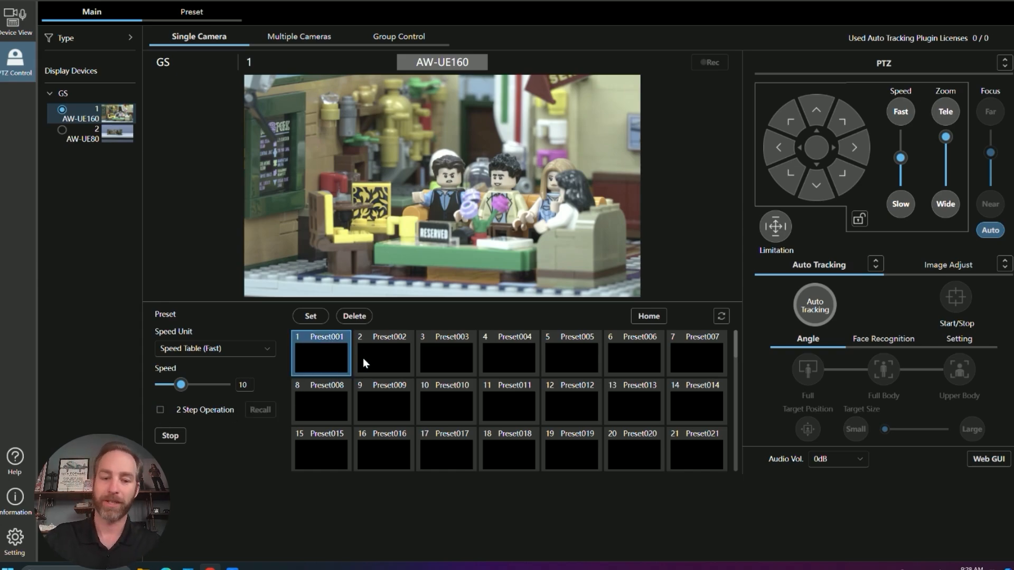
{"action": "mouse_move", "coordinate": [323, 360]}
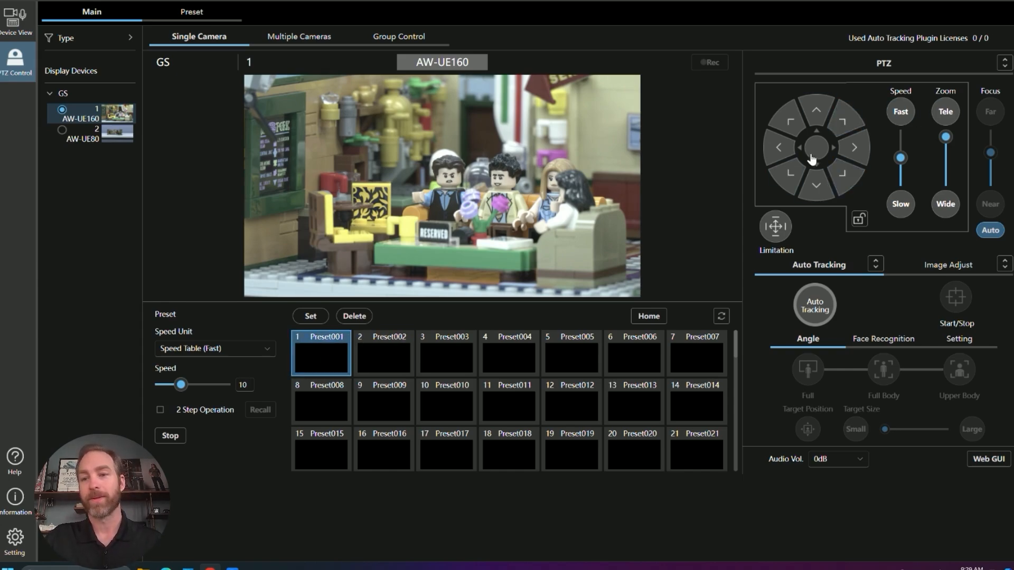
{"action": "mouse_move", "coordinate": [904, 144]}
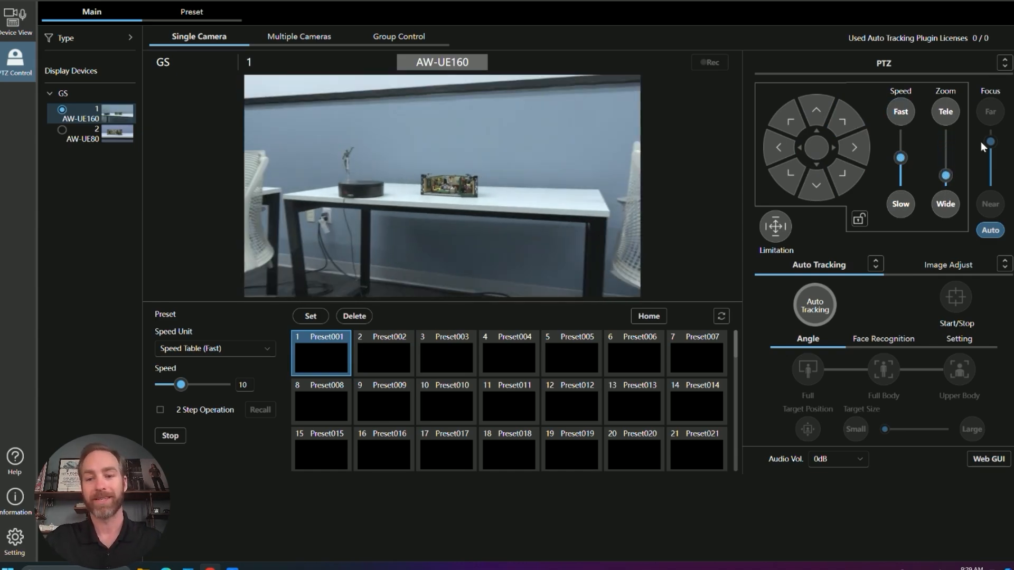
{"action": "left_click", "coordinate": [947, 264]}
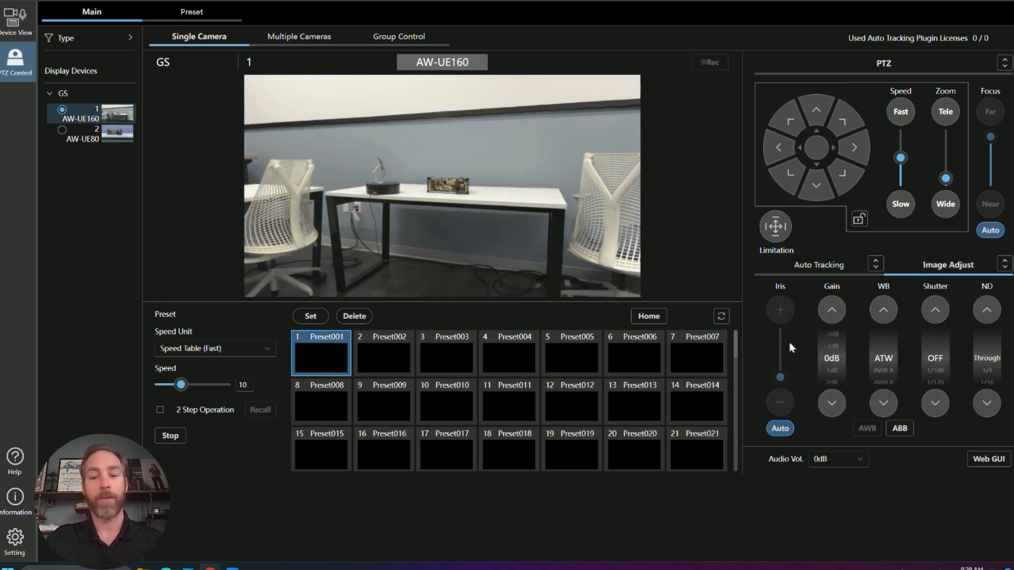
{"action": "mouse_move", "coordinate": [981, 345]}
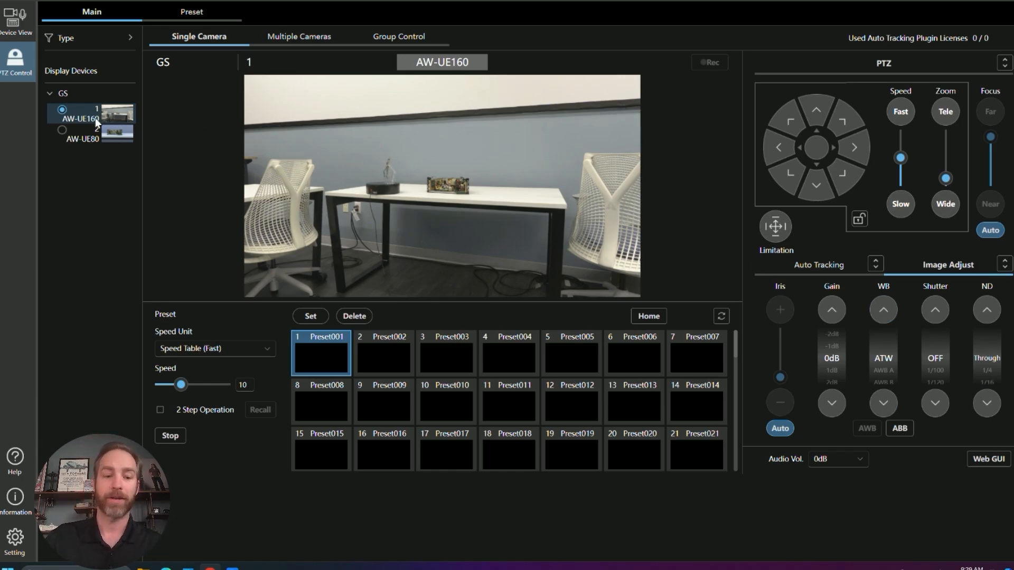
{"action": "mouse_move", "coordinate": [63, 134]}
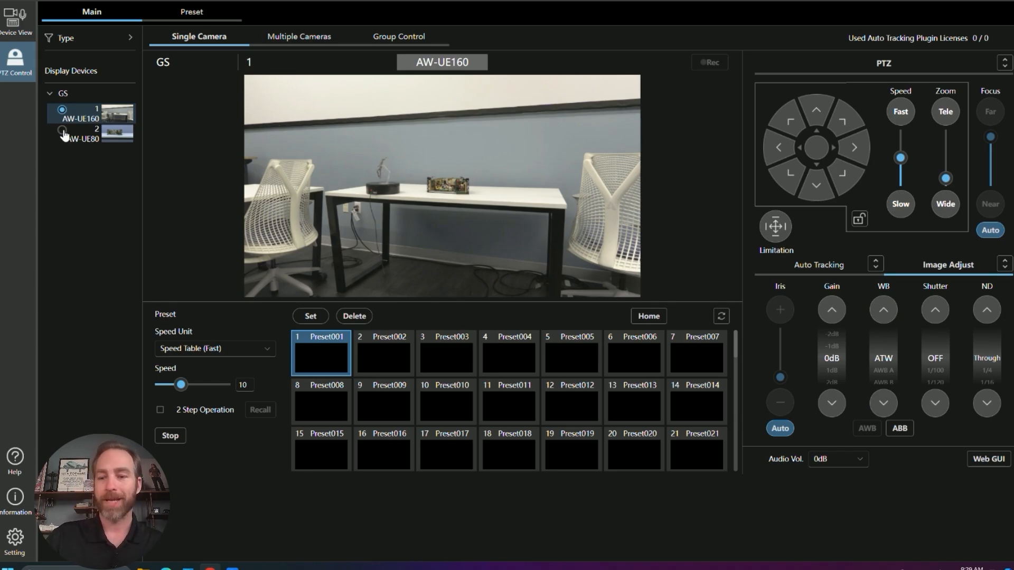
{"action": "left_click", "coordinate": [81, 134]}
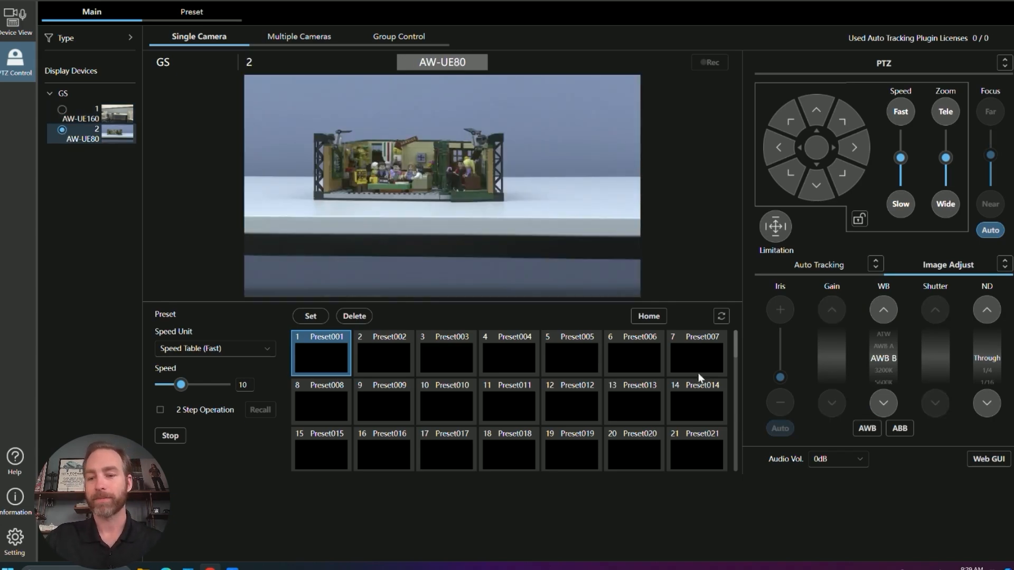
{"action": "left_click", "coordinate": [882, 309]}
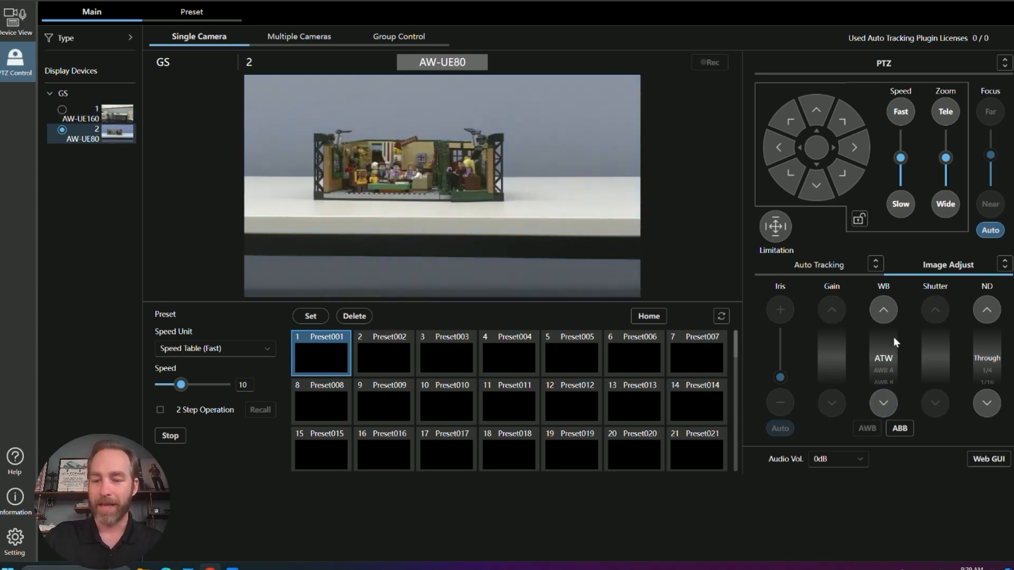
{"action": "mouse_move", "coordinate": [936, 318]}
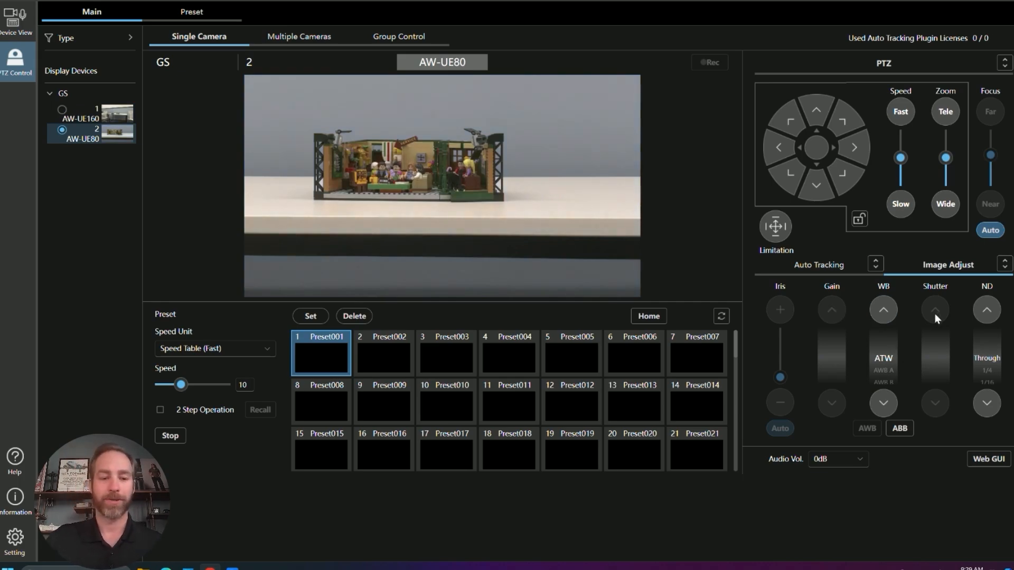
{"action": "mouse_move", "coordinate": [938, 322]}
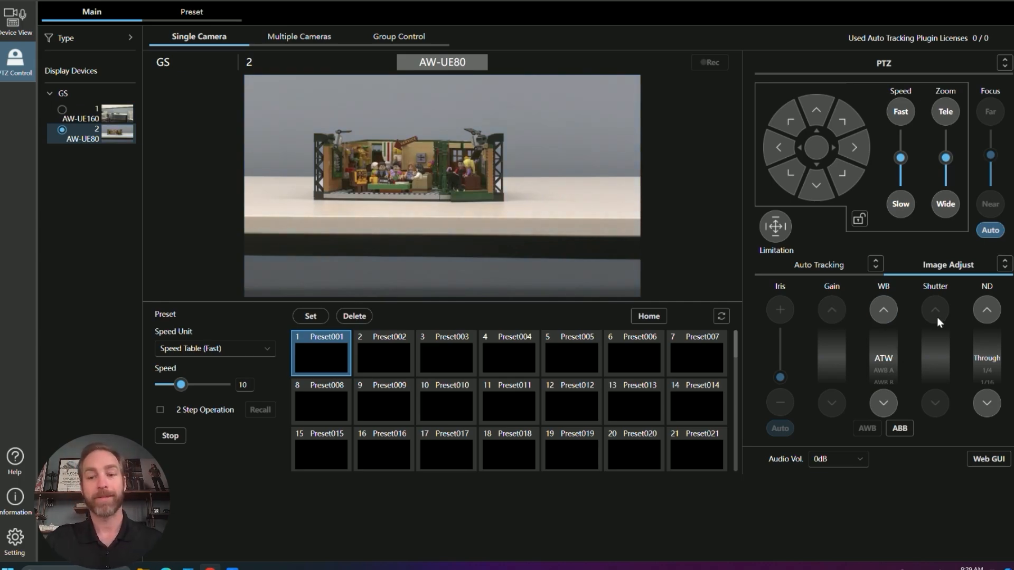
{"action": "left_click", "coordinate": [817, 265]}
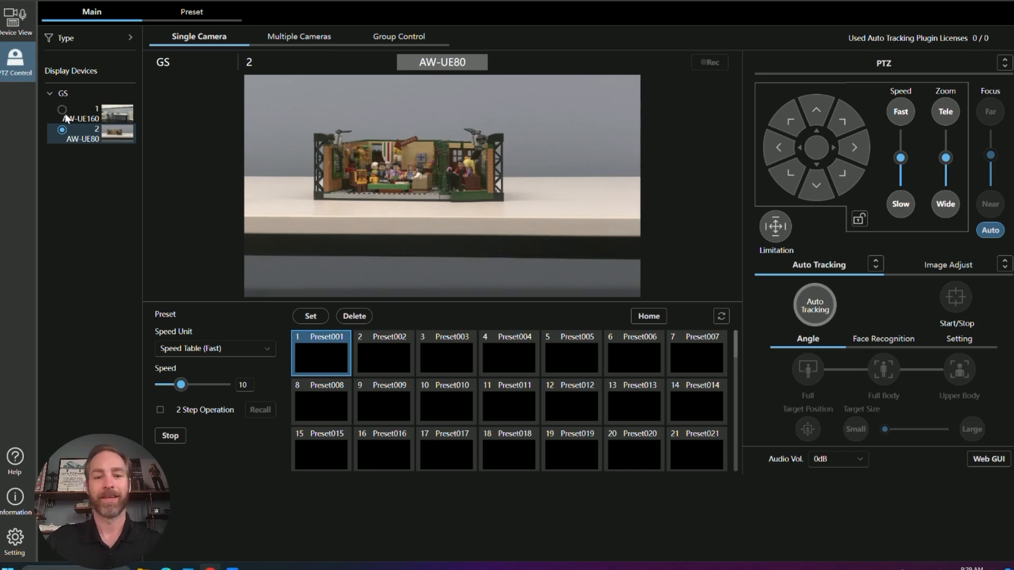
{"action": "left_click", "coordinate": [62, 109]}
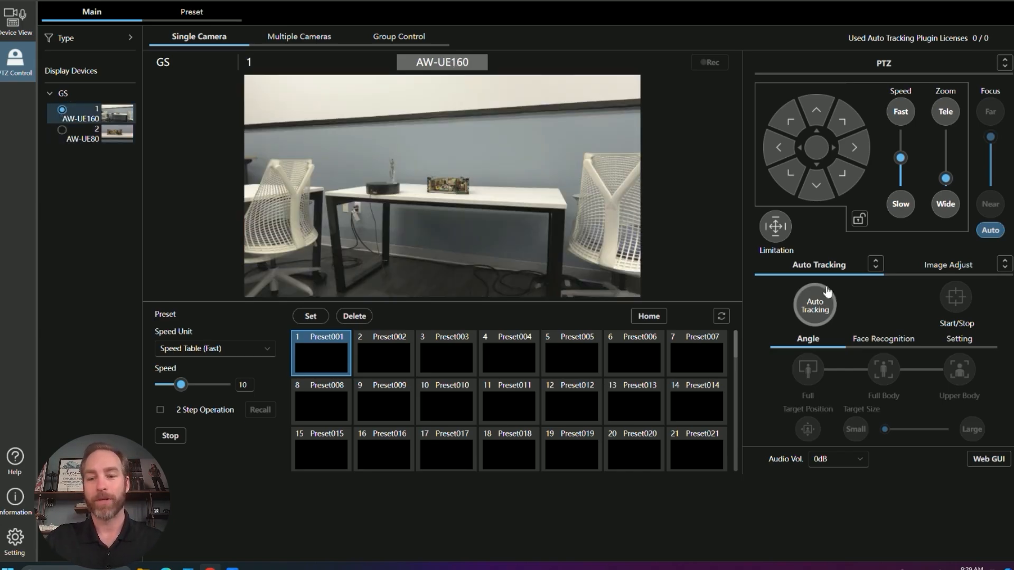
Step: Lower the pan/tilt speed and pan AW-UE160 right past the lamp post toward the piano
{"action": "left_click", "coordinate": [946, 264]}
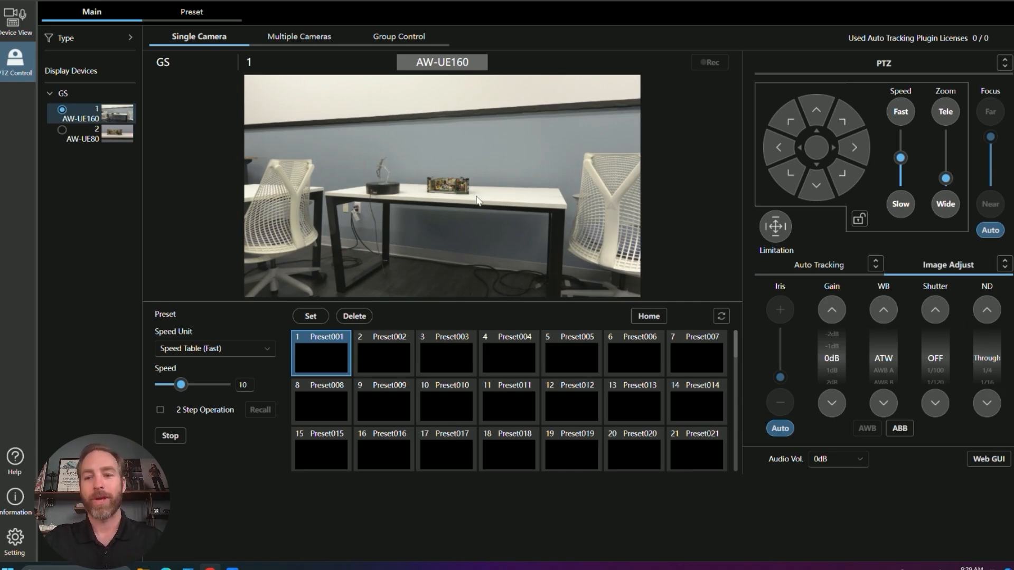
{"action": "mouse_move", "coordinate": [550, 213]}
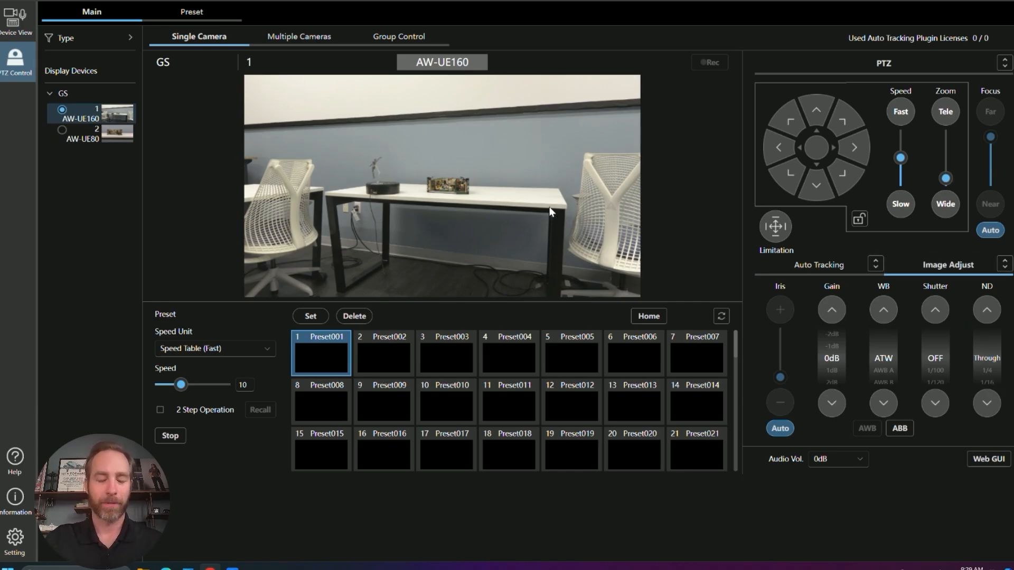
{"action": "mouse_move", "coordinate": [490, 176]}
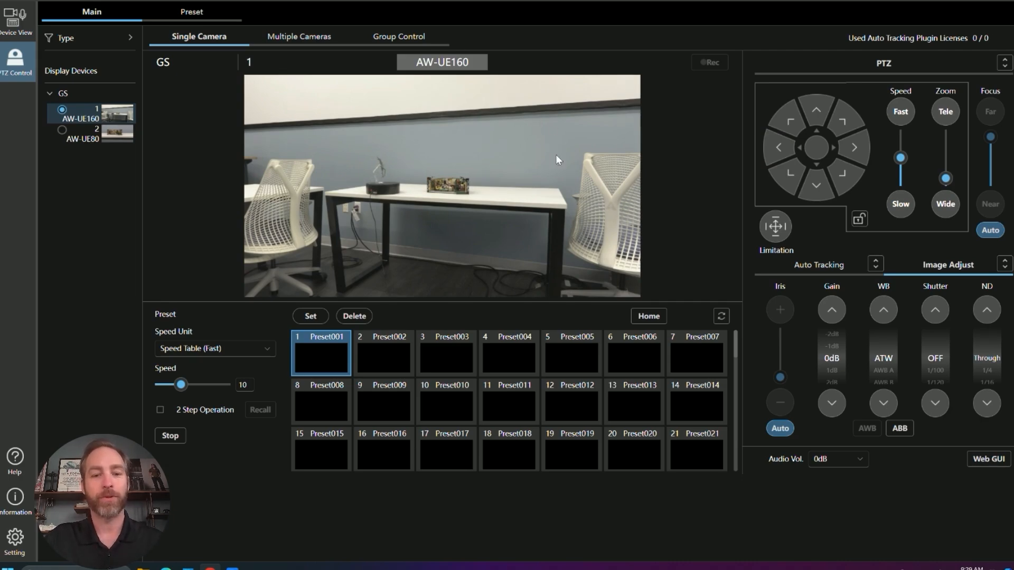
{"action": "mouse_move", "coordinate": [406, 143]}
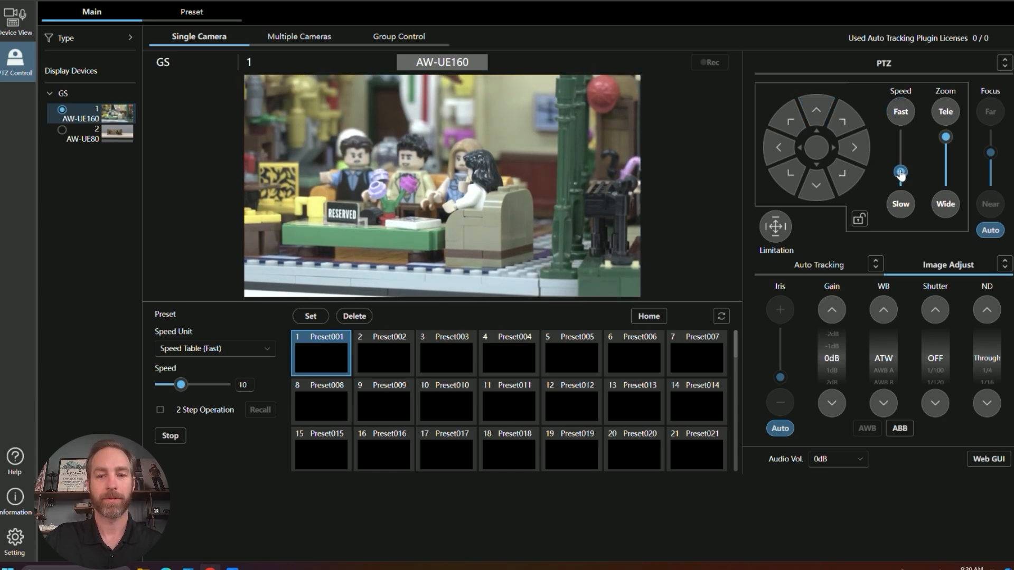
{"action": "left_click", "coordinate": [778, 147]}
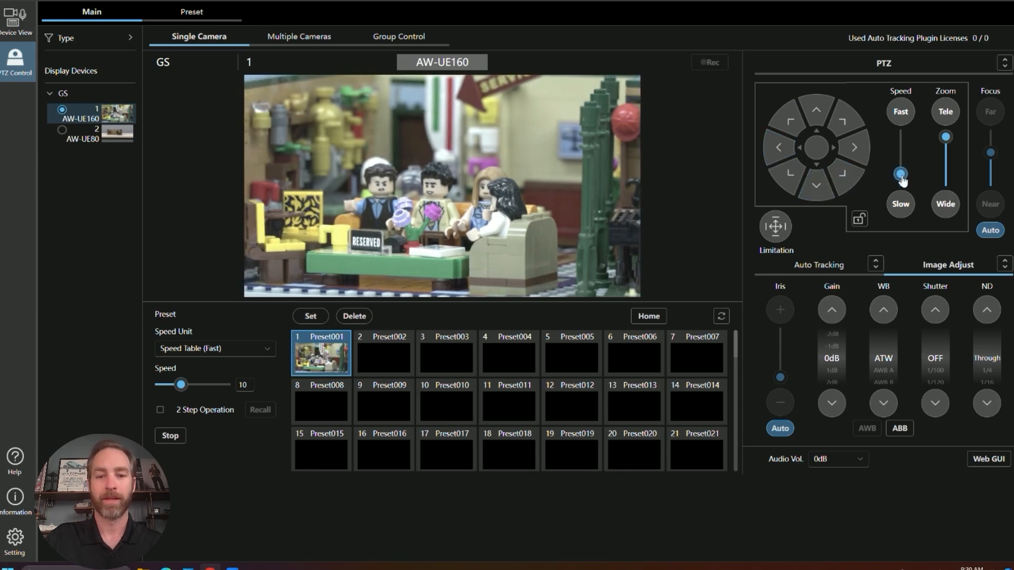
{"action": "left_click", "coordinate": [853, 147]}
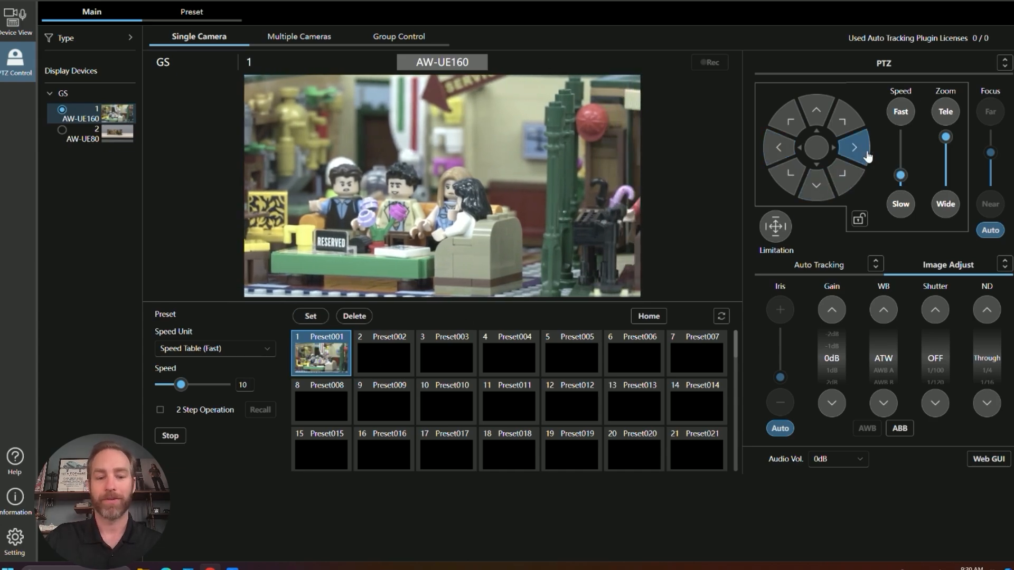
{"action": "left_click", "coordinate": [852, 147]}
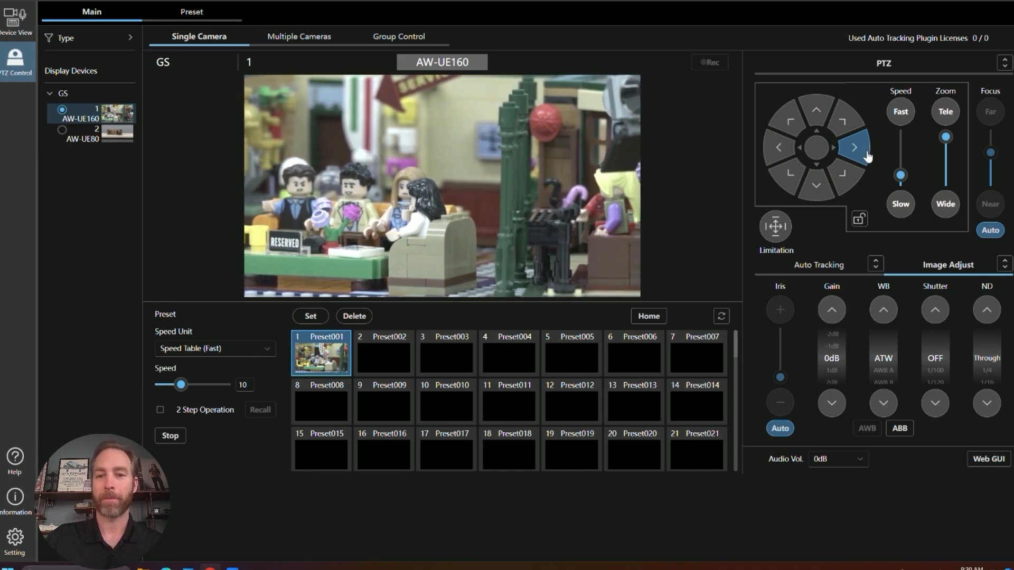
{"action": "left_click", "coordinate": [854, 147]}
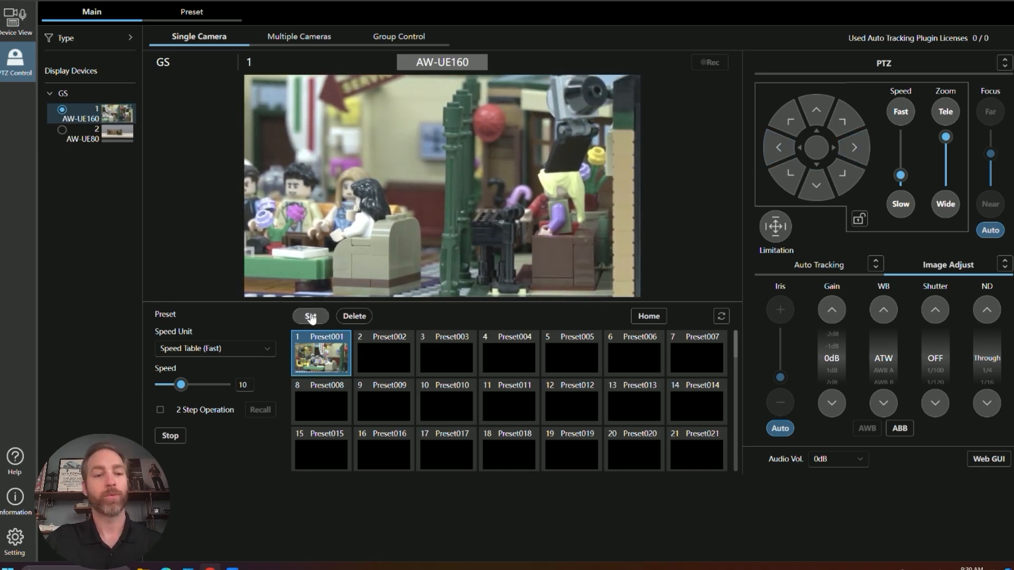
Step: Store the current shot as preset 2, then zoom and pan AW-UE80 from figurines toward the piano
{"action": "left_click", "coordinate": [310, 316]}
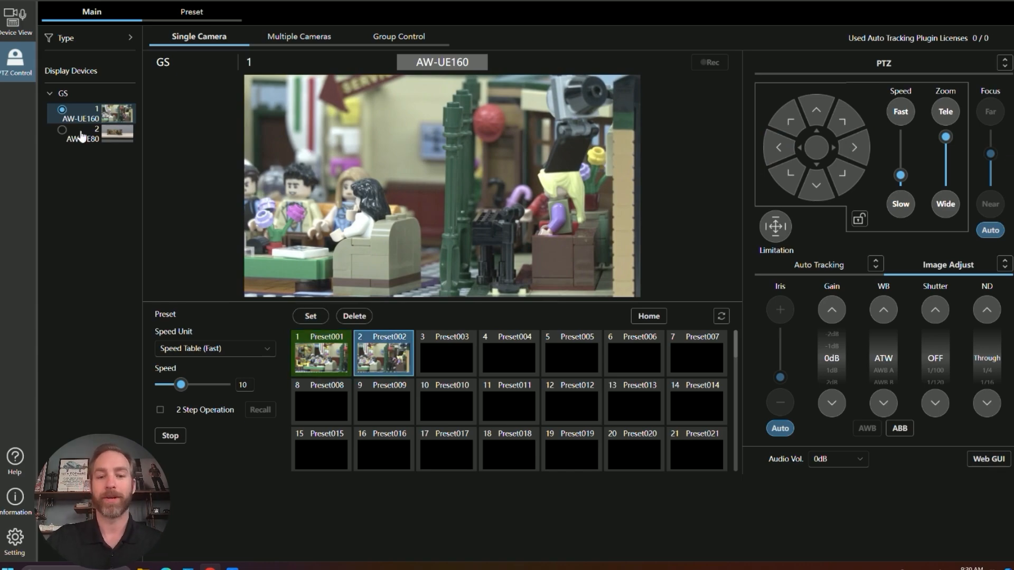
{"action": "left_click", "coordinate": [62, 130]}
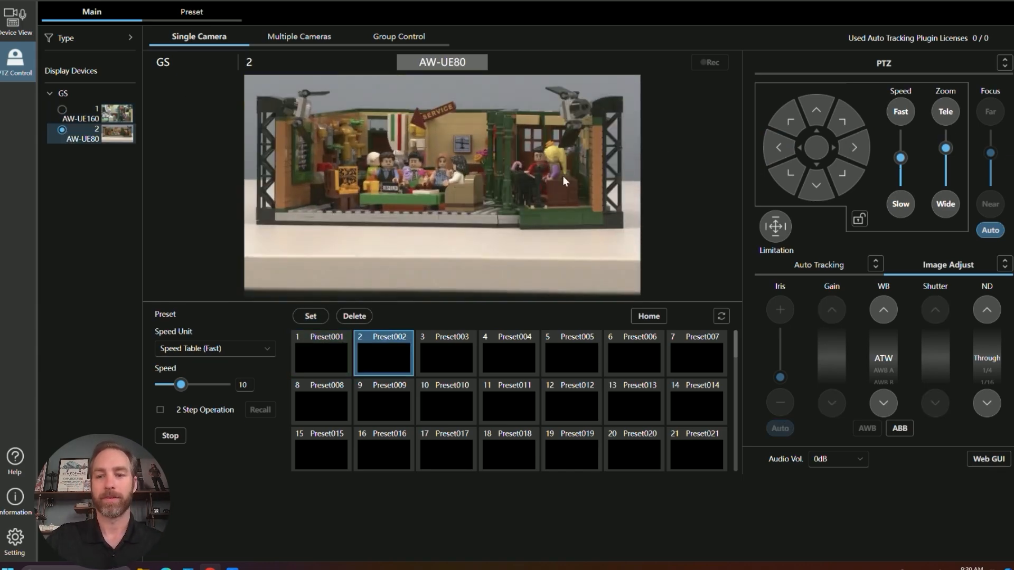
{"action": "left_click", "coordinate": [815, 110]}
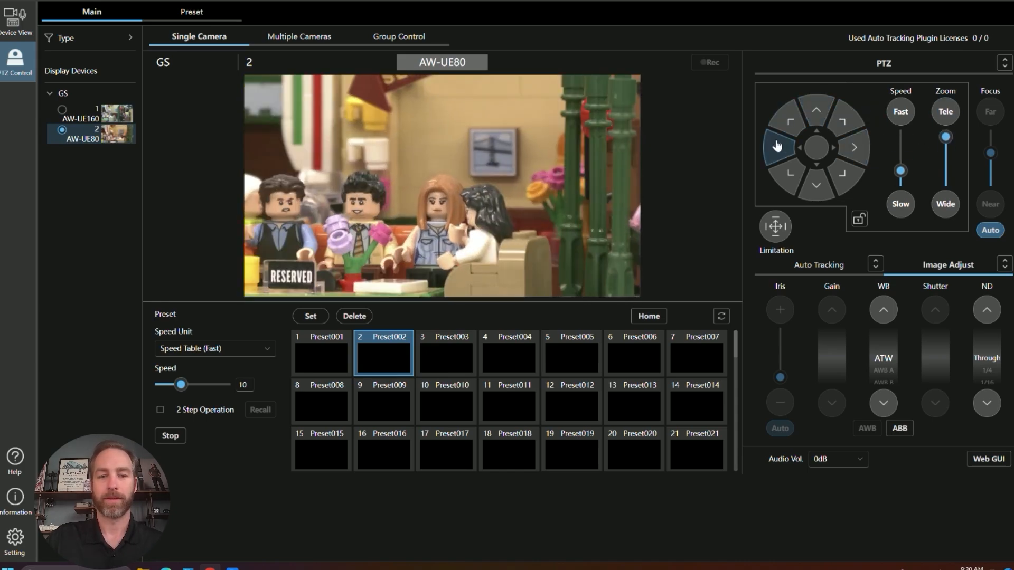
{"action": "left_click", "coordinate": [815, 185]}
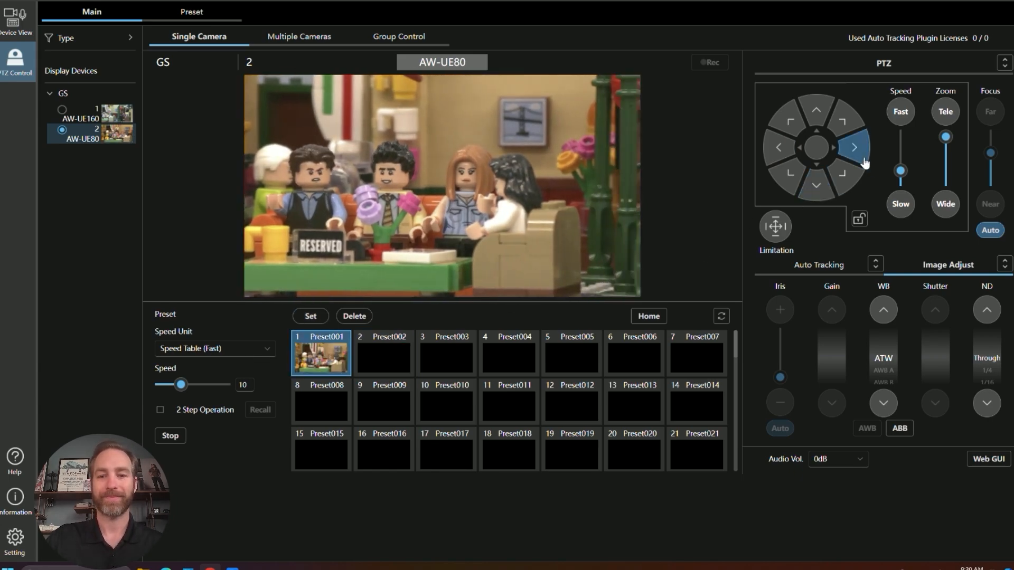
{"action": "left_click", "coordinate": [853, 147]}
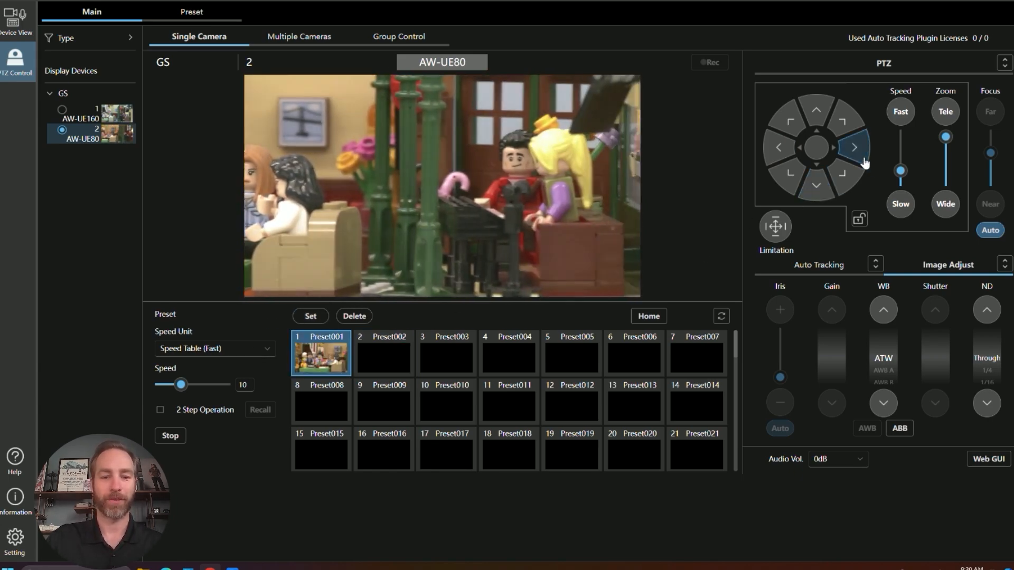
Step: Alternate AW-UE80 between Preset002 and Preset001, then select camera AW-UE160
{"action": "left_click", "coordinate": [383, 354]}
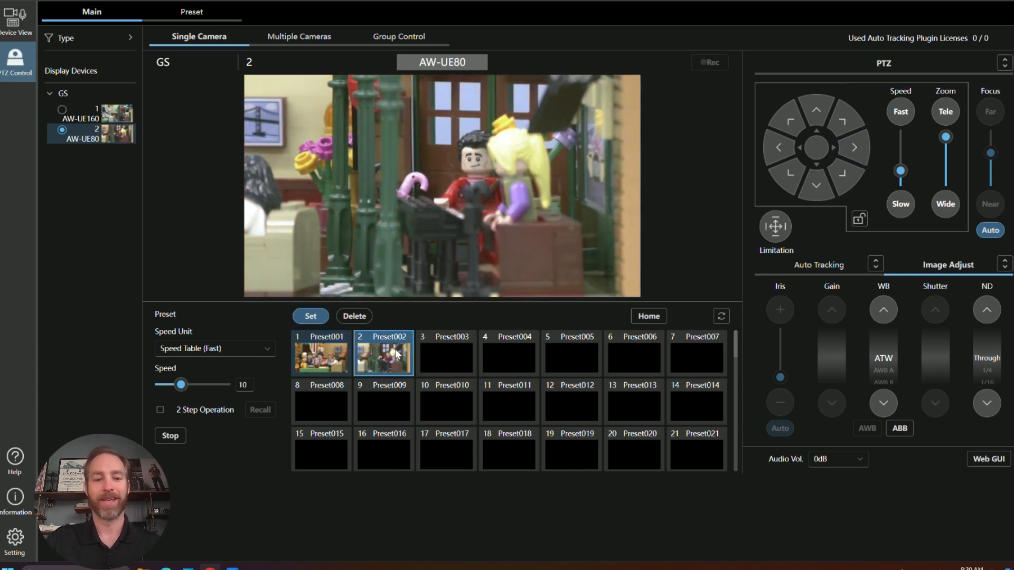
{"action": "left_click", "coordinate": [319, 354]}
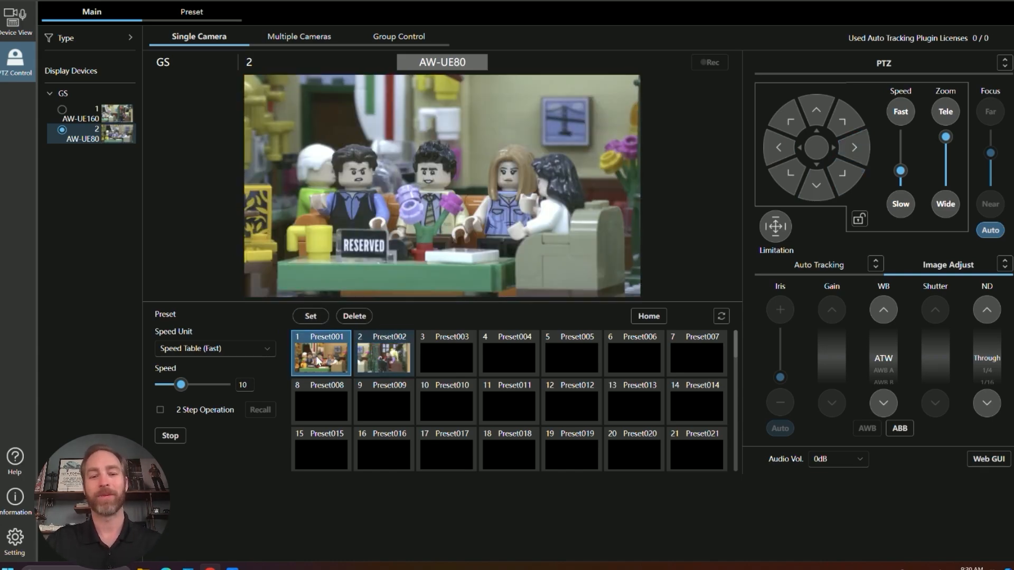
{"action": "left_click", "coordinate": [383, 354]}
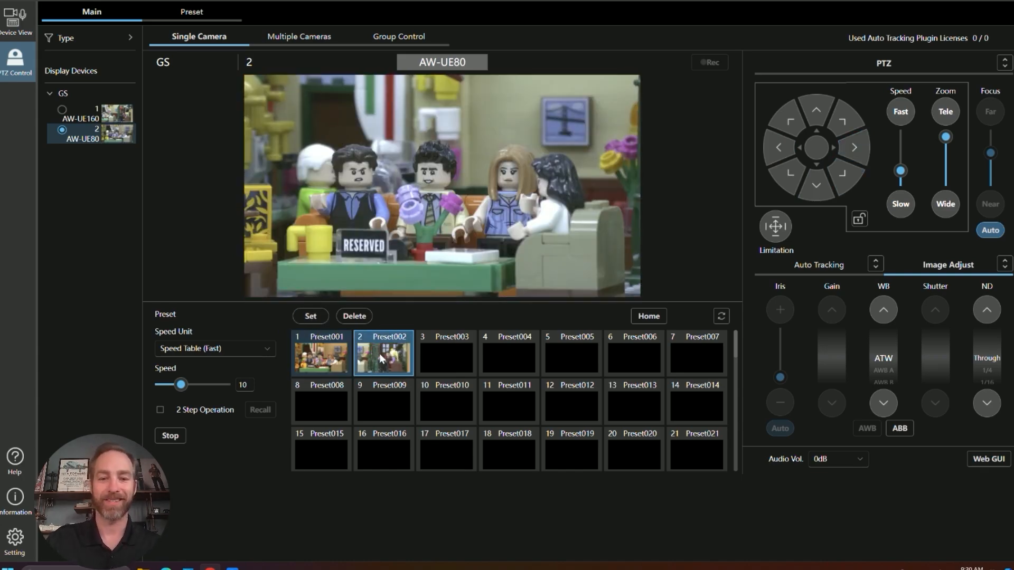
{"action": "left_click", "coordinate": [320, 353]}
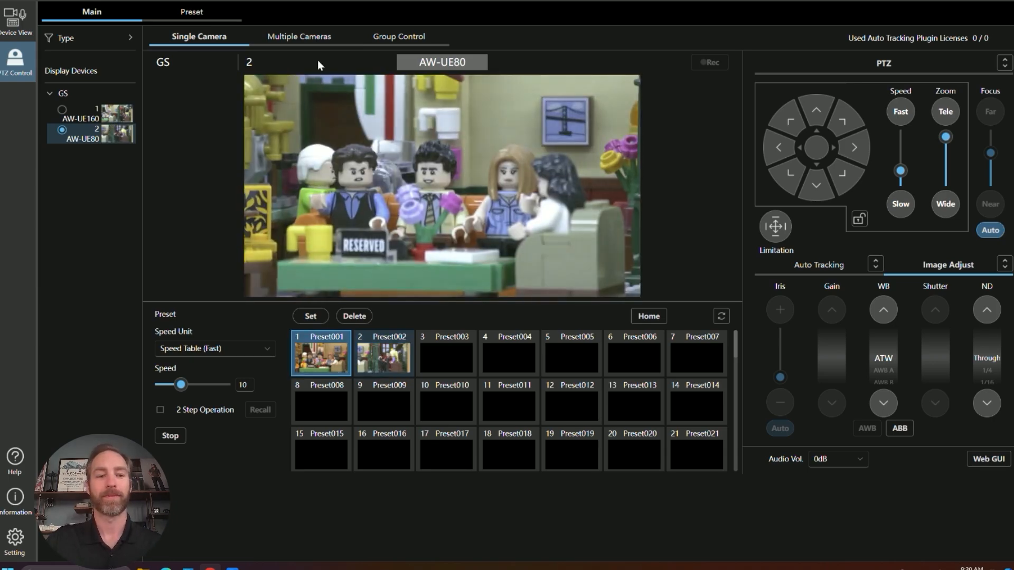
{"action": "left_click", "coordinate": [63, 109]}
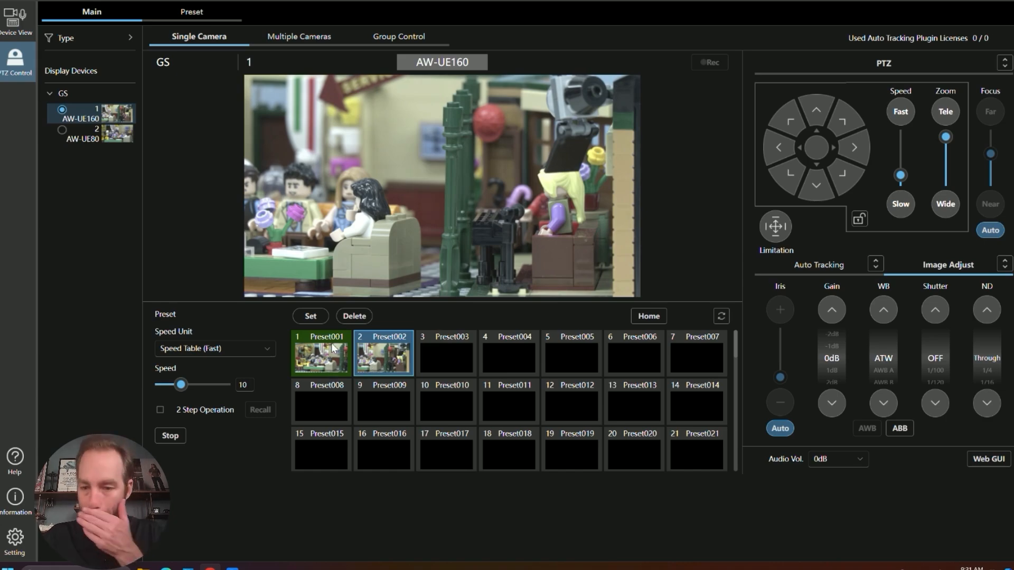
Step: Show both GS feeds in Multiple Cameras and flip AW-UE160's overlay between Preset and movement controls
{"action": "left_click", "coordinate": [297, 37]}
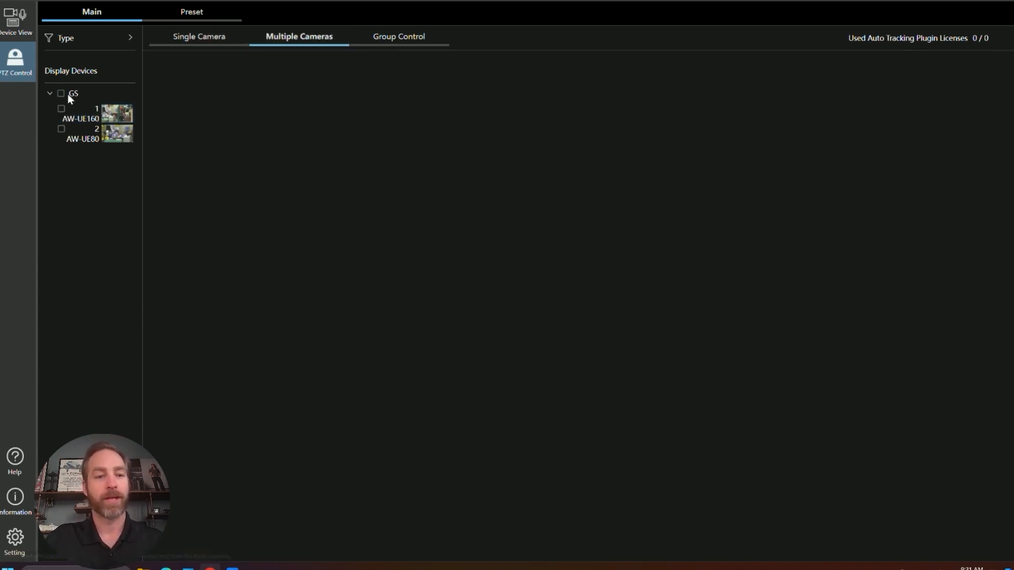
{"action": "left_click", "coordinate": [60, 92]}
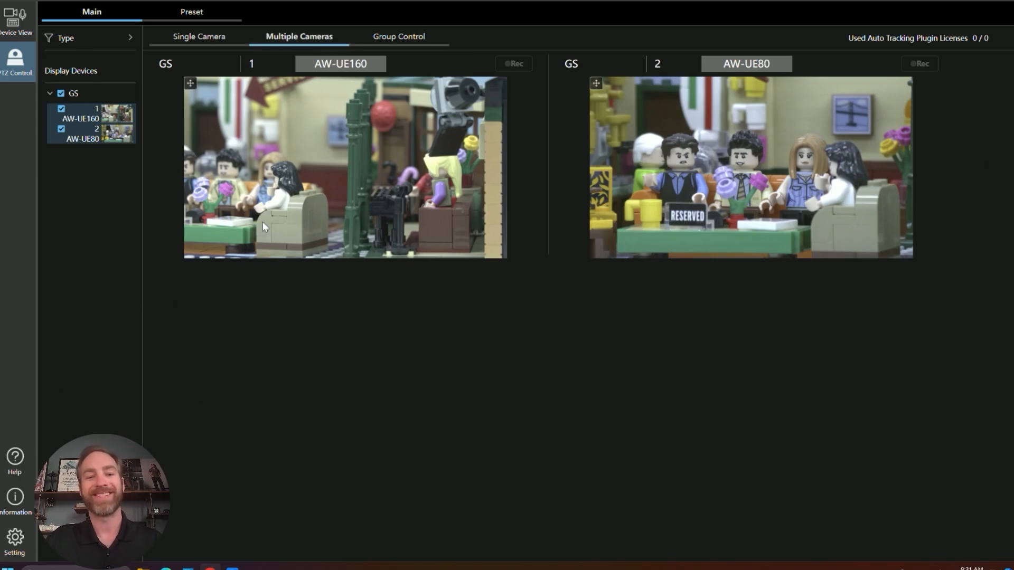
{"action": "mouse_move", "coordinate": [687, 254]}
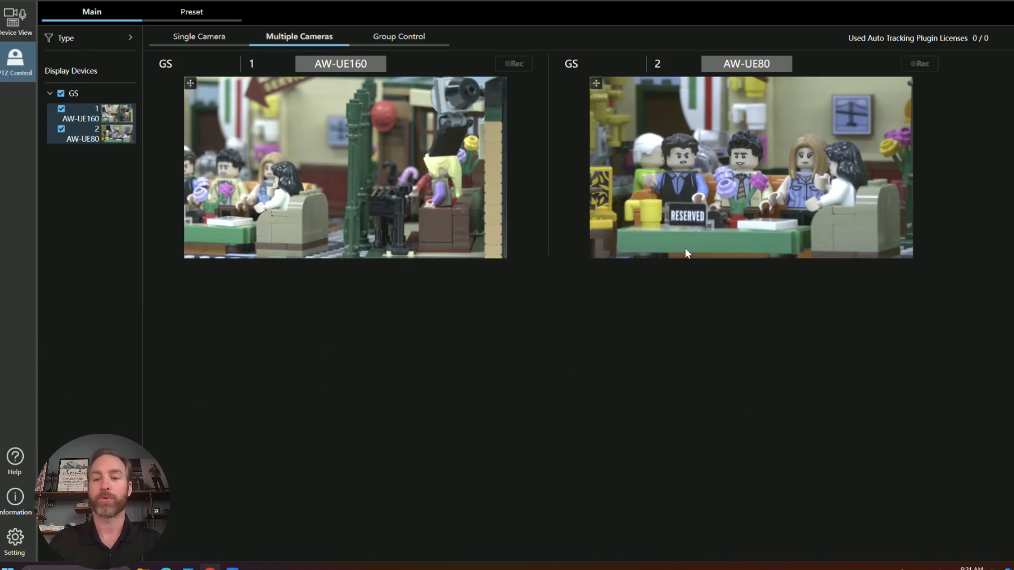
{"action": "mouse_move", "coordinate": [693, 254]}
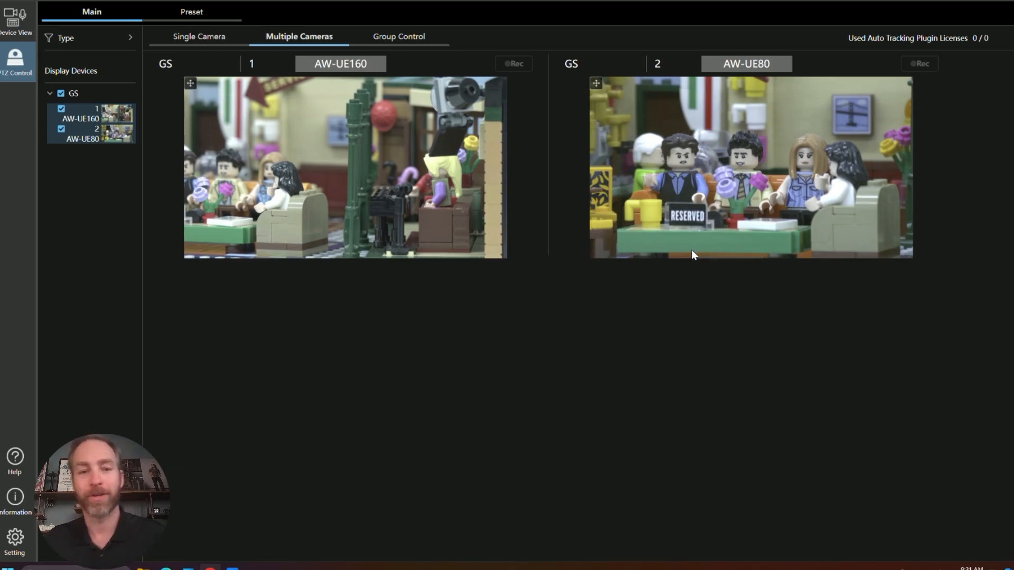
{"action": "mouse_move", "coordinate": [584, 172]}
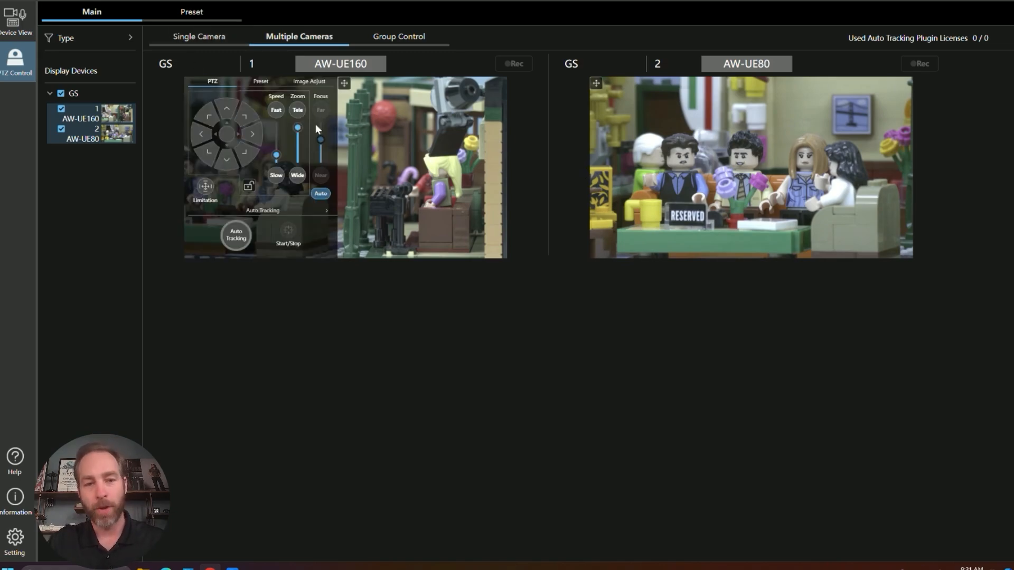
{"action": "left_click", "coordinate": [260, 81]}
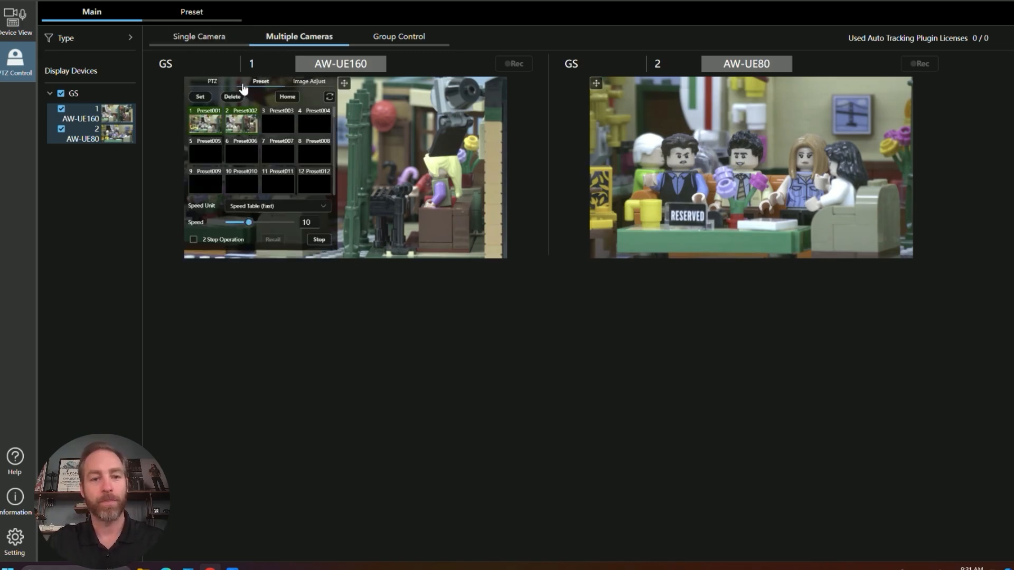
{"action": "left_click", "coordinate": [211, 82]}
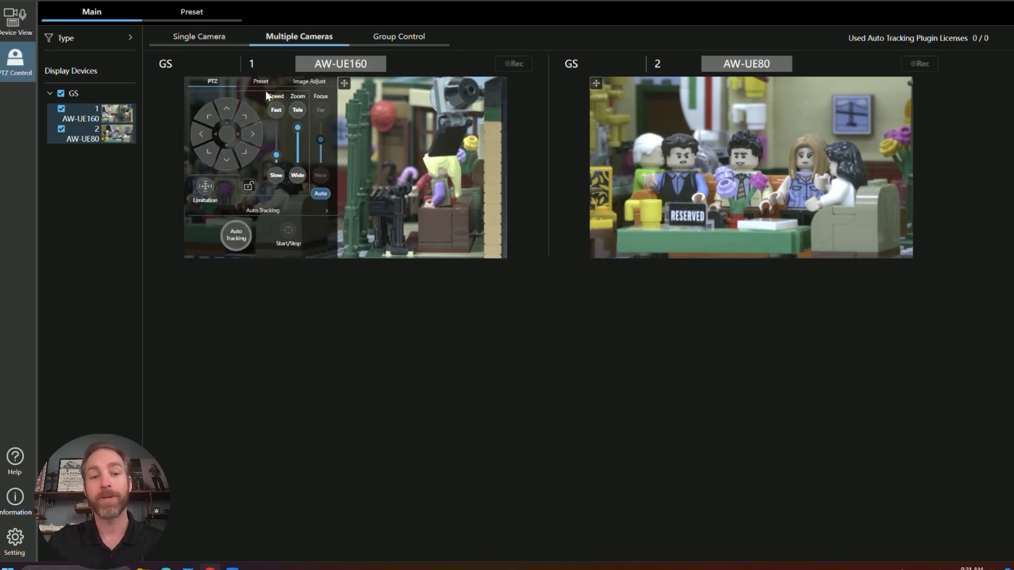
{"action": "left_click", "coordinate": [260, 82]}
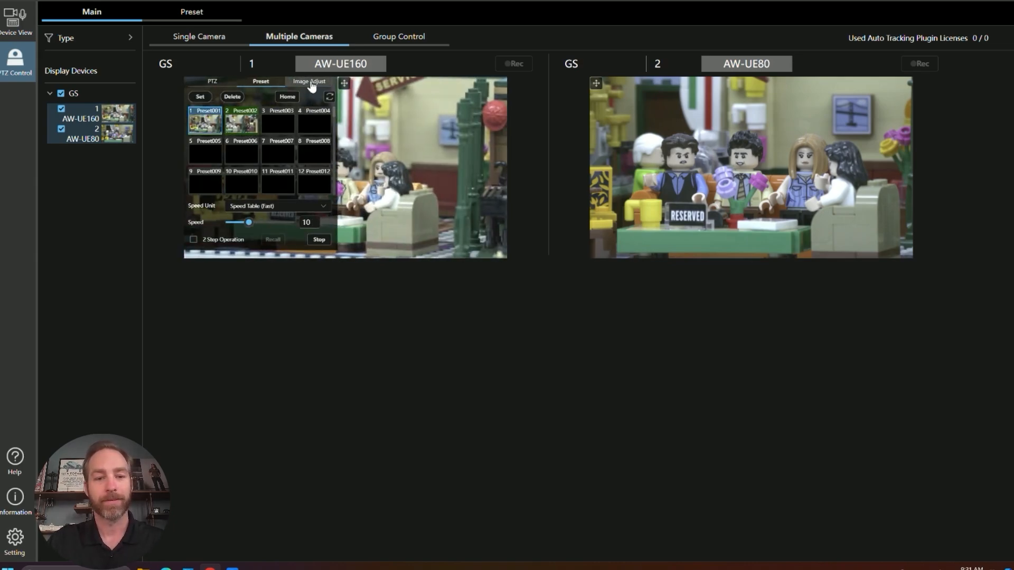
{"action": "left_click", "coordinate": [211, 80]}
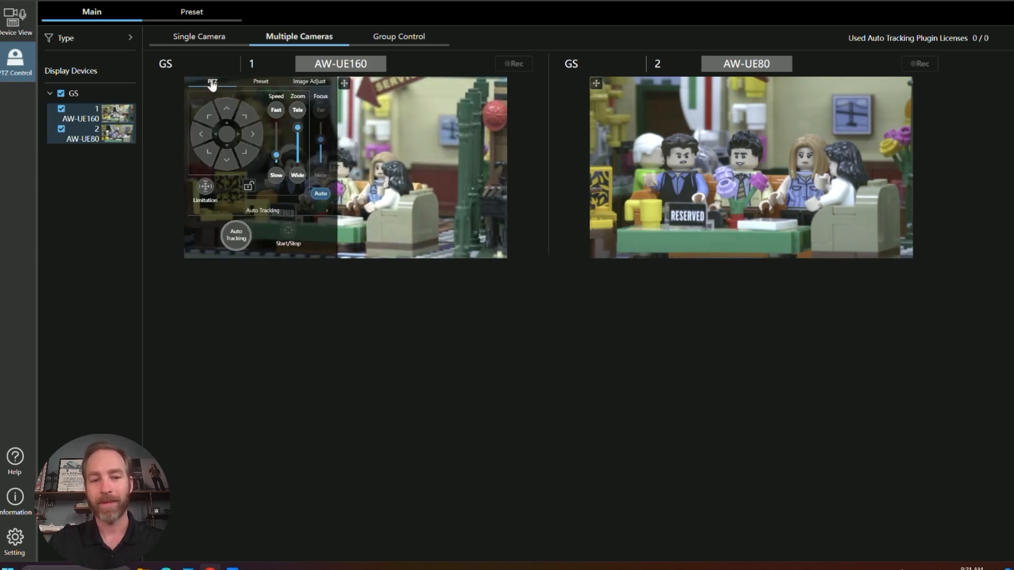
{"action": "mouse_move", "coordinate": [247, 199]}
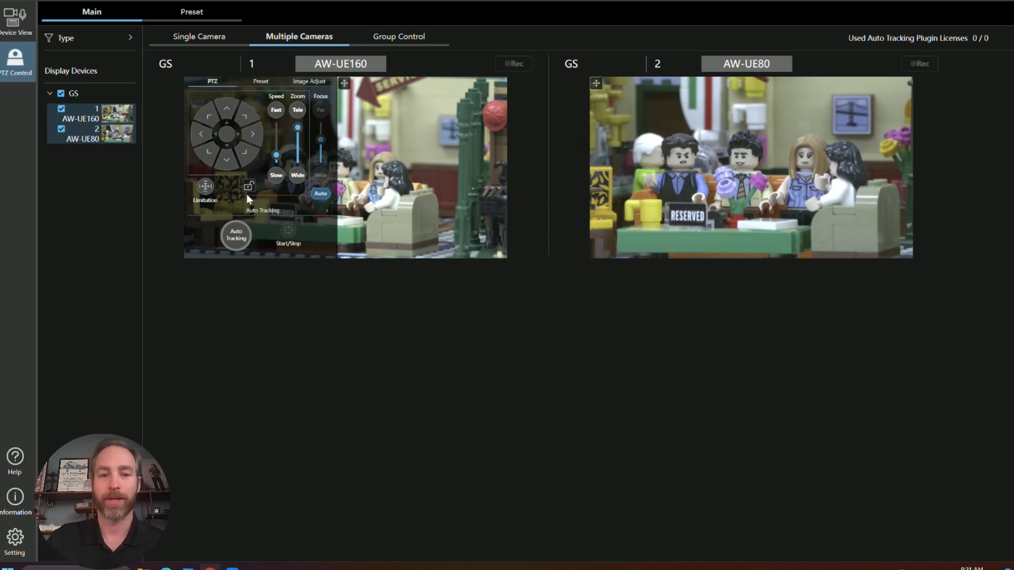
{"action": "left_click", "coordinate": [343, 83]}
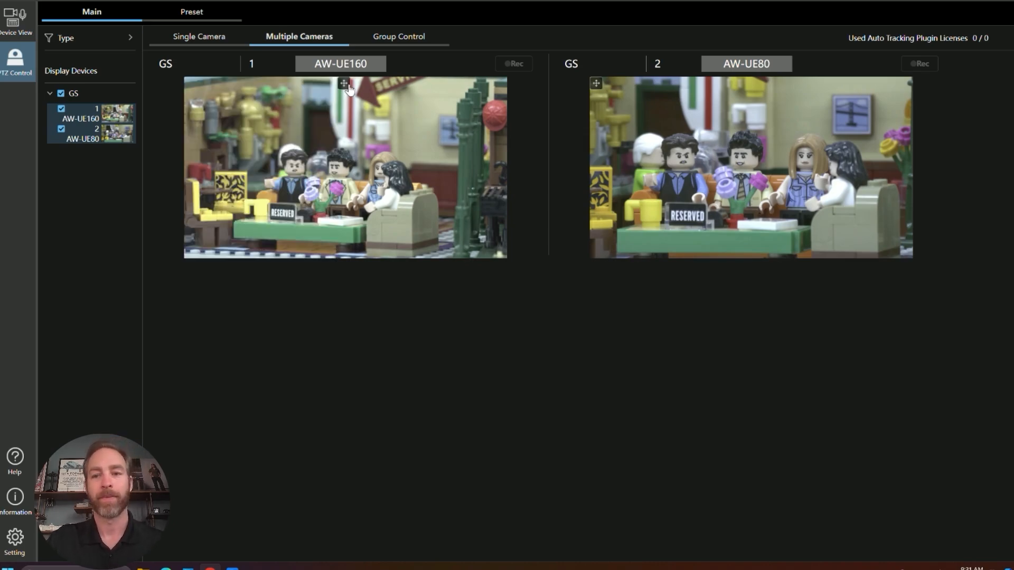
{"action": "left_click", "coordinate": [398, 37]}
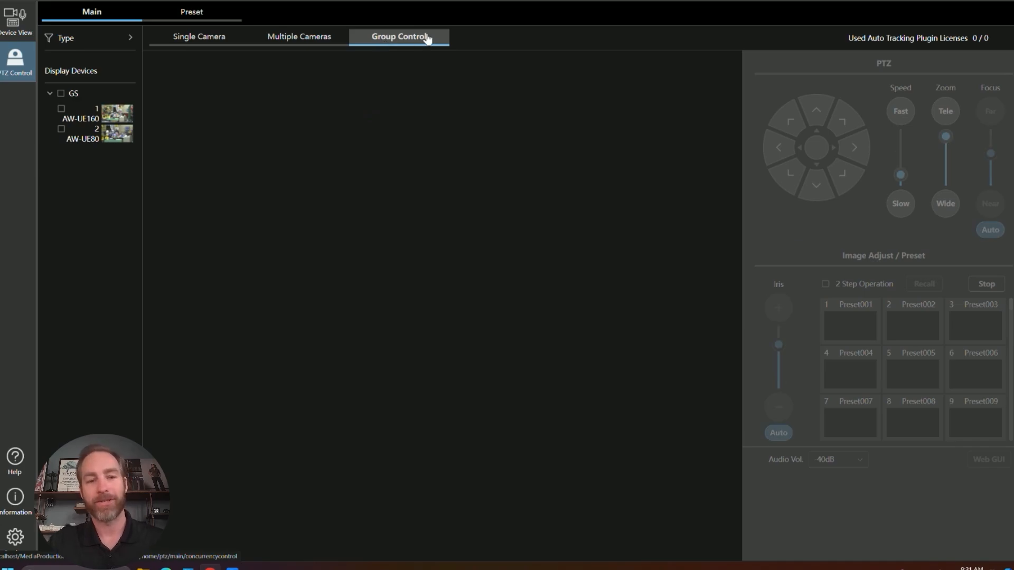
{"action": "mouse_move", "coordinate": [75, 98]}
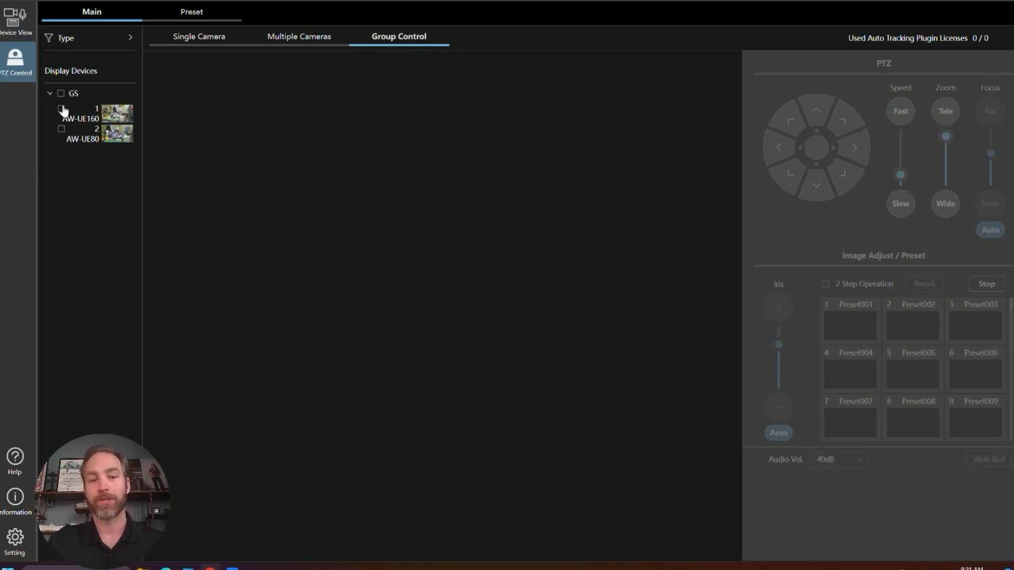
Step: Tick the GS group in Group Control and recall Preset001 on both cameras
{"action": "left_click", "coordinate": [61, 92]}
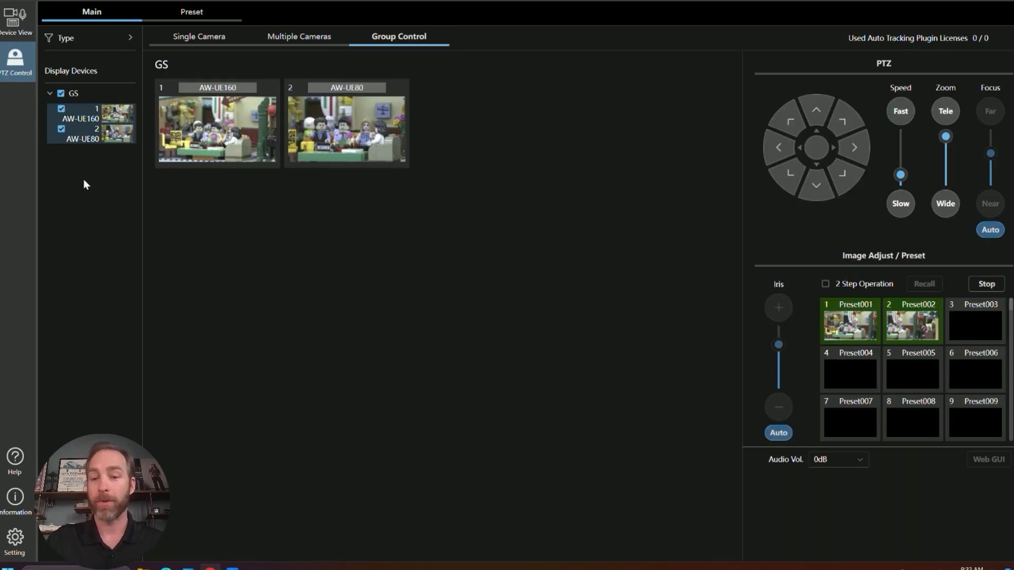
{"action": "mouse_move", "coordinate": [126, 274]}
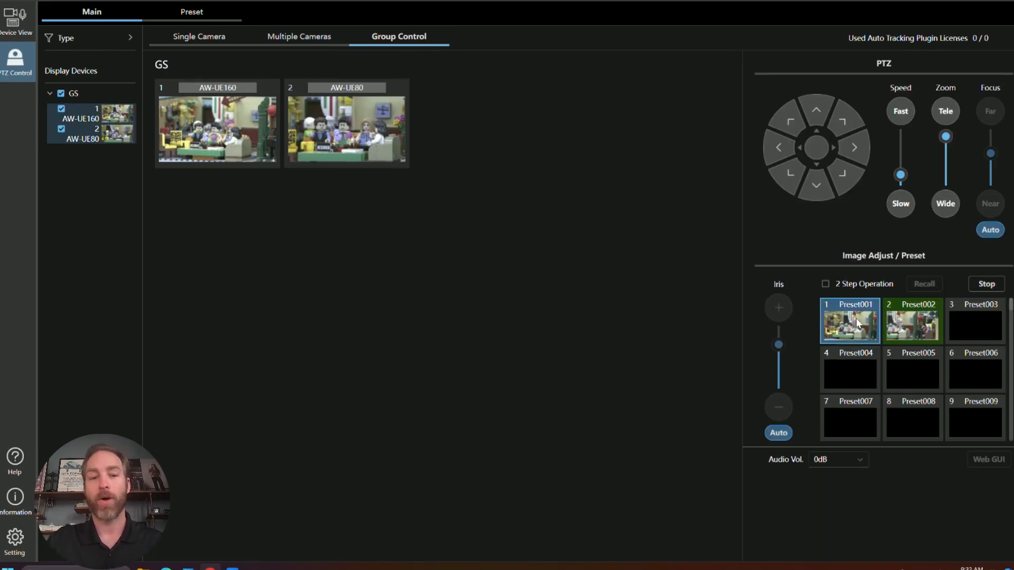
{"action": "left_click", "coordinate": [912, 321]}
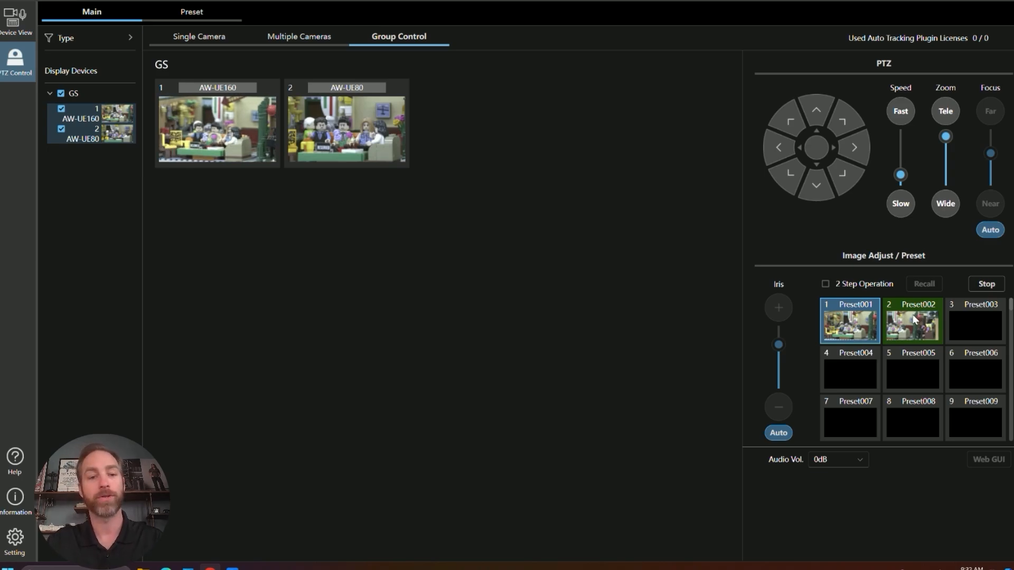
{"action": "left_click", "coordinate": [912, 322]}
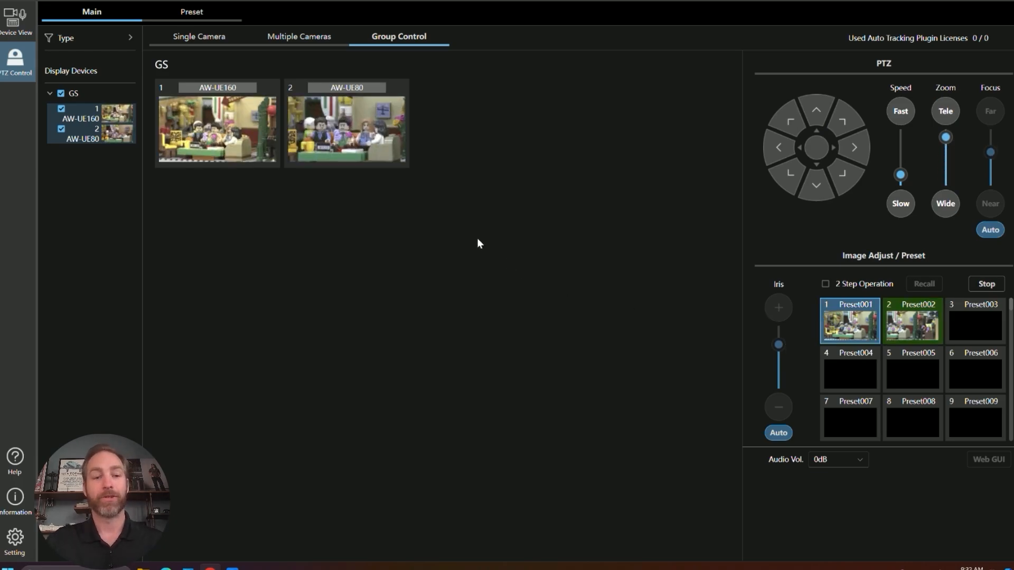
{"action": "mouse_move", "coordinate": [510, 208]}
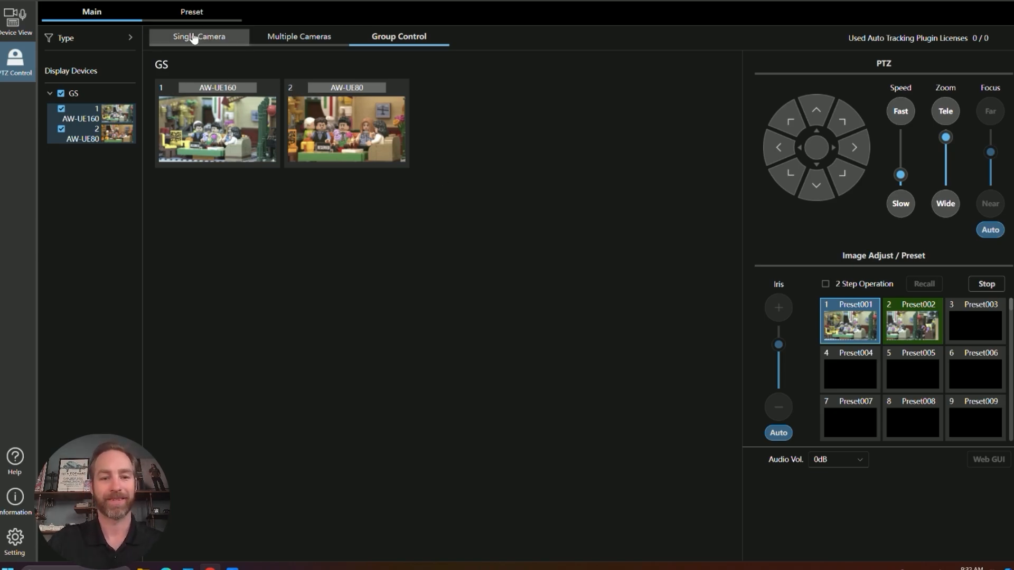
Step: Return to Single Camera and select camera 2 AW-UE80 in Display Devices
{"action": "left_click", "coordinate": [199, 37]}
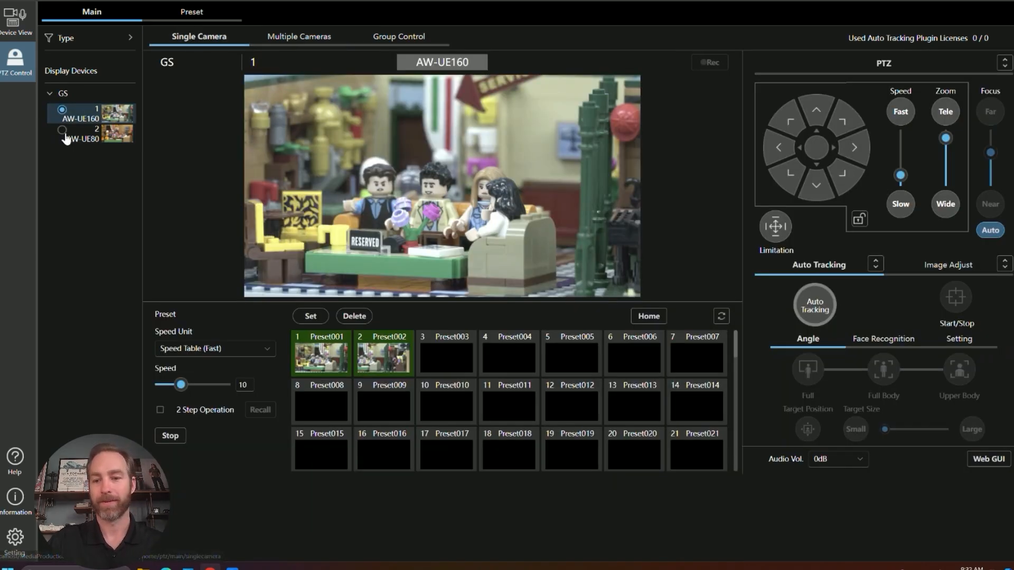
{"action": "left_click", "coordinate": [62, 130]}
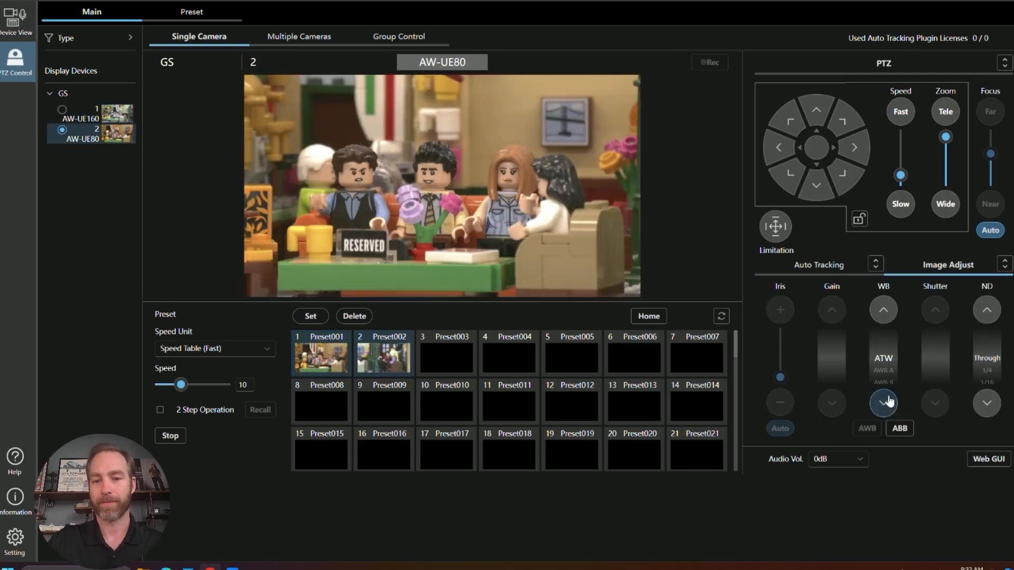
{"action": "left_click", "coordinate": [883, 403]}
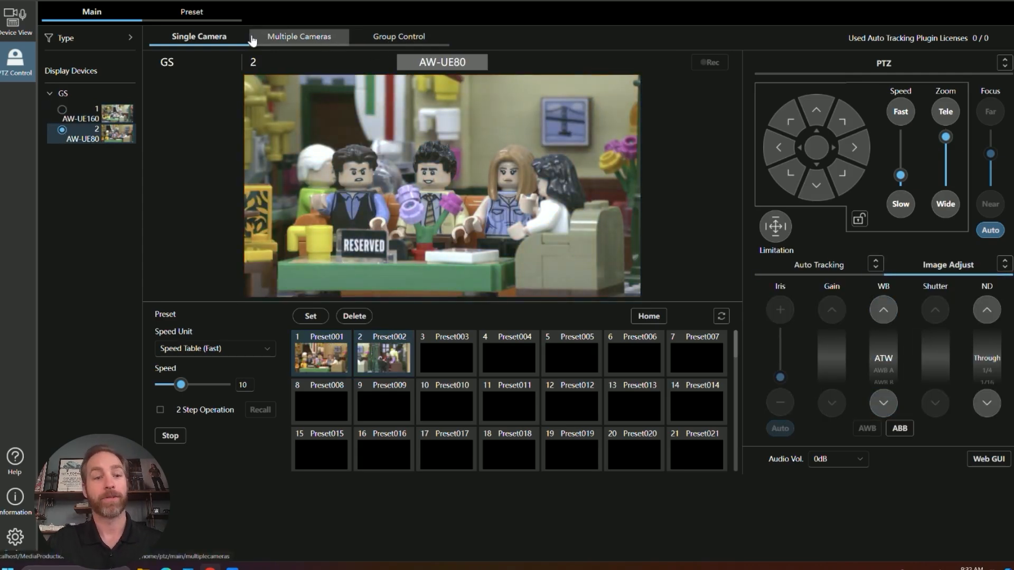
{"action": "mouse_move", "coordinate": [317, 40]}
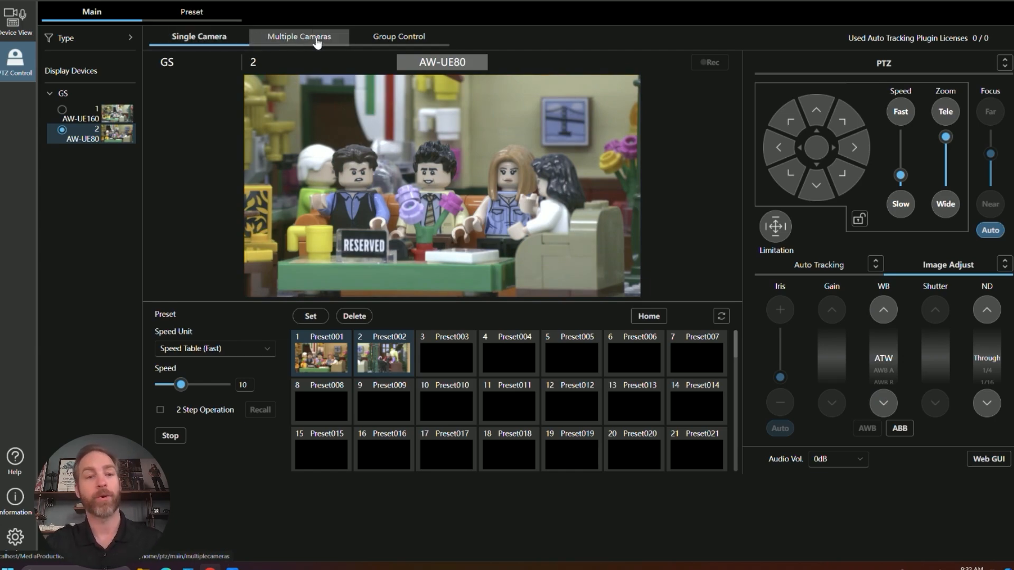
{"action": "mouse_move", "coordinate": [313, 52]}
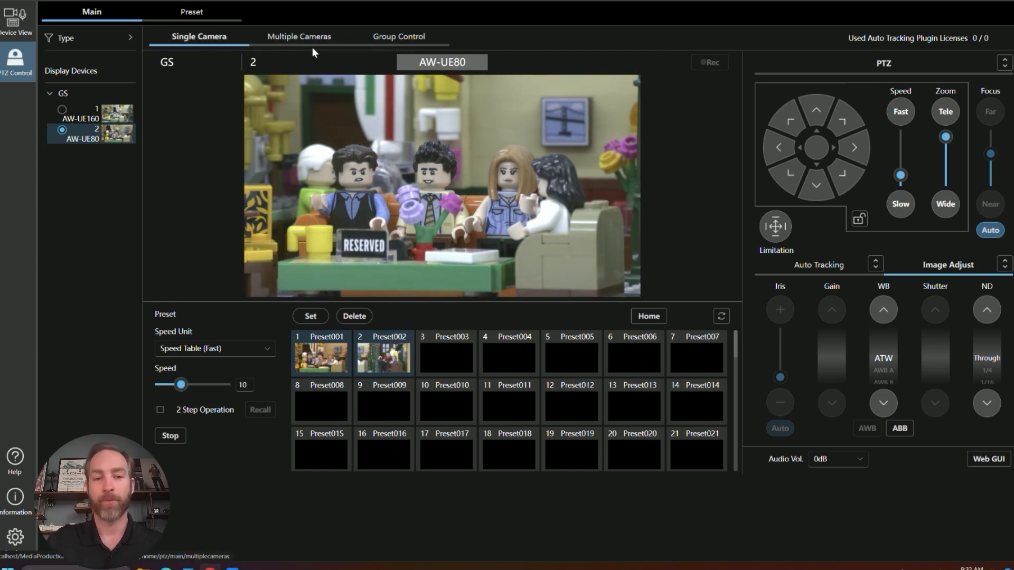
Step: Recall Preset001 on the AW-UE160, then list both GS group cameras' presets in Multiple view
{"action": "left_click", "coordinate": [191, 11]}
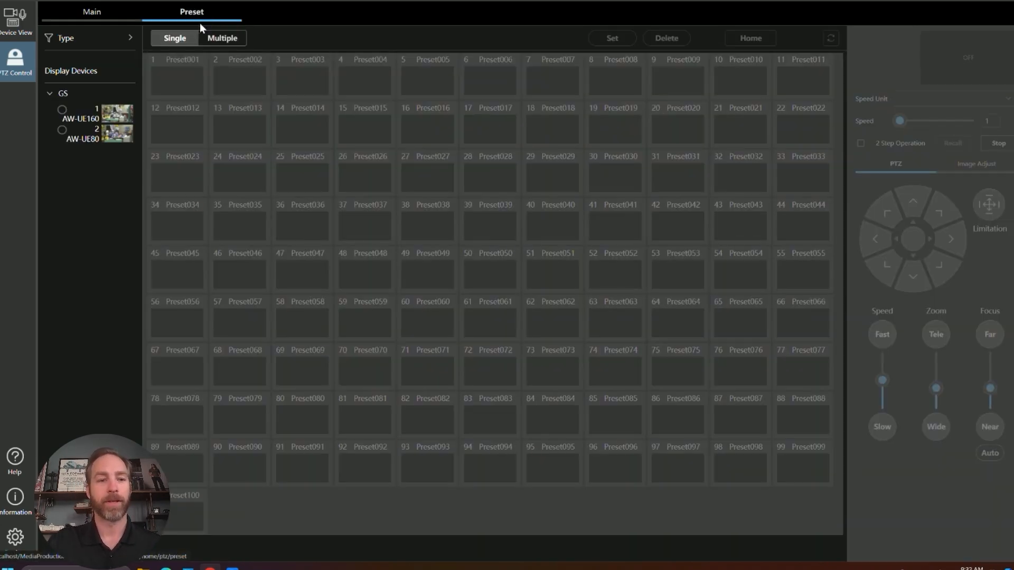
{"action": "left_click", "coordinate": [63, 109]}
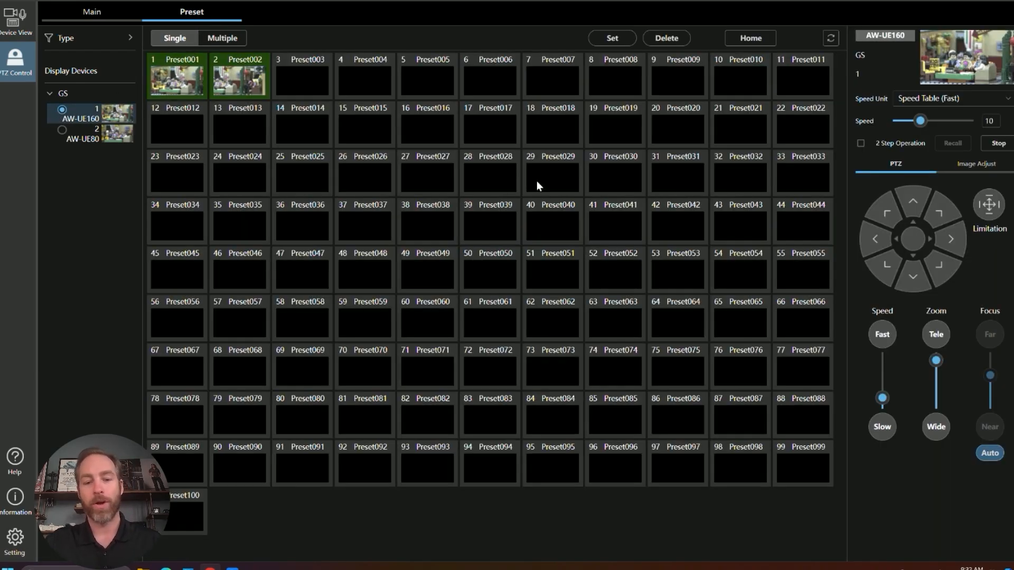
{"action": "mouse_move", "coordinate": [320, 450]}
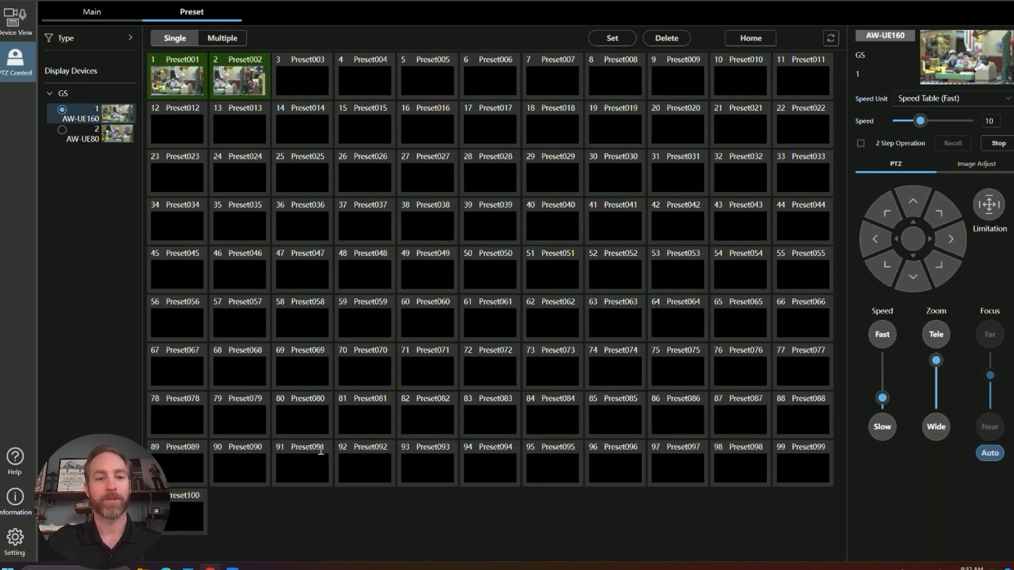
{"action": "left_click", "coordinate": [175, 78]}
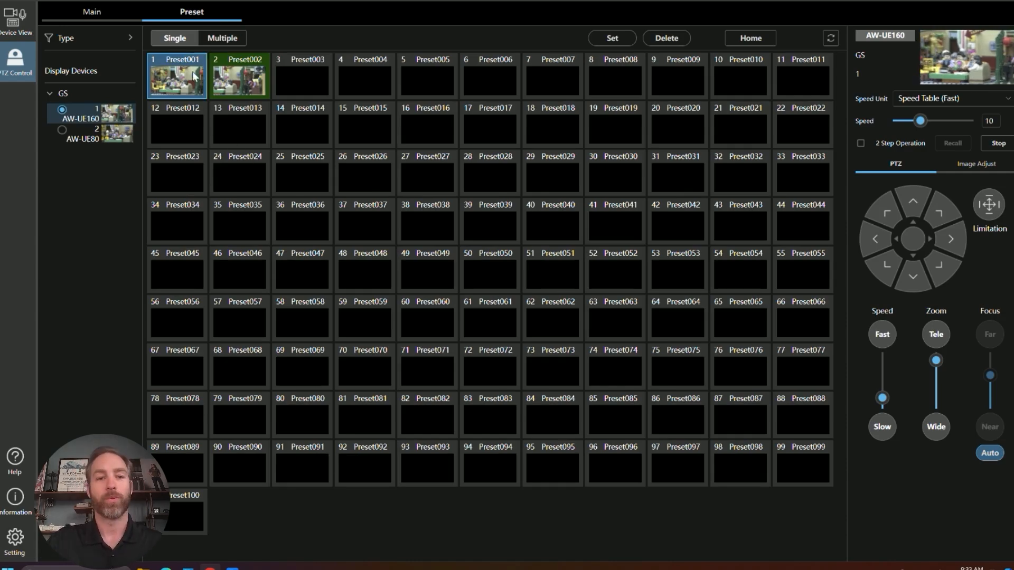
{"action": "left_click", "coordinate": [221, 37]}
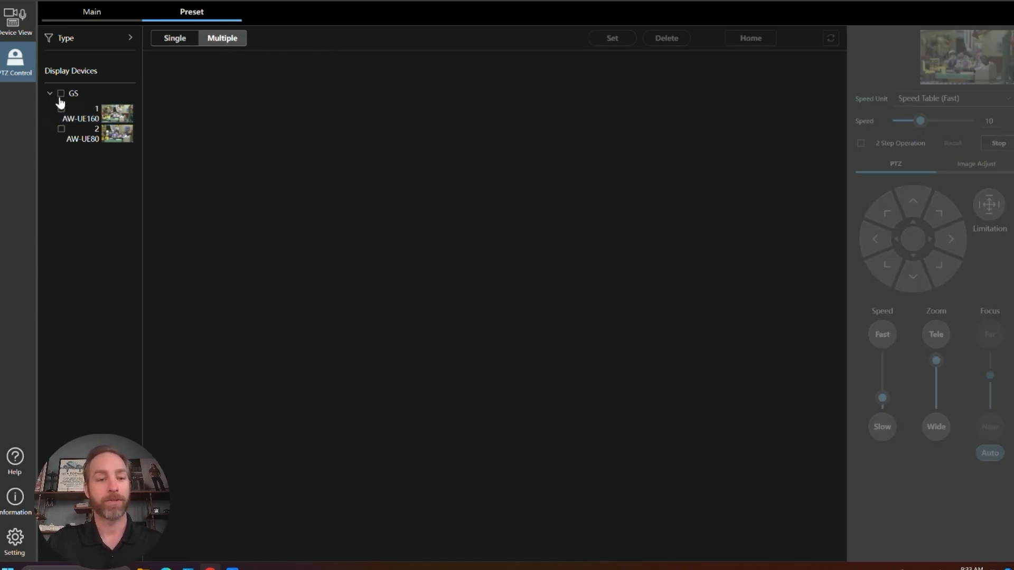
{"action": "left_click", "coordinate": [60, 93]}
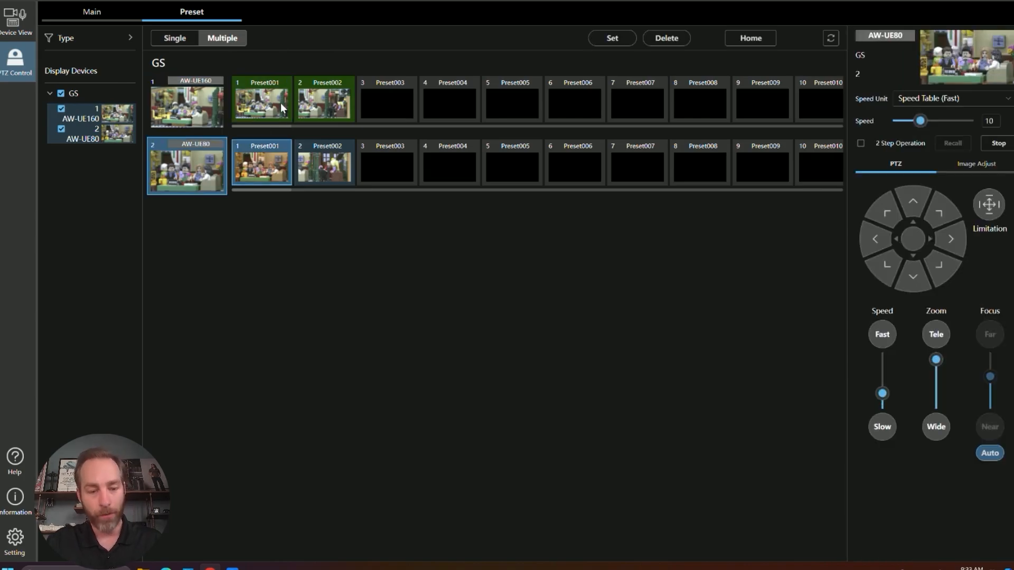
{"action": "mouse_move", "coordinate": [334, 121]}
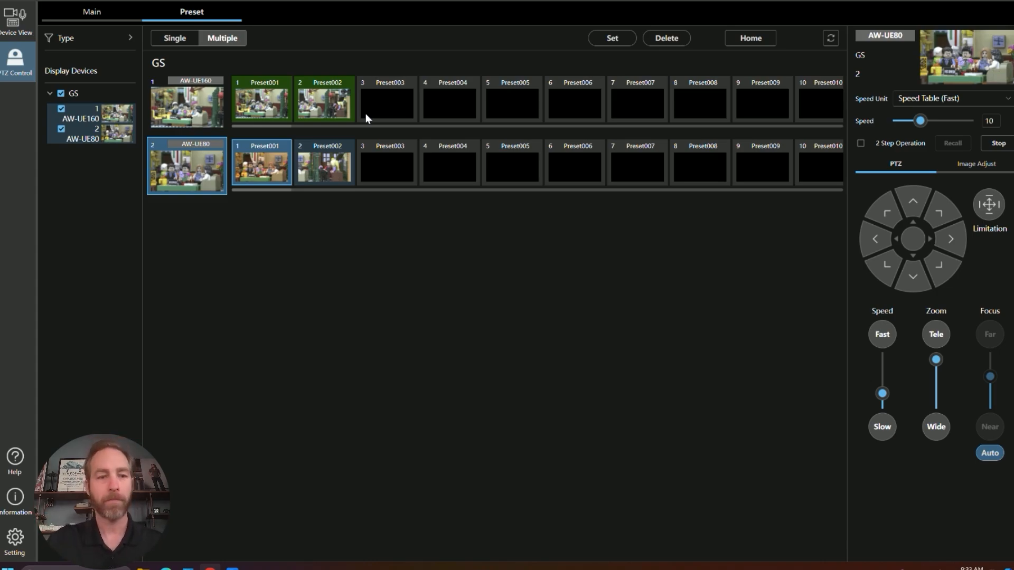
{"action": "mouse_move", "coordinate": [92, 12]}
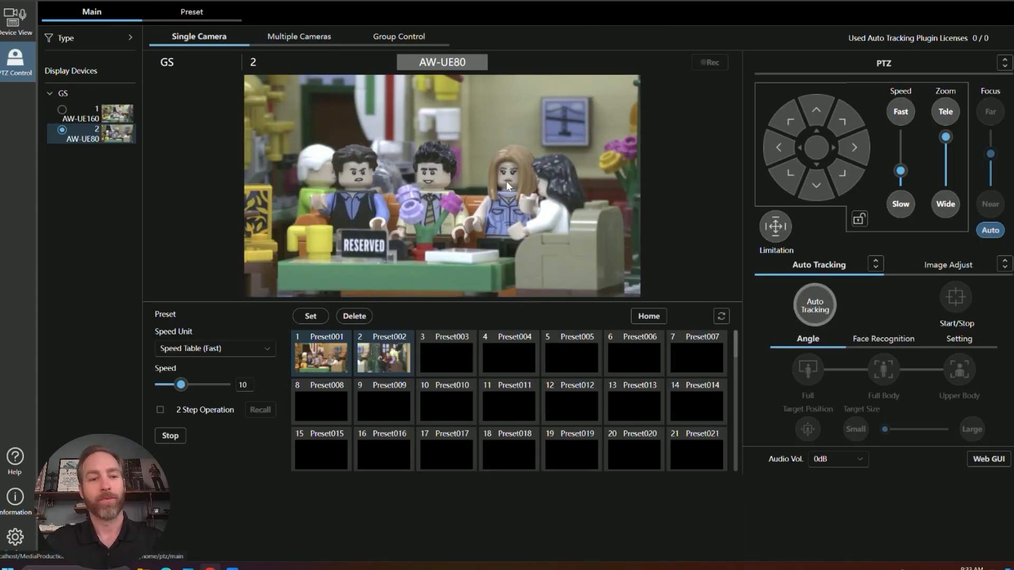
{"action": "mouse_move", "coordinate": [372, 162]}
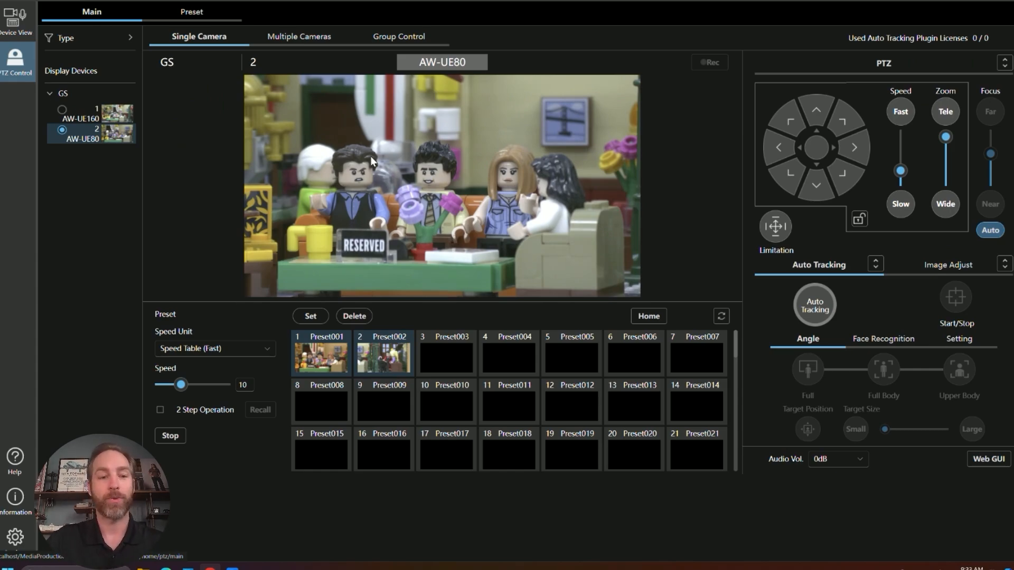
{"action": "mouse_move", "coordinate": [113, 133]}
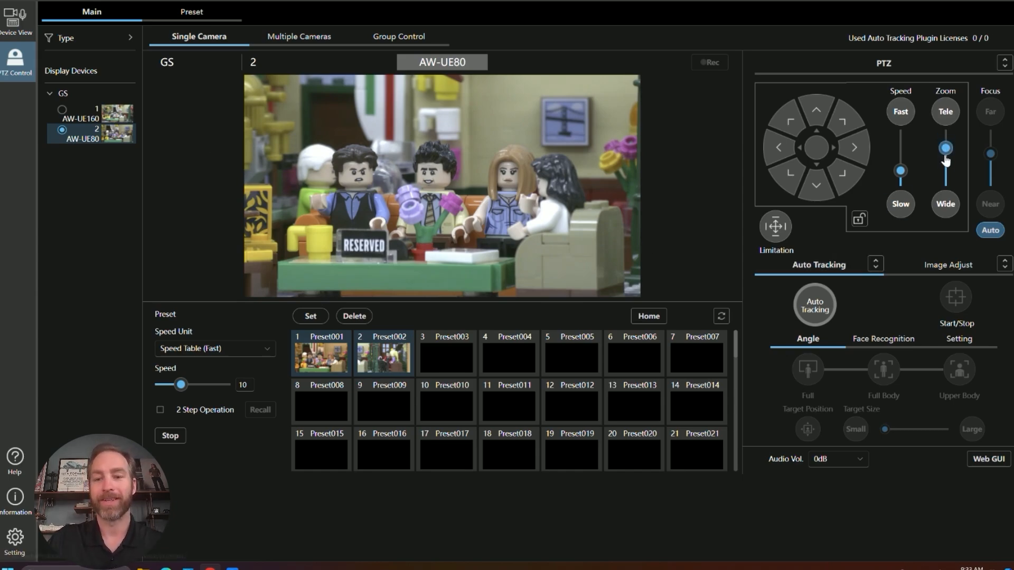
Step: Zoom the AW-UE80 out, pan left toward the figurine, and zoom in tightly on it
{"action": "left_click", "coordinate": [778, 148]}
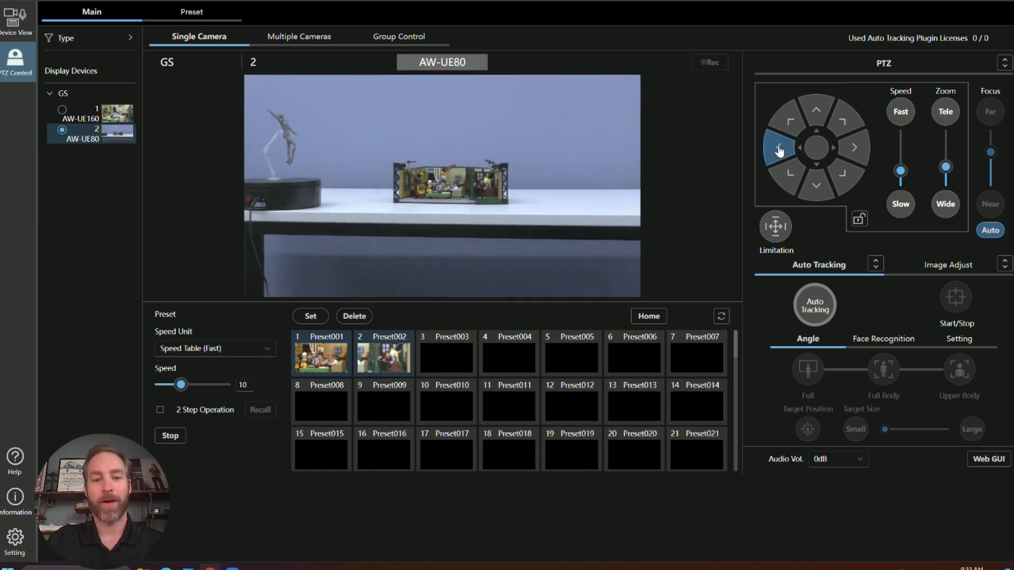
{"action": "left_click", "coordinate": [778, 147]}
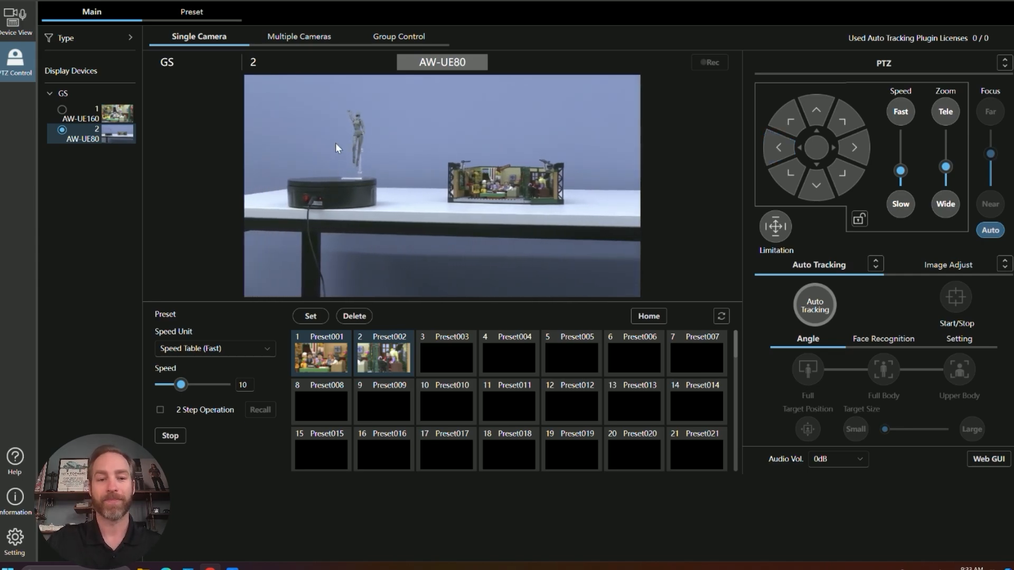
{"action": "mouse_move", "coordinate": [397, 250]}
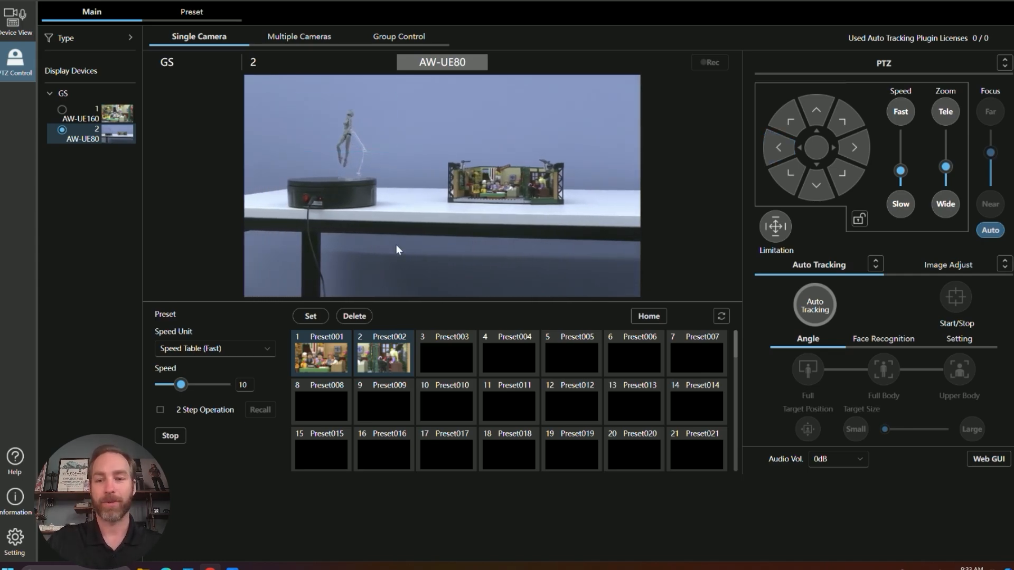
{"action": "left_click", "coordinate": [815, 186]}
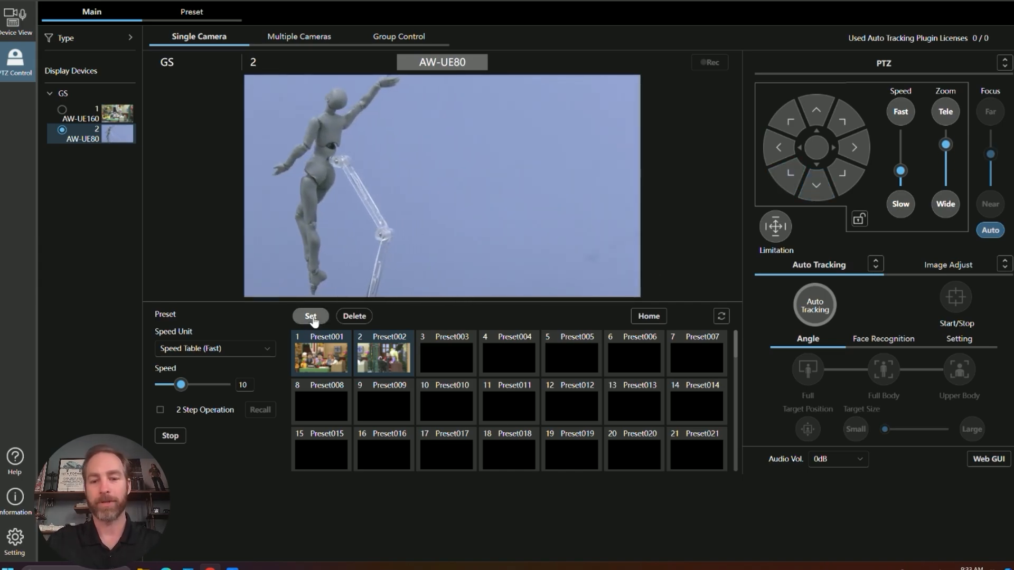
Step: Store the figurine framing as Preset003, adjust zoom, and set tracking angle to Upper Body
{"action": "left_click", "coordinate": [444, 354]}
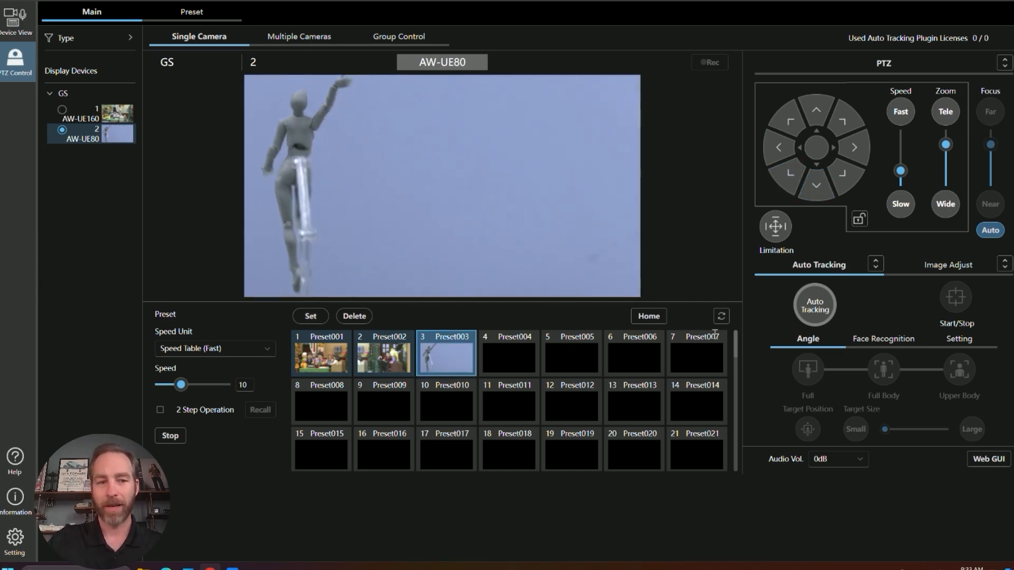
{"action": "left_click", "coordinate": [814, 305]}
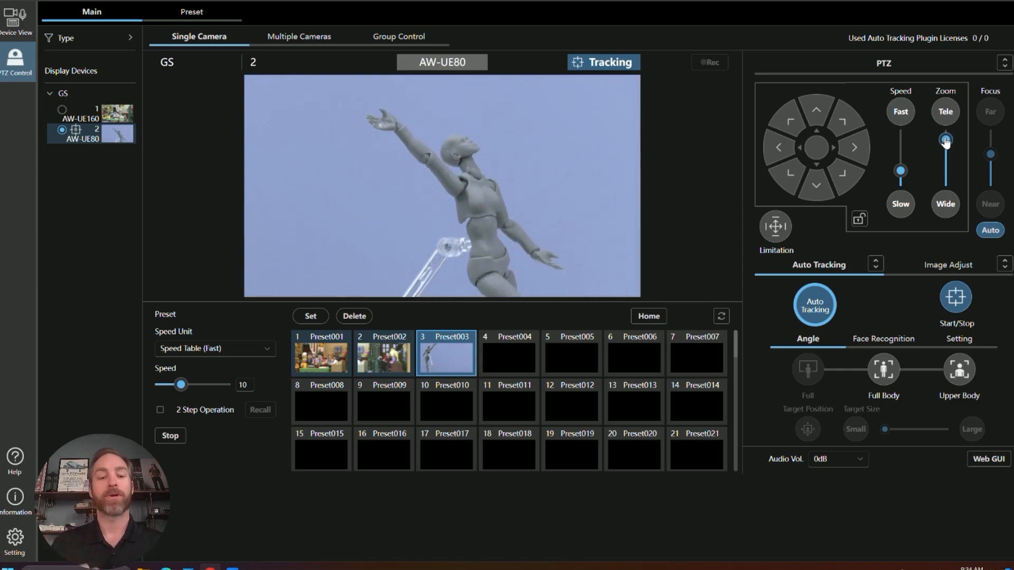
{"action": "left_click", "coordinate": [944, 141]}
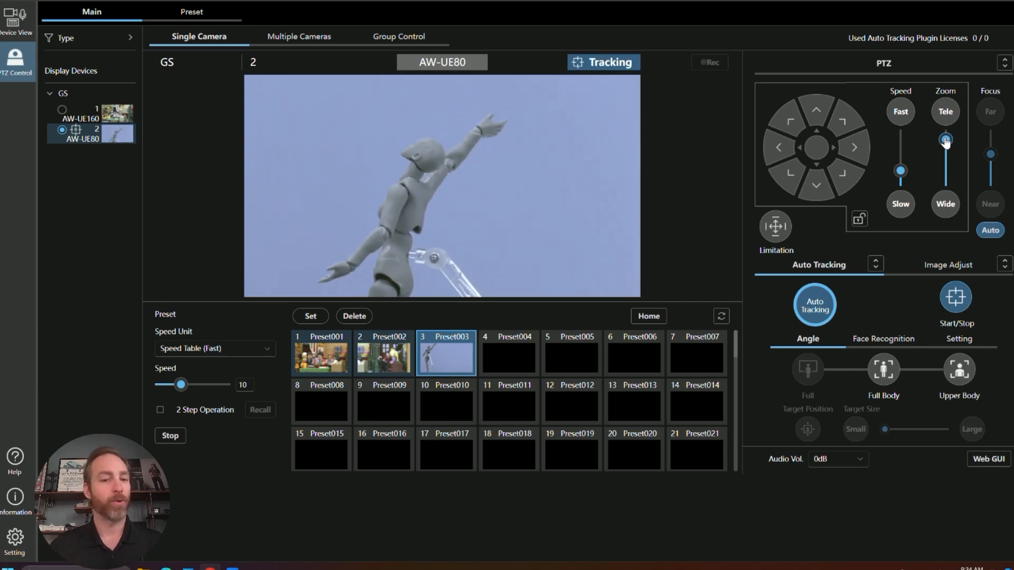
{"action": "left_click", "coordinate": [944, 140]}
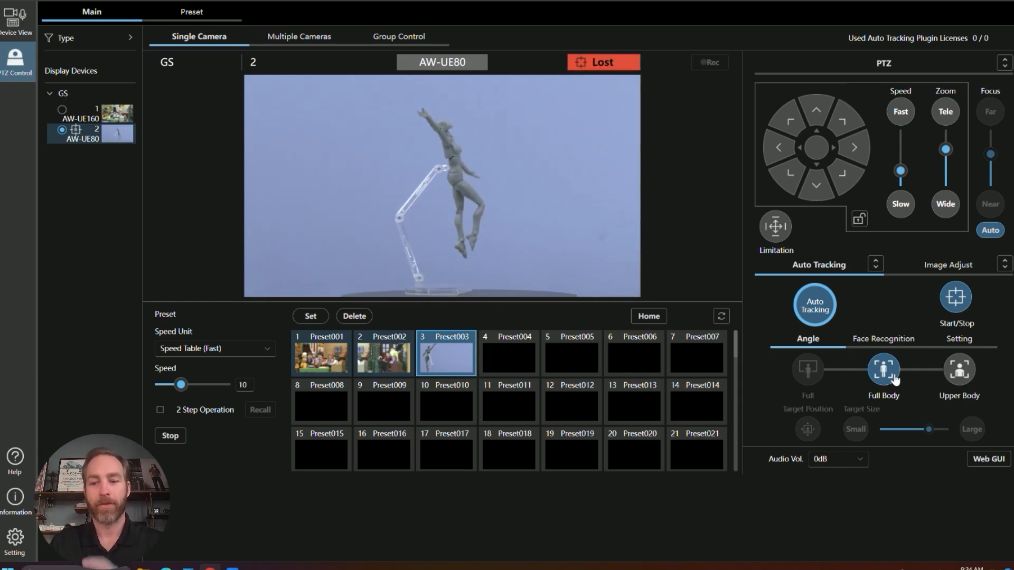
{"action": "left_click", "coordinate": [959, 369]}
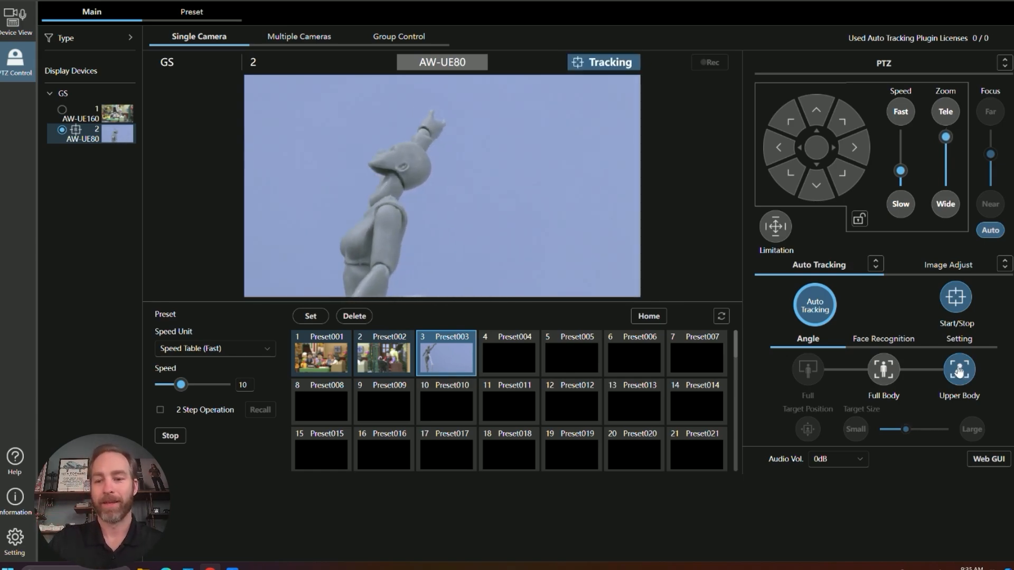
{"action": "mouse_move", "coordinate": [817, 253]}
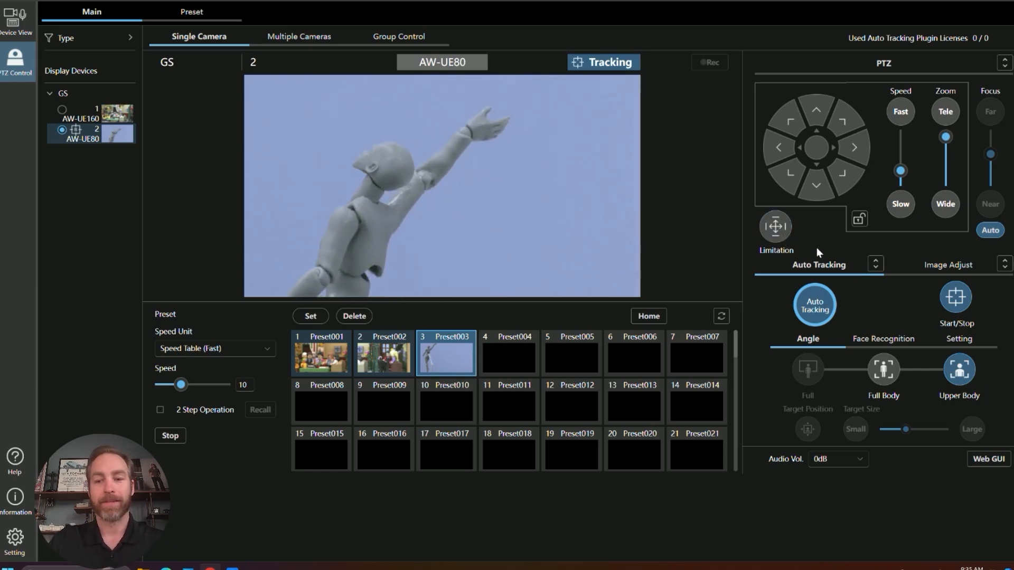
Step: Set left and right pan limits for the AW-UE80 in the Limitation popup, then close it
{"action": "left_click", "coordinate": [858, 218]}
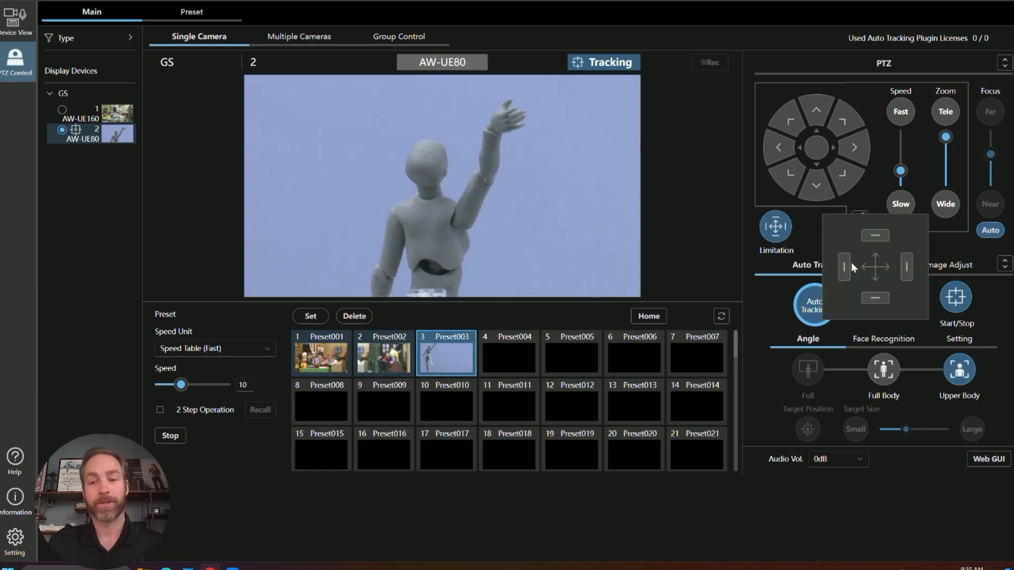
{"action": "left_click", "coordinate": [906, 266]}
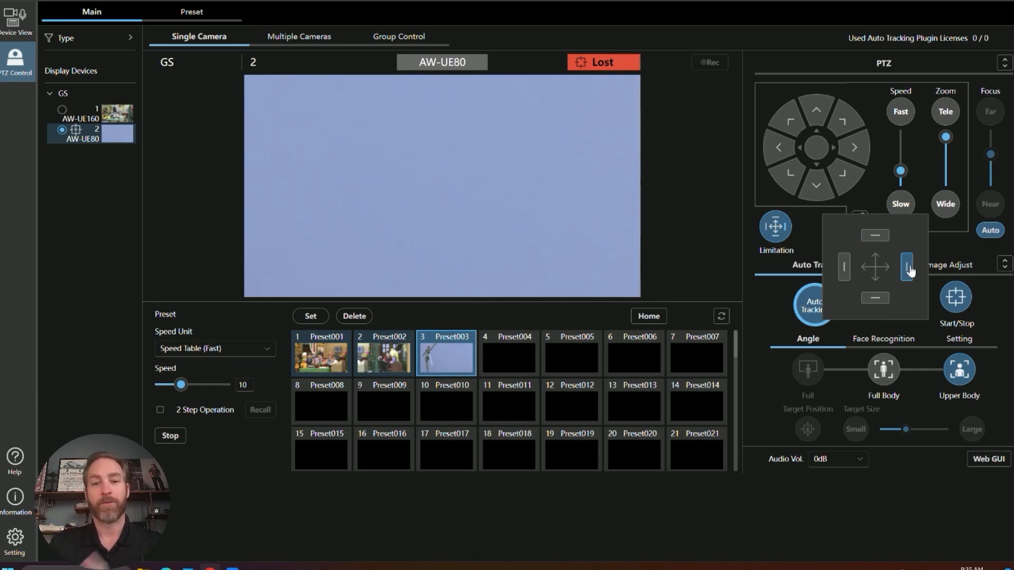
{"action": "mouse_move", "coordinate": [622, 71]}
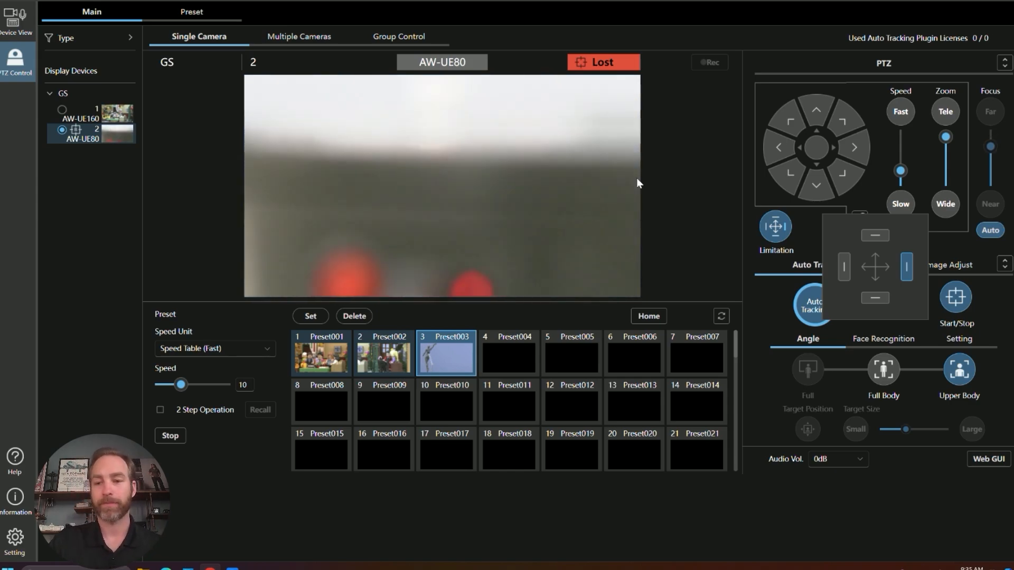
{"action": "left_click", "coordinate": [906, 267]}
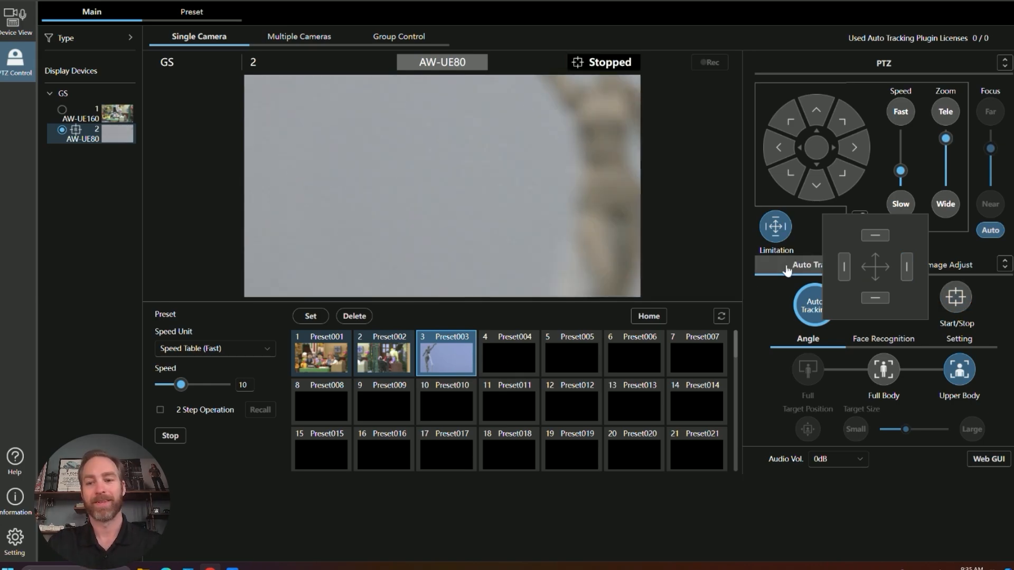
{"action": "left_click", "coordinate": [774, 229]}
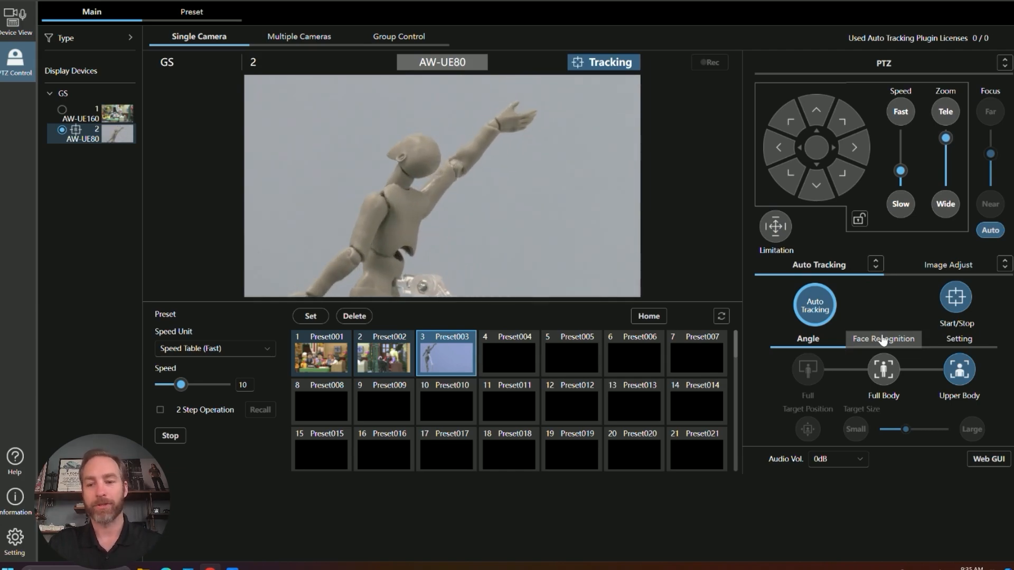
Step: View the AW-UE80's Face Recognition and Setting tabs under Auto Tracking
{"action": "left_click", "coordinate": [882, 338]}
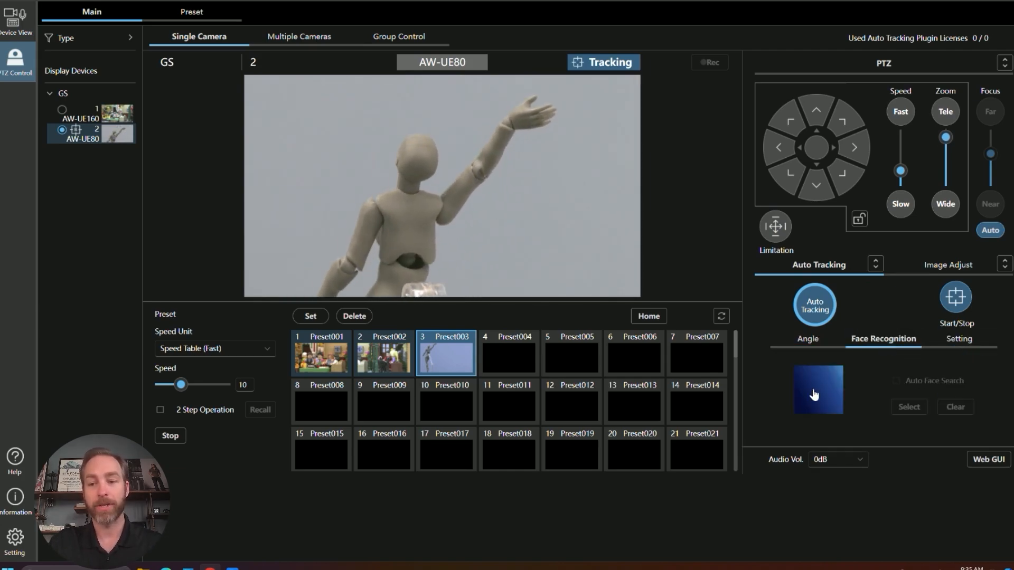
{"action": "left_click", "coordinate": [957, 337]}
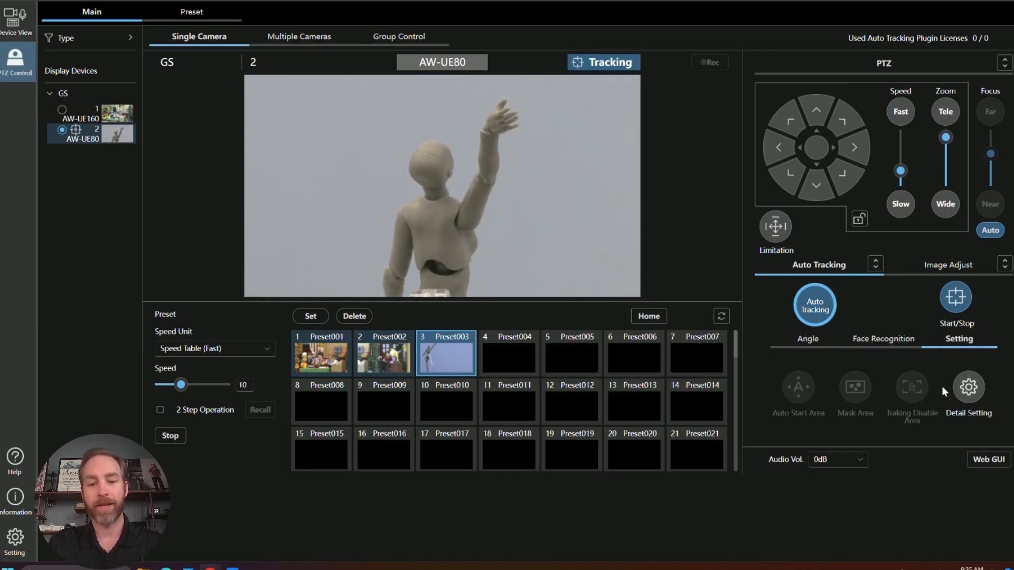